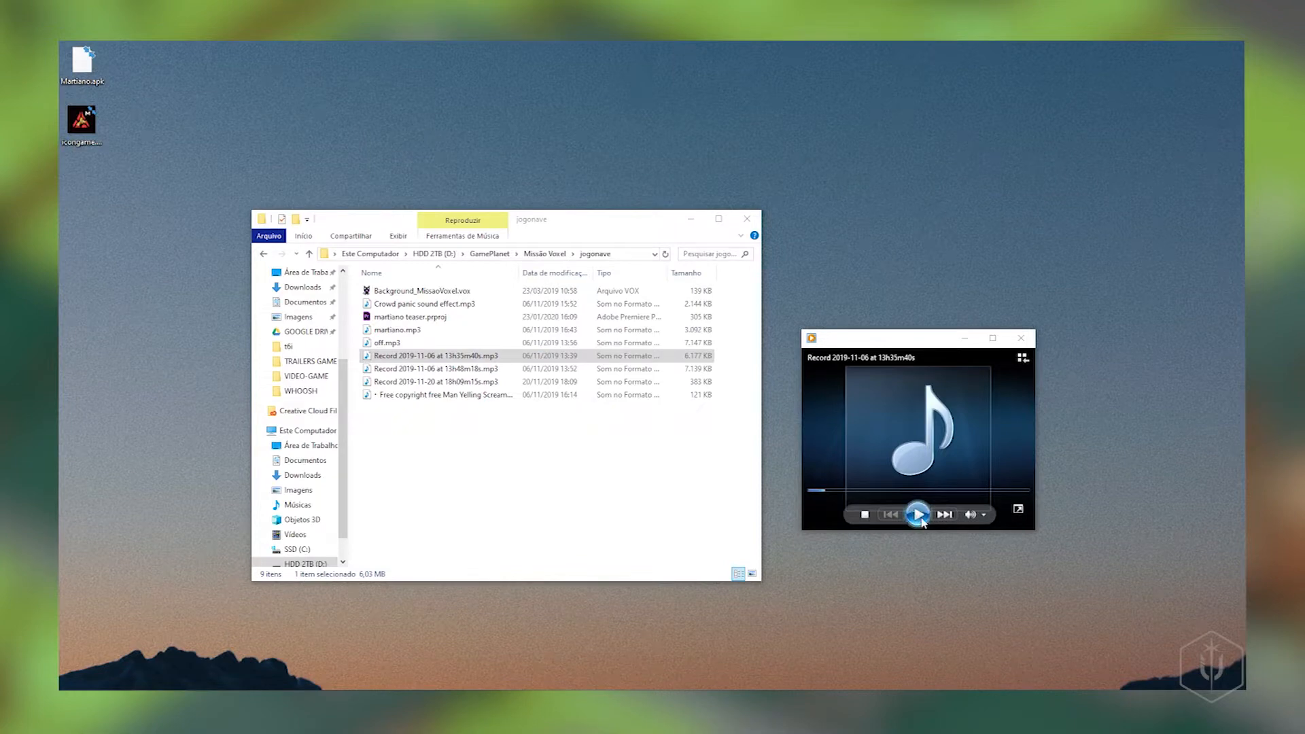
{"action": "mouse_move", "coordinate": [916, 514]}
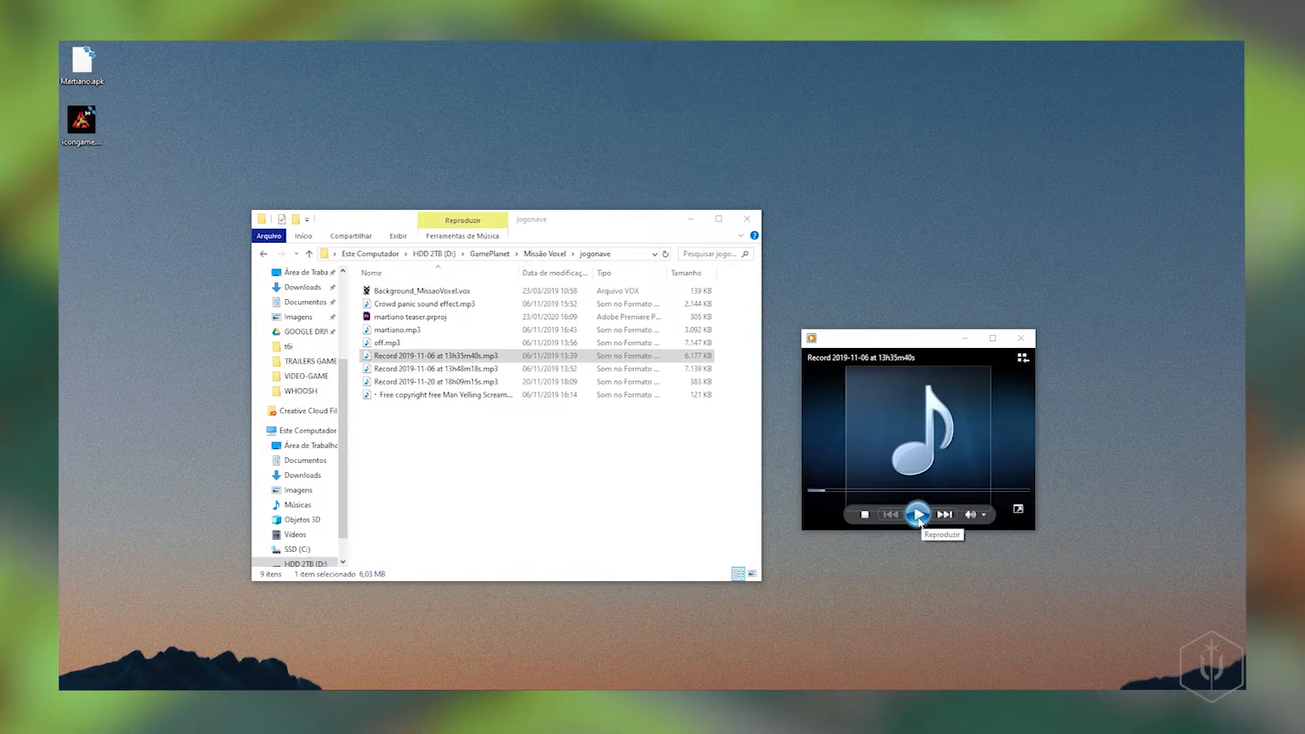
Play the original unprocessed narration recording in Windows Media Player.
{"action": "left_click", "coordinate": [917, 514]}
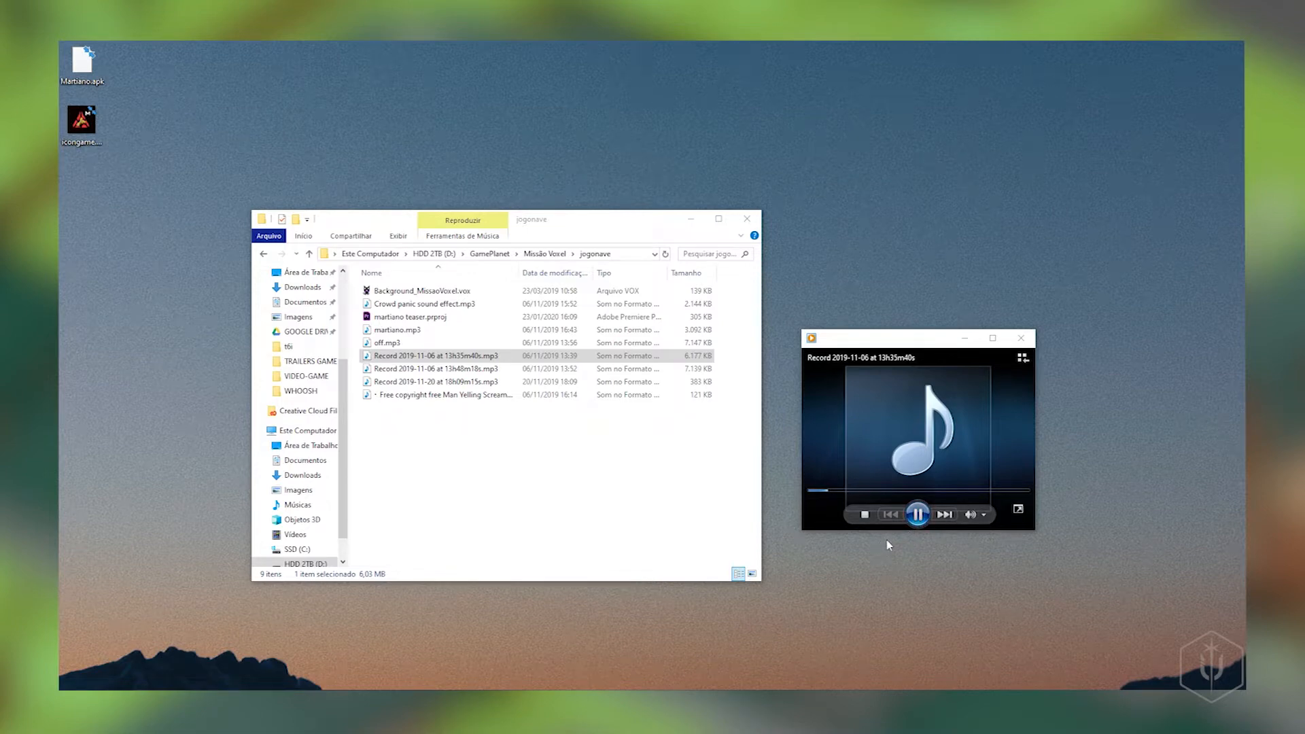
{"action": "mouse_move", "coordinate": [891, 530]}
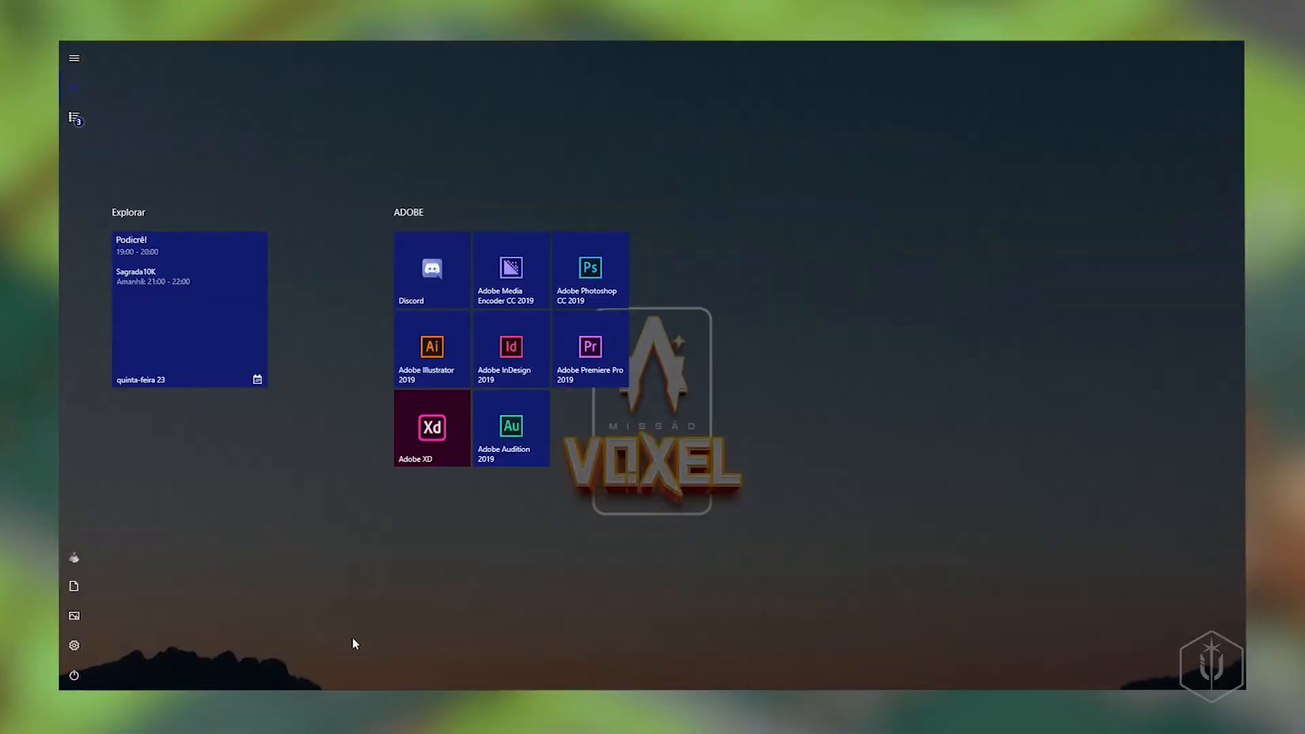
{"action": "mouse_move", "coordinate": [511, 427]}
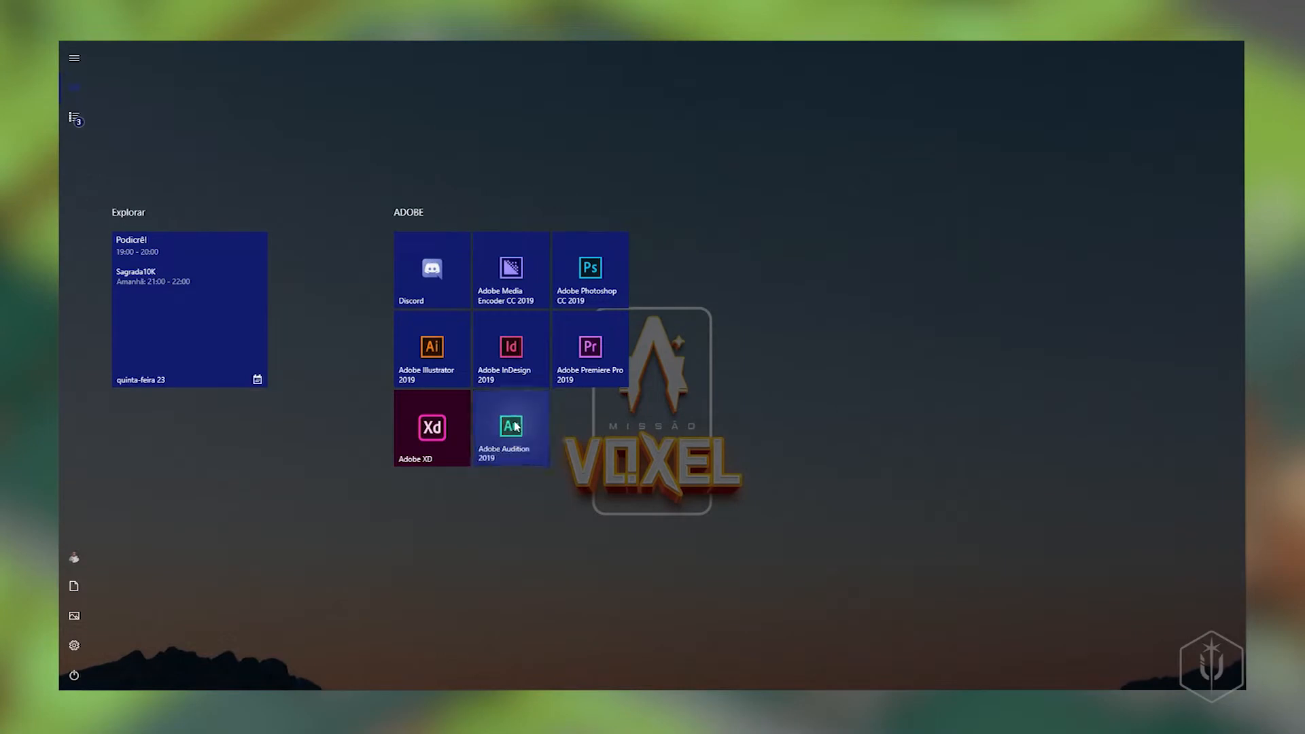
Launch Adobe Audition 2019 from the Start menu.
{"action": "left_click", "coordinate": [510, 428]}
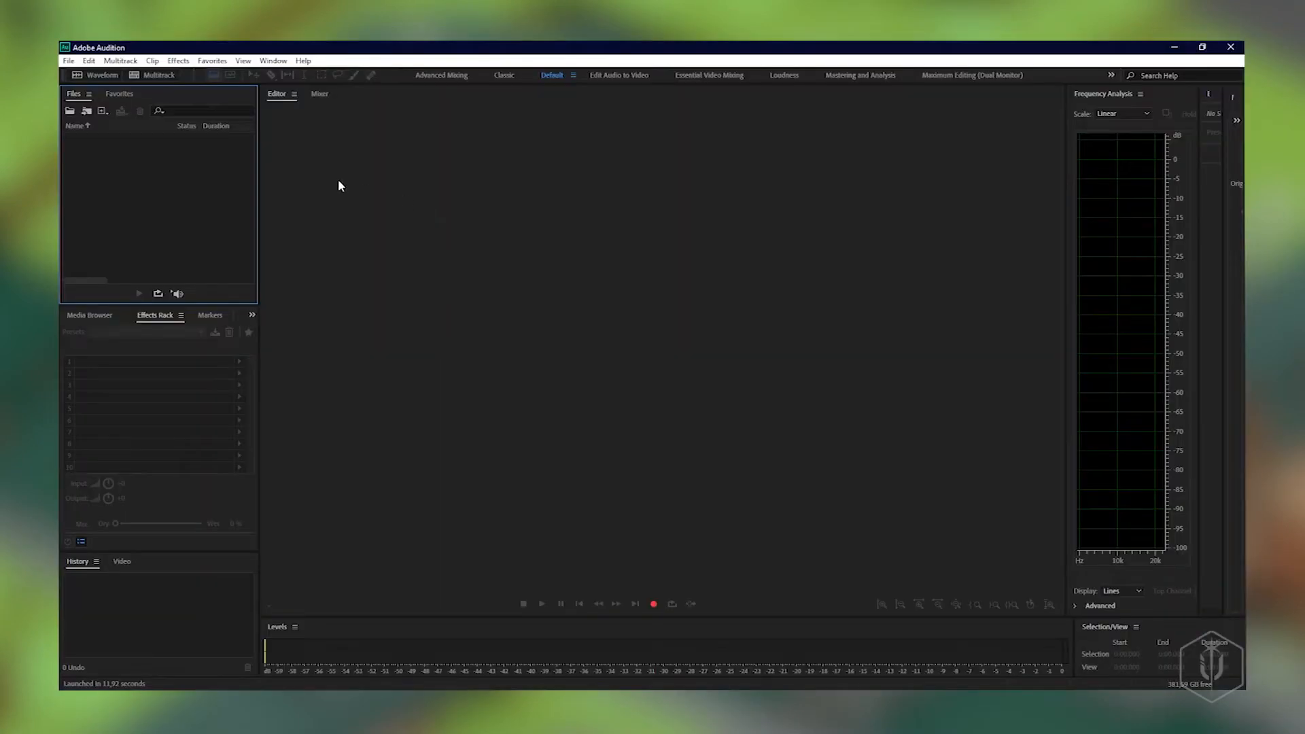
{"action": "mouse_move", "coordinate": [147, 192]}
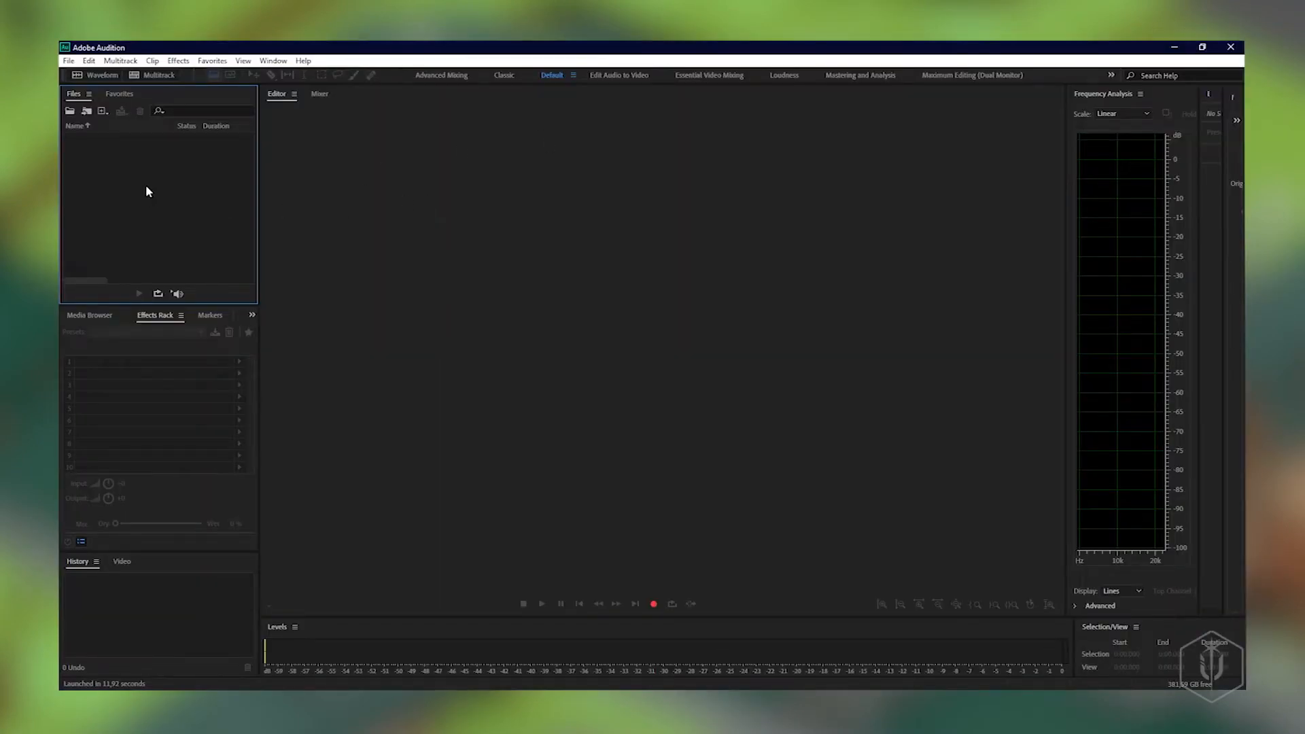
{"action": "mouse_move", "coordinate": [134, 215]}
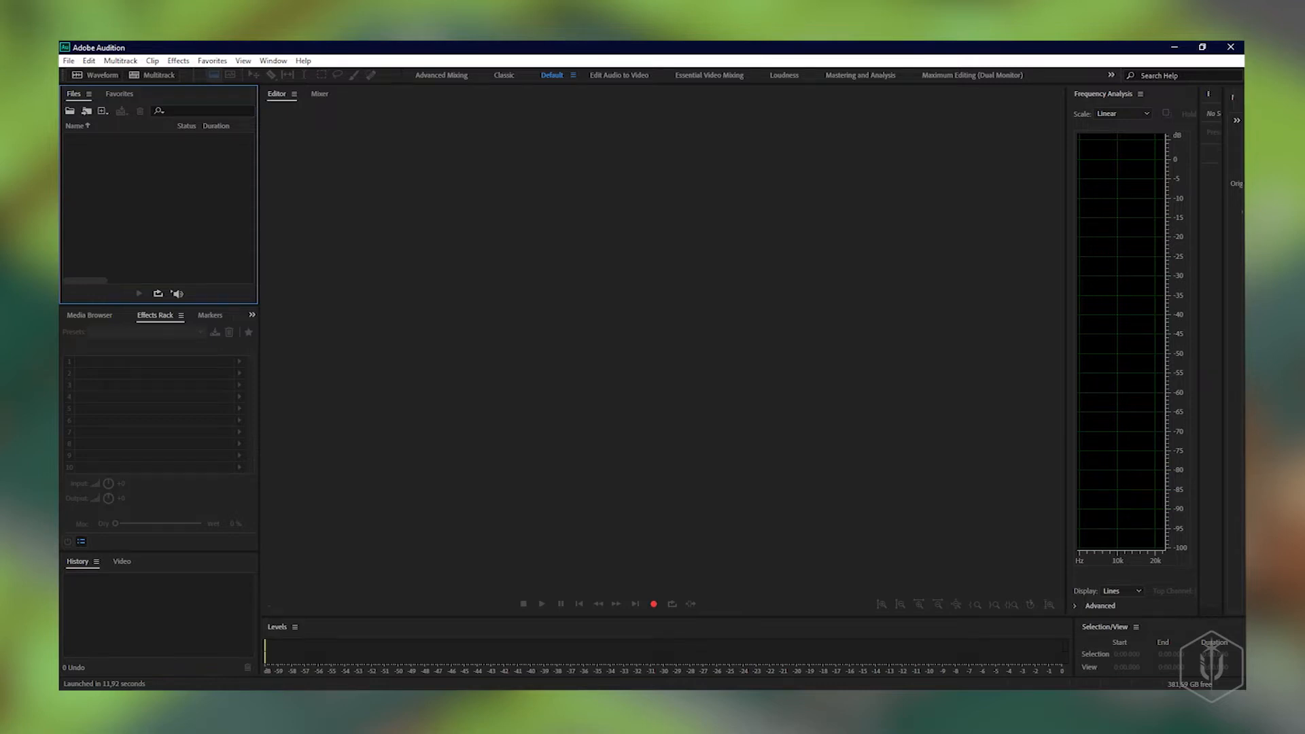
{"action": "mouse_move", "coordinate": [87, 117]}
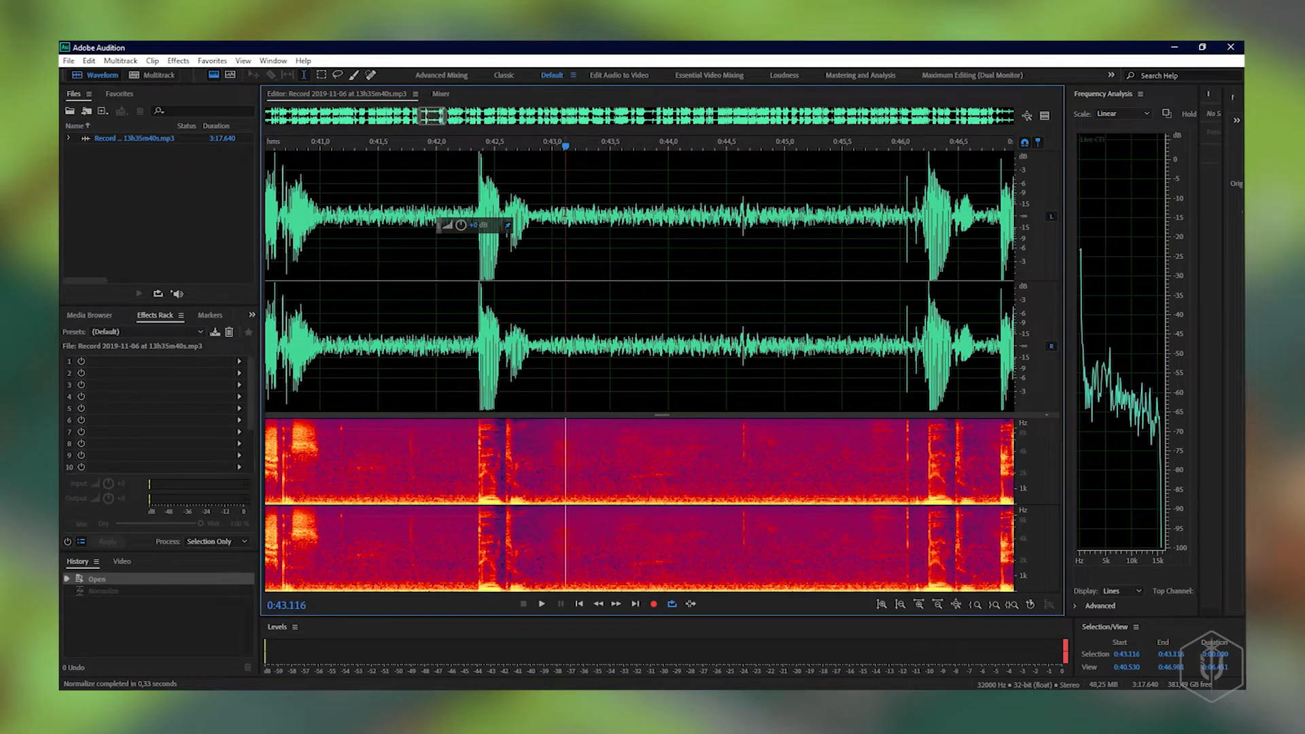
Listen briefly to the normalized narration, then stop playback.
{"action": "left_click", "coordinate": [541, 603]}
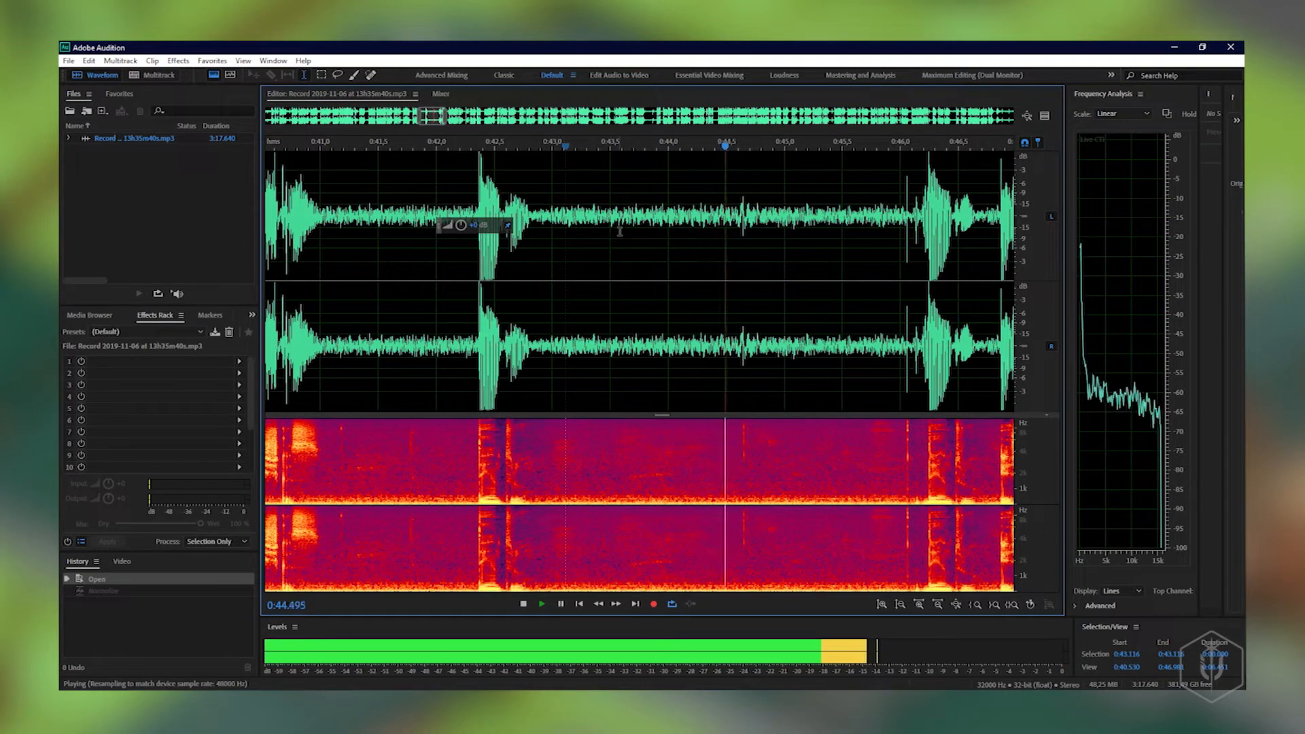
{"action": "left_click", "coordinate": [522, 603]}
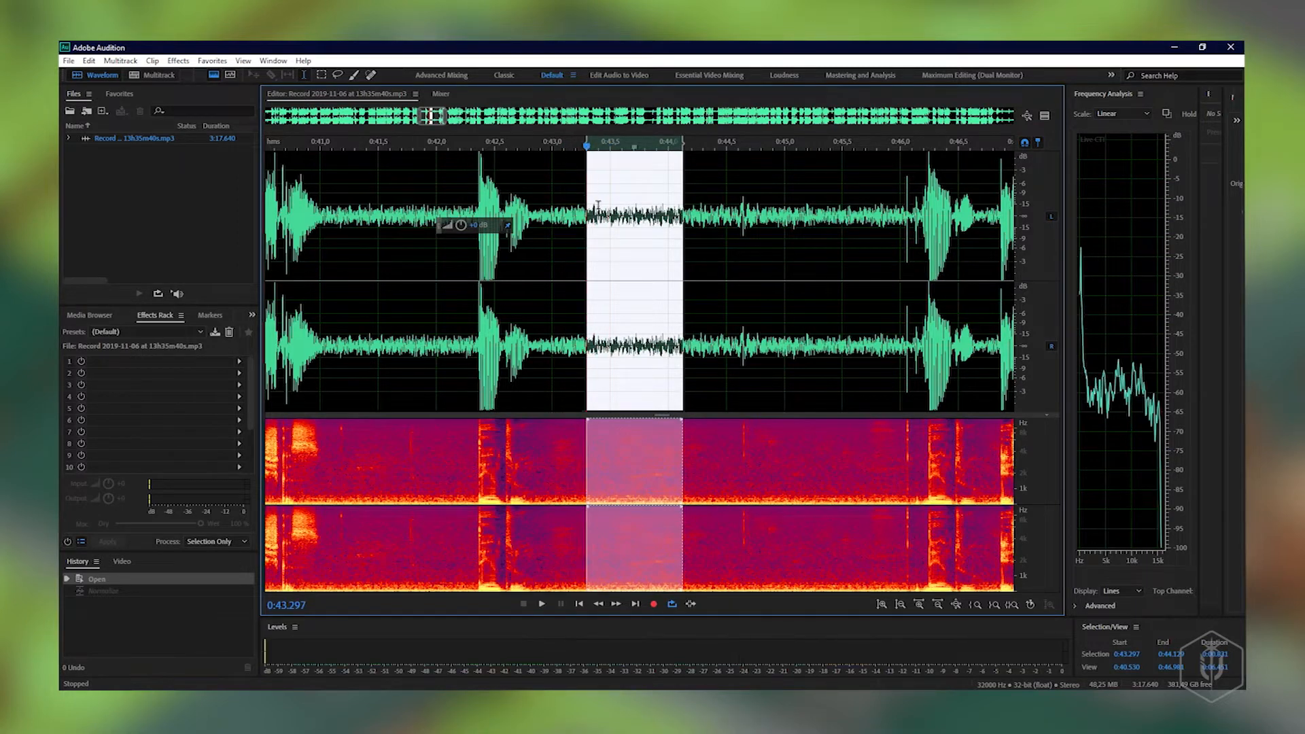
Refine the selection down to a short stretch of pure background noise.
{"action": "left_click", "coordinate": [540, 603]}
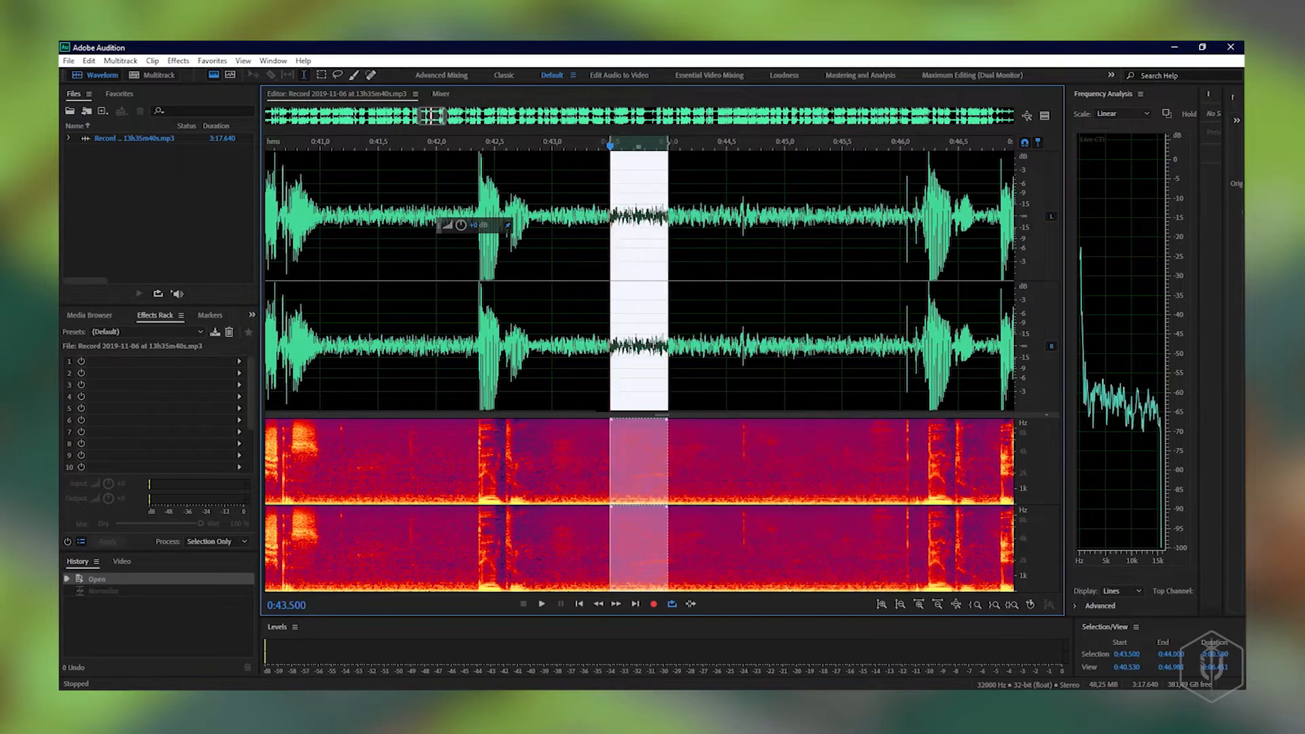
{"action": "left_click", "coordinate": [541, 604]}
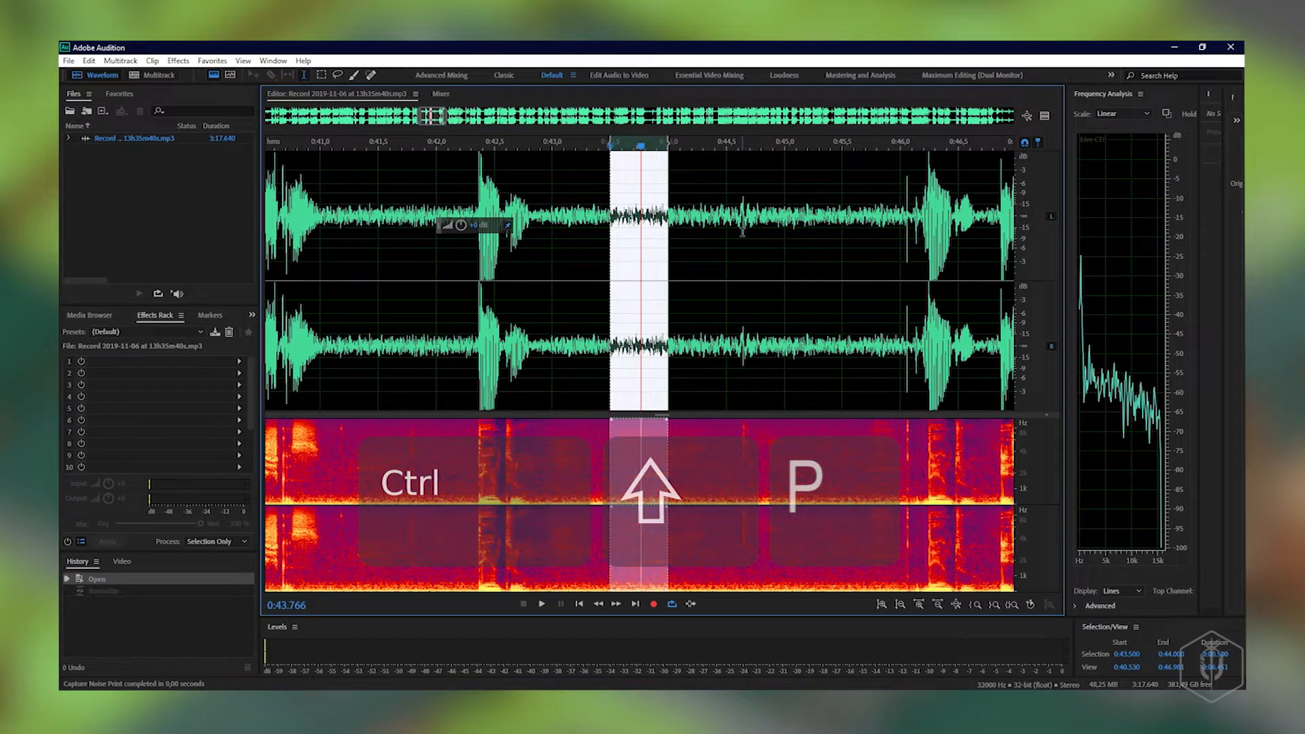
Capture the noise print, preview noise reduction at 50% and 17.4 dB, and target the entire file.
{"action": "key", "text": "ctrl+shift+p"}
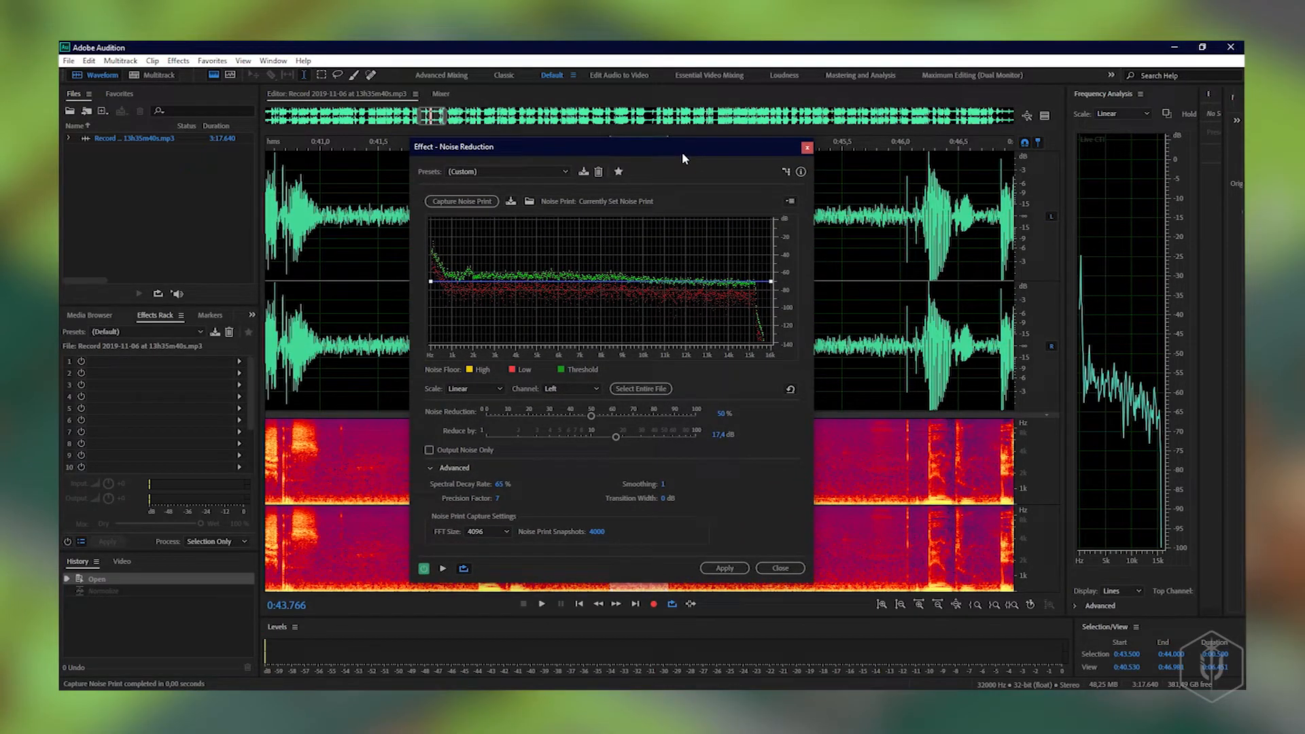
{"action": "mouse_move", "coordinate": [539, 242]}
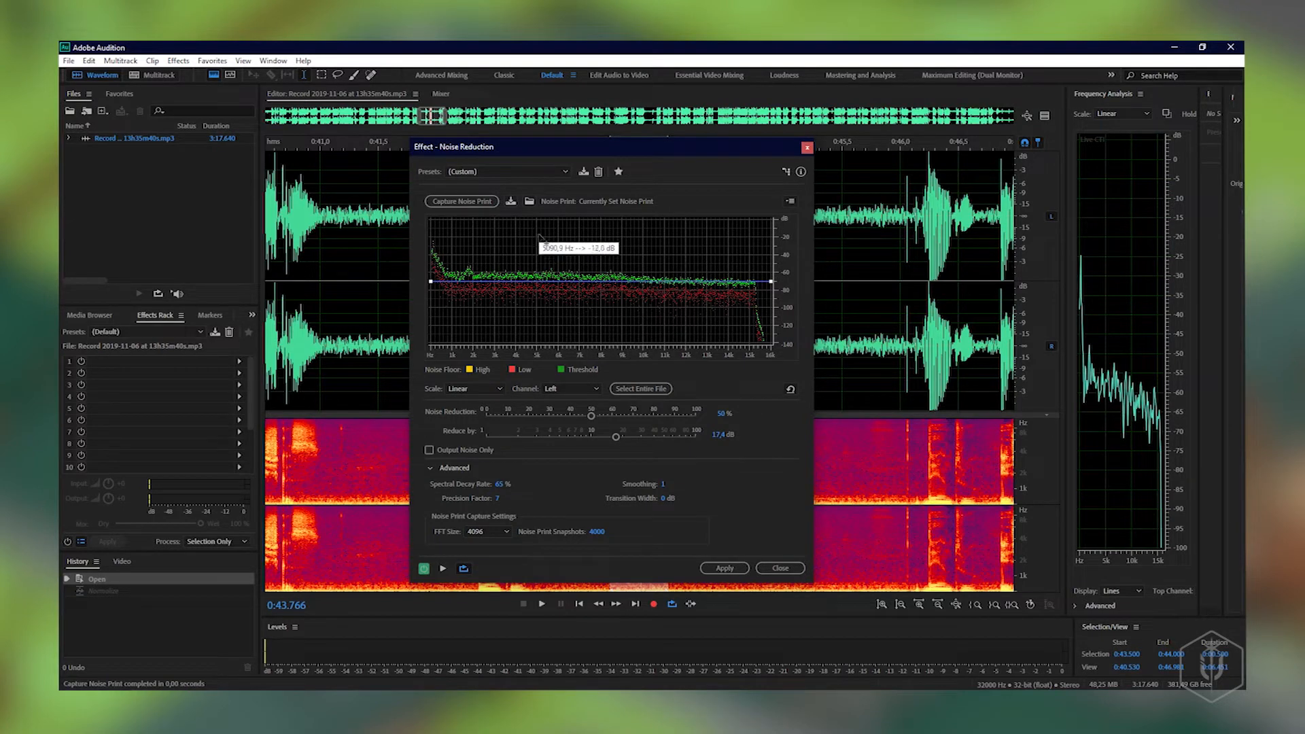
{"action": "mouse_move", "coordinate": [552, 342]}
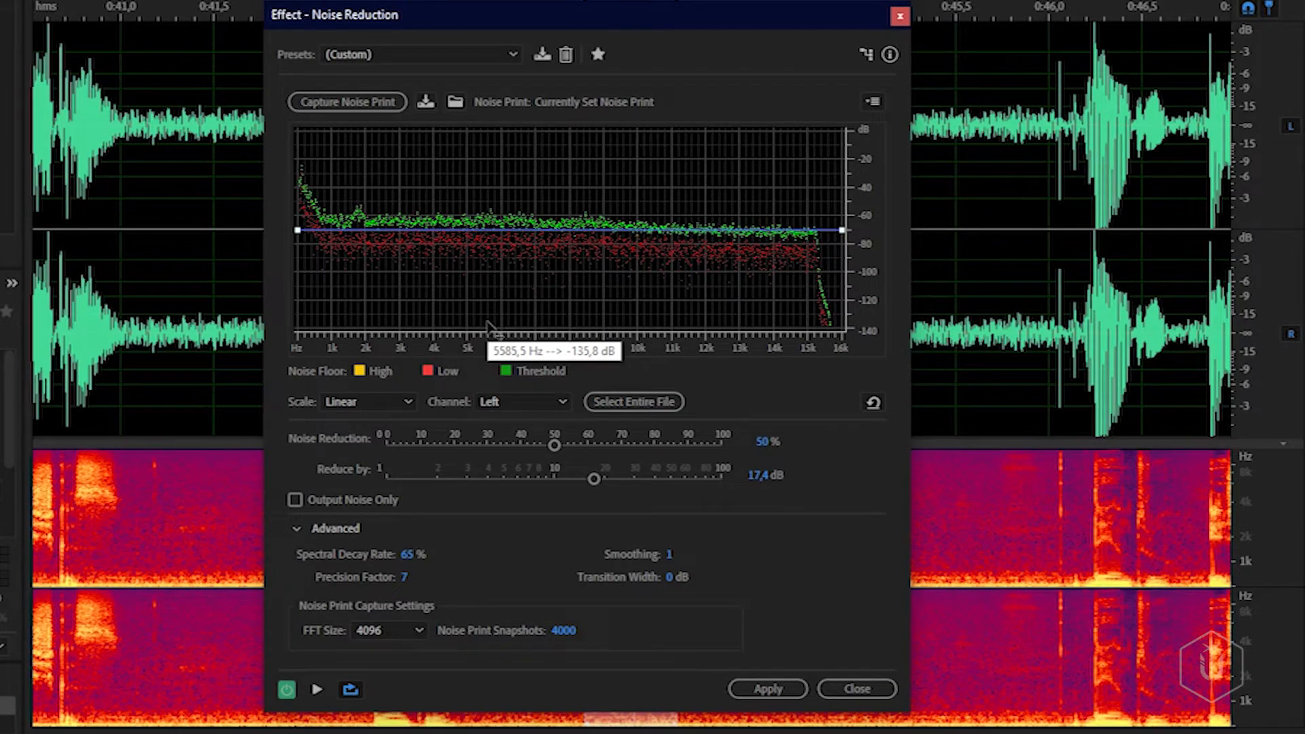
{"action": "mouse_move", "coordinate": [510, 498]}
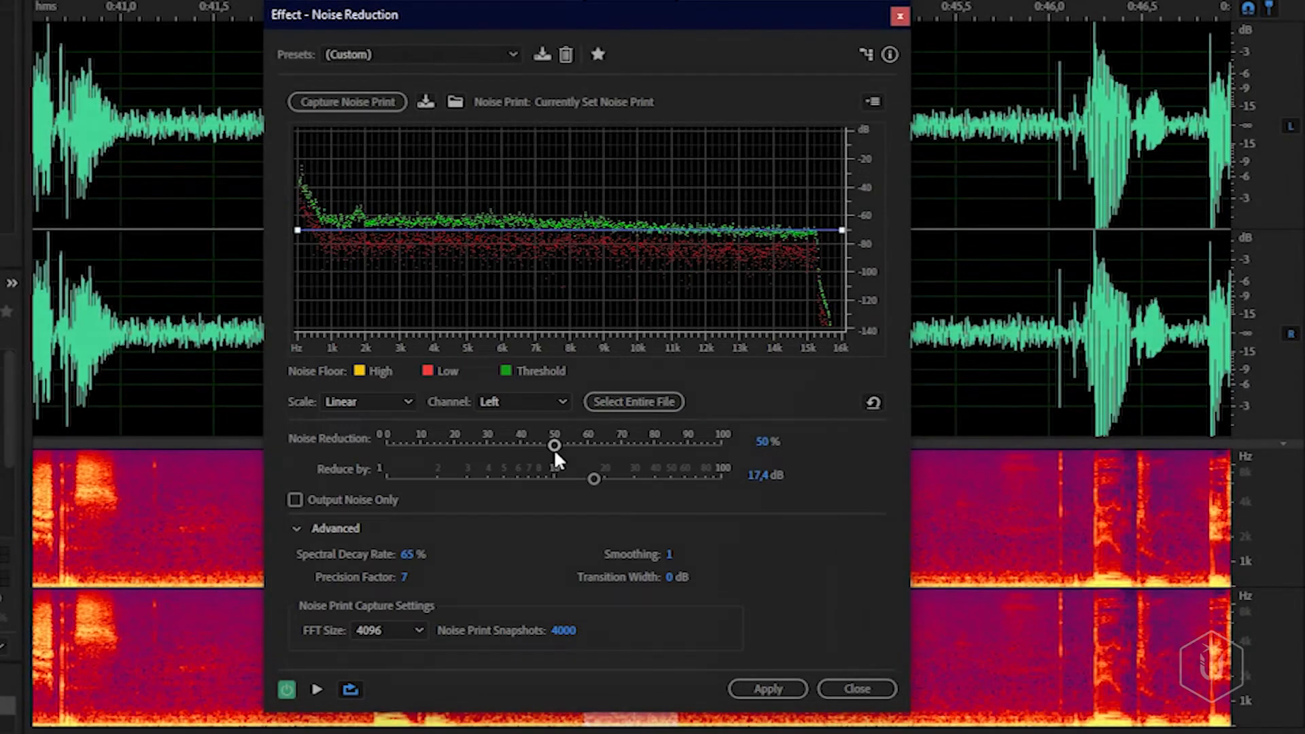
{"action": "mouse_move", "coordinate": [733, 487]}
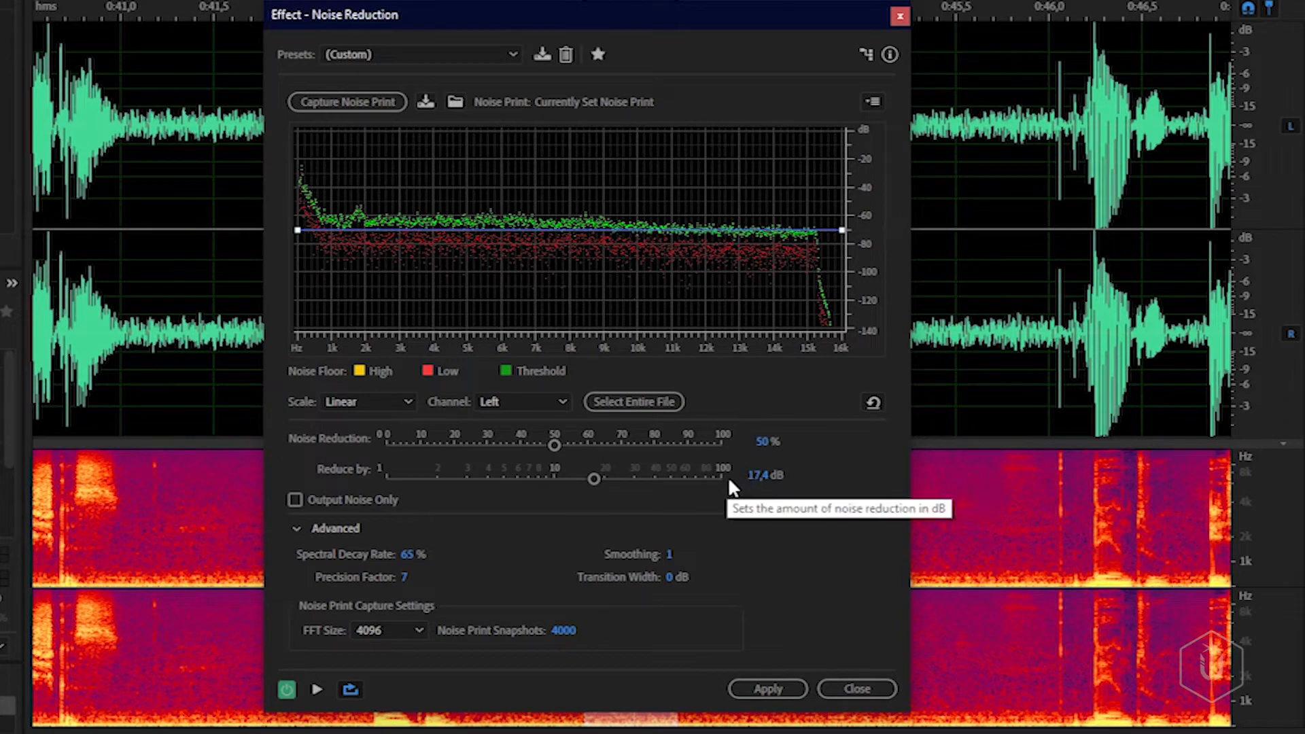
{"action": "mouse_move", "coordinate": [714, 588]}
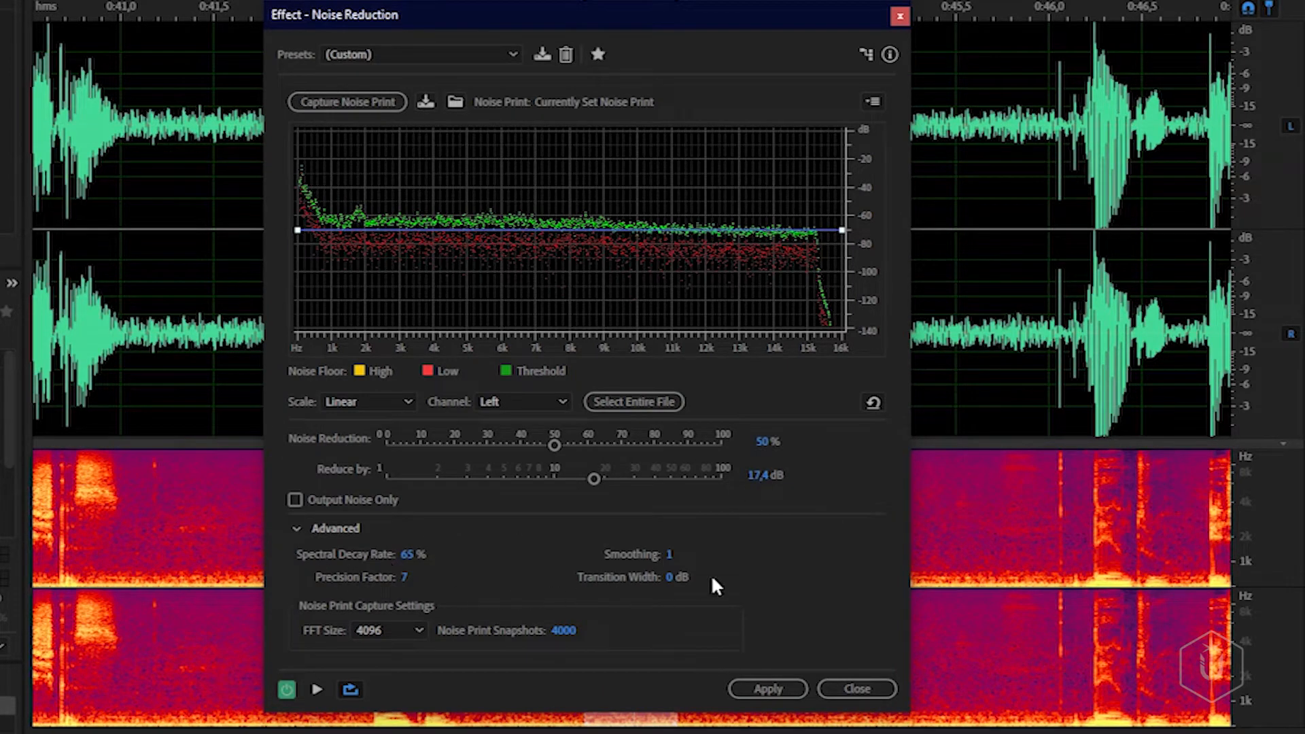
{"action": "mouse_move", "coordinate": [193, 454]}
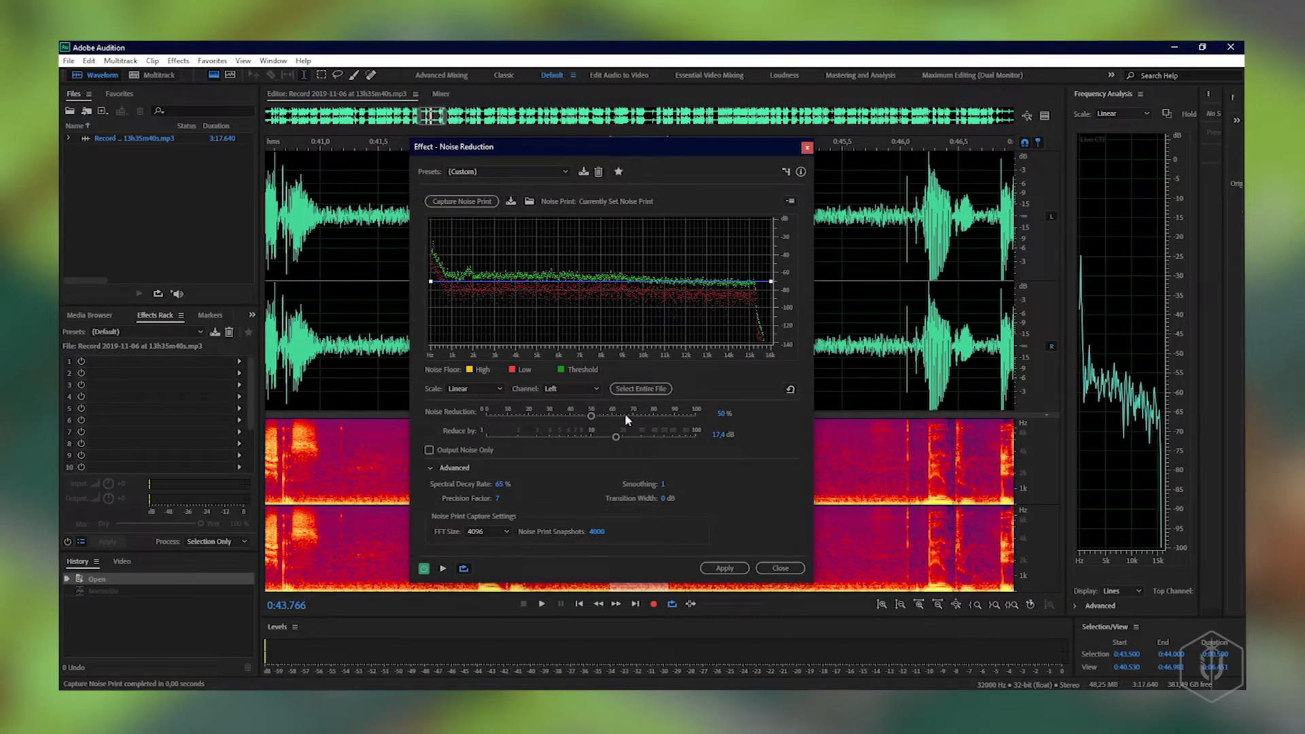
{"action": "mouse_move", "coordinate": [442, 571]}
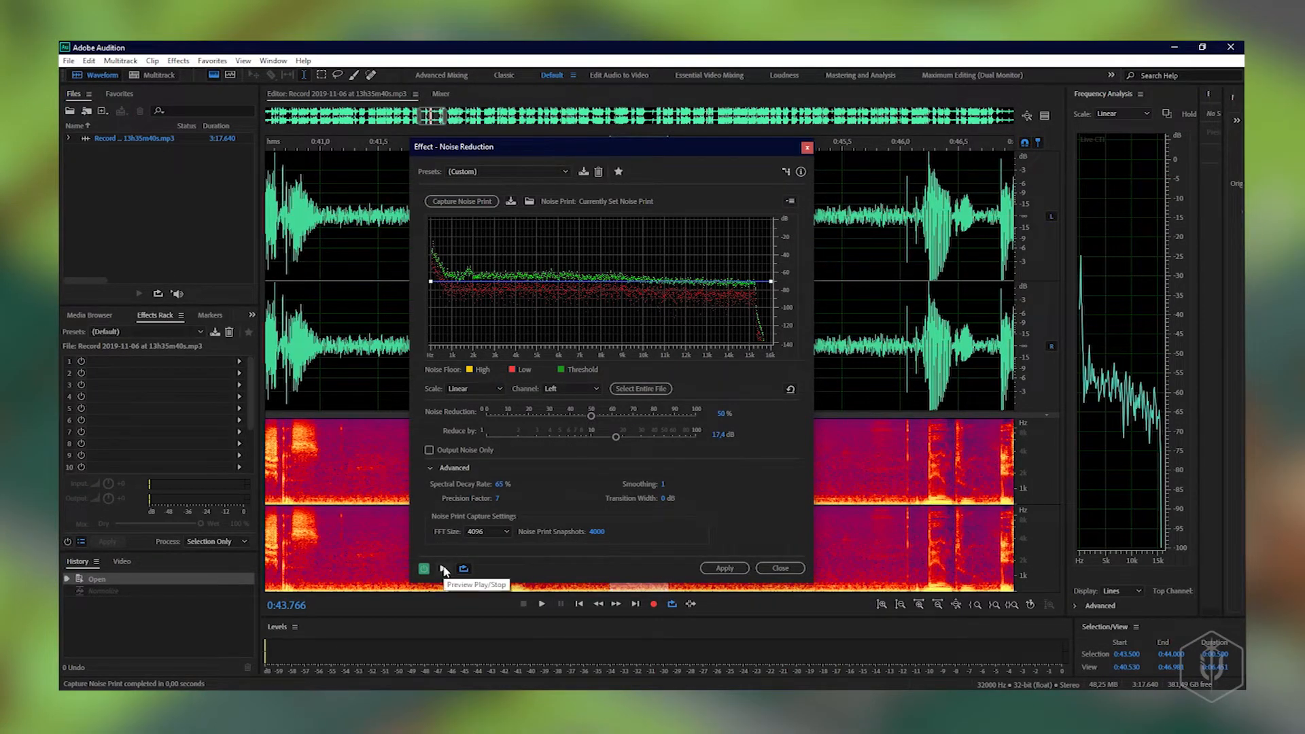
{"action": "left_click", "coordinate": [425, 568]}
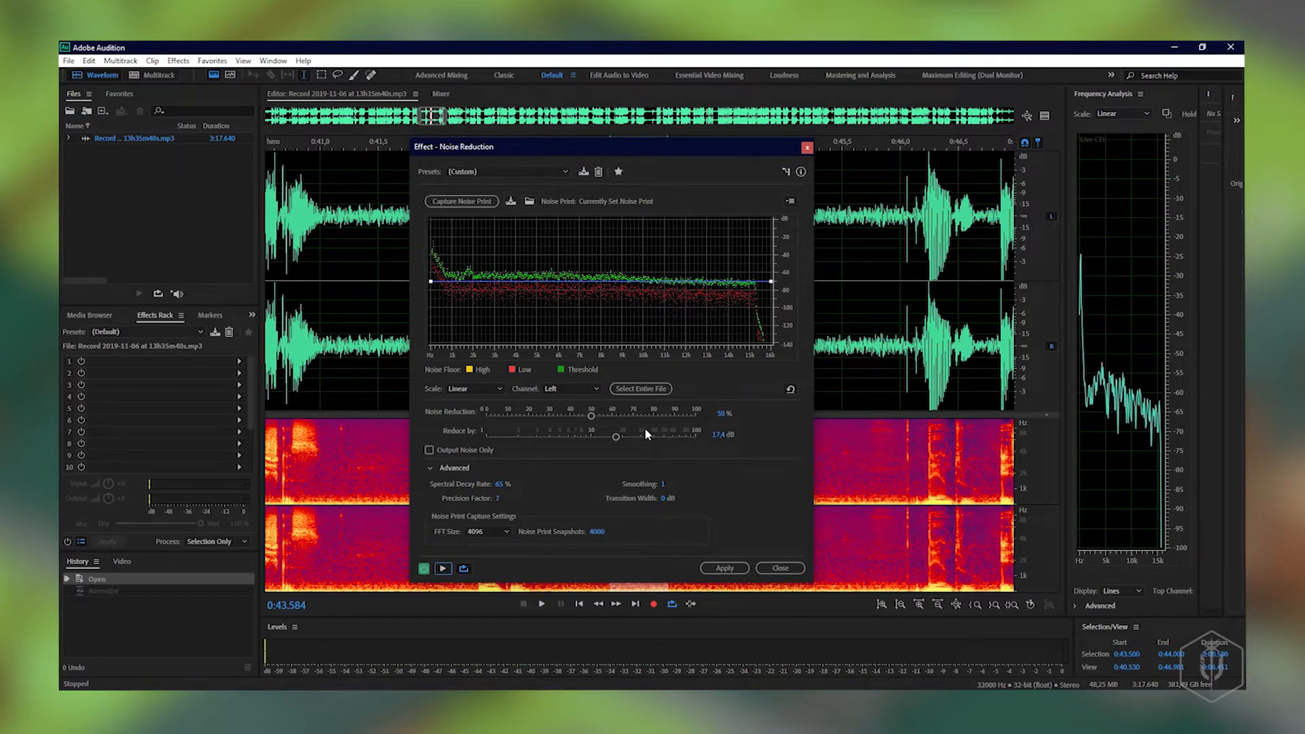
{"action": "mouse_move", "coordinate": [464, 262]}
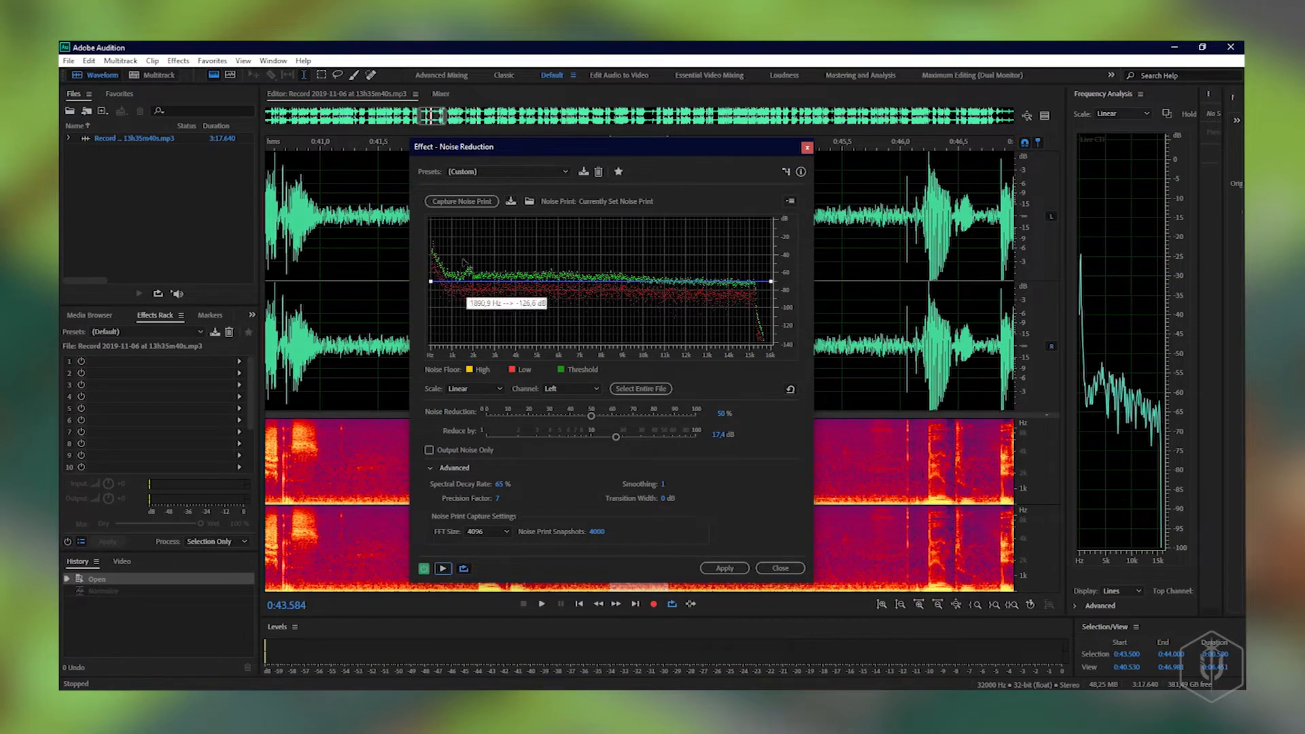
{"action": "left_click", "coordinate": [444, 568]}
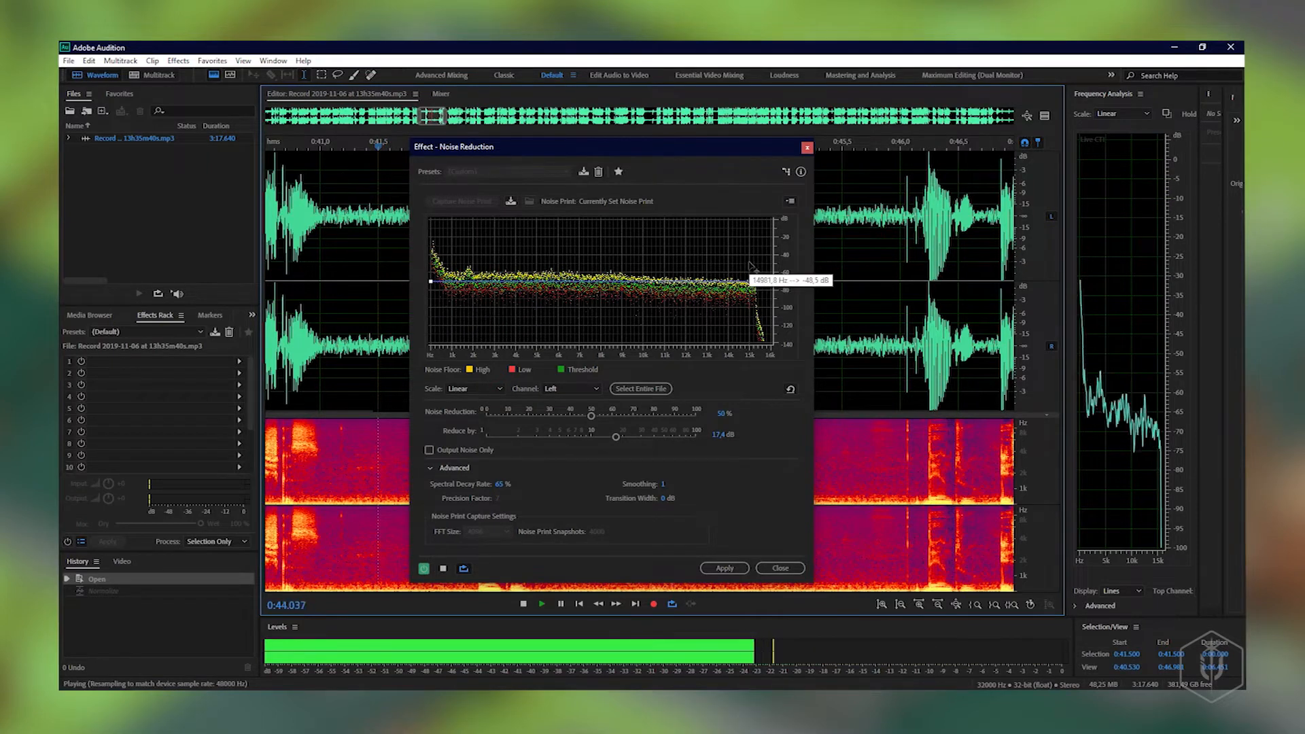
{"action": "left_click", "coordinate": [522, 604]}
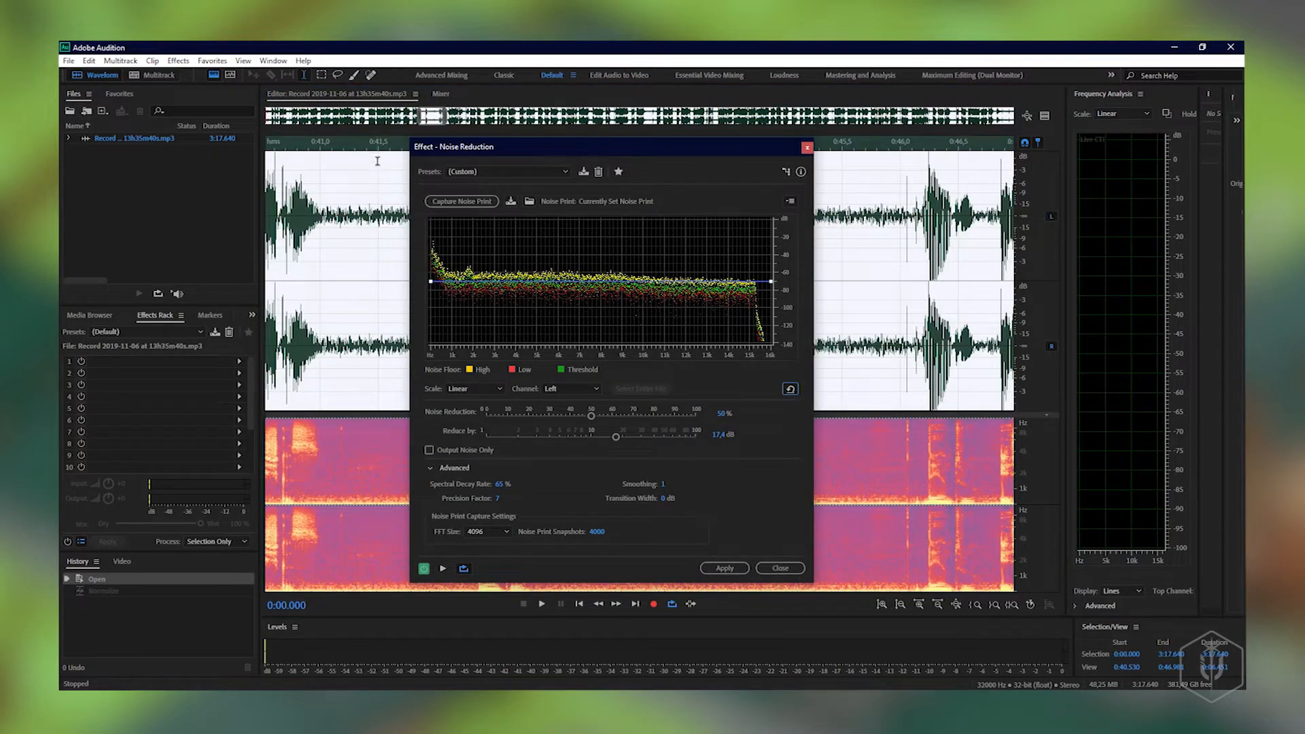
Apply the Noise Reduction effect across the whole narration.
{"action": "left_click", "coordinate": [443, 568]}
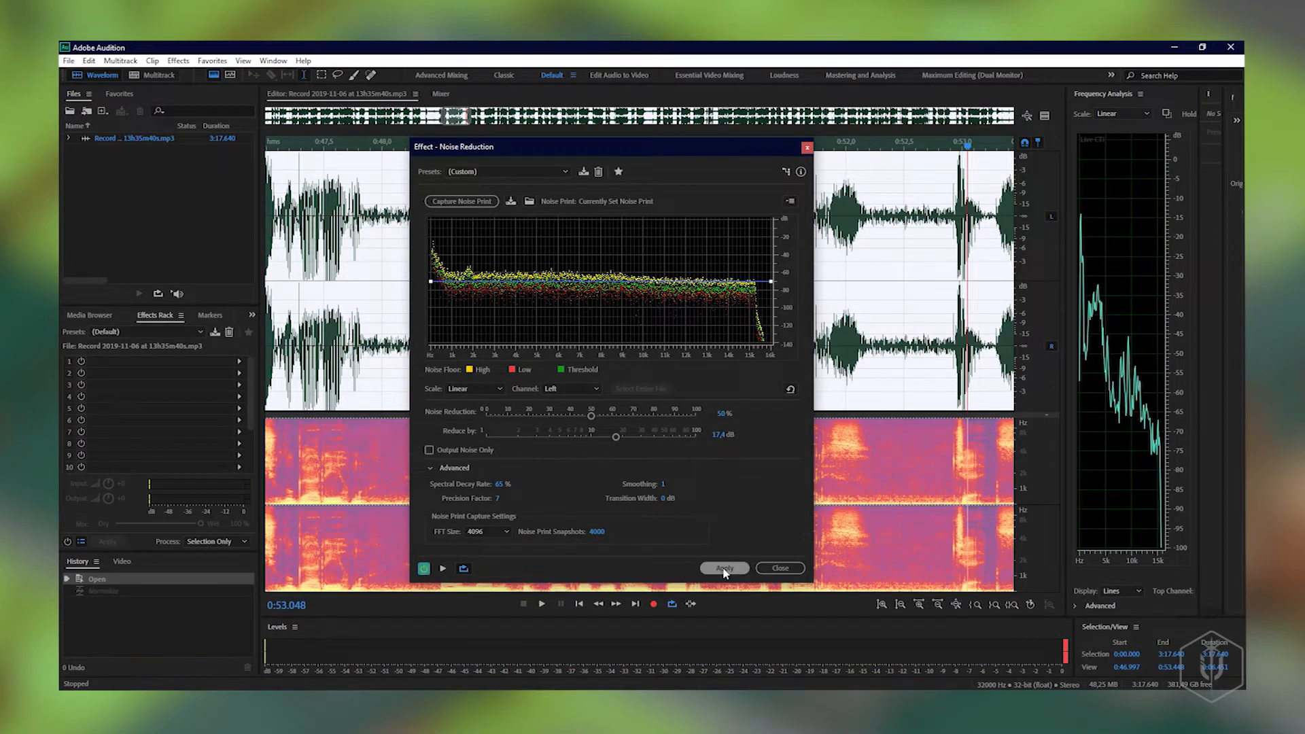
{"action": "left_click", "coordinate": [723, 568]}
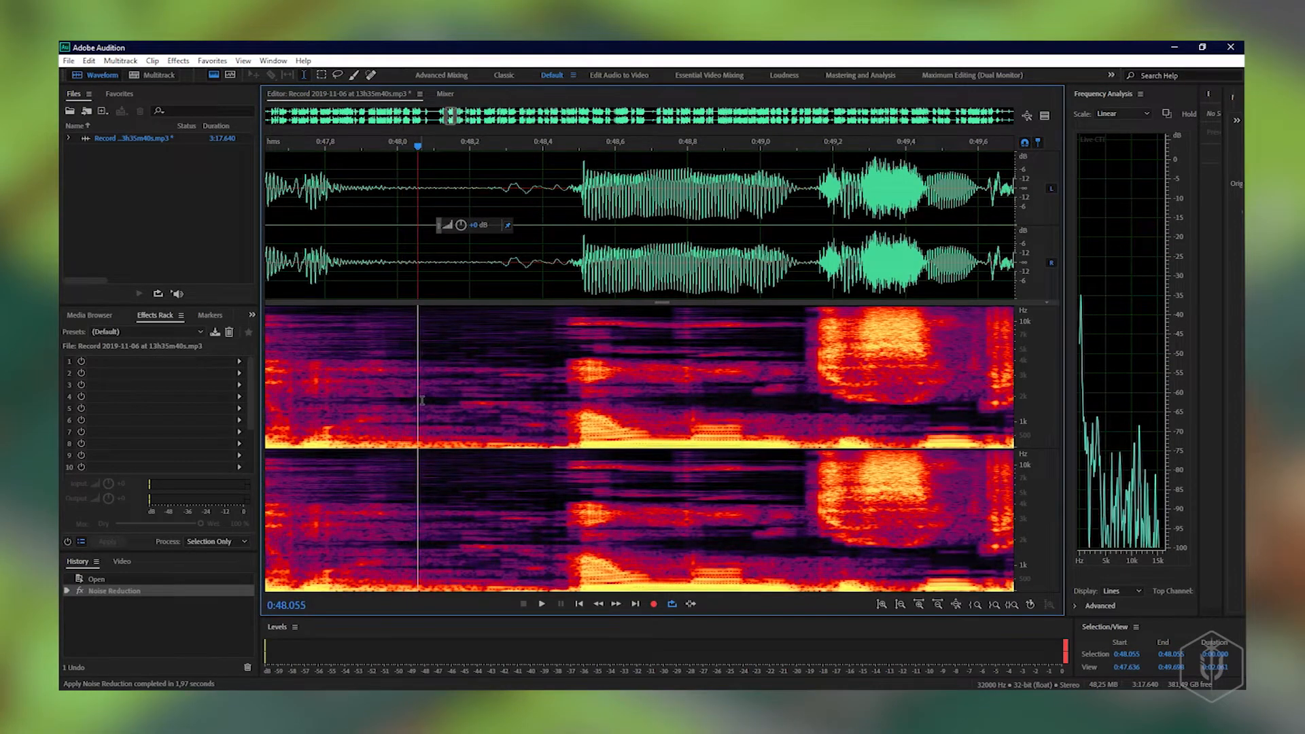
Undo the noise reduction briefly to compare the original spectrogram, then restore it.
{"action": "key", "text": "ctrl+z"}
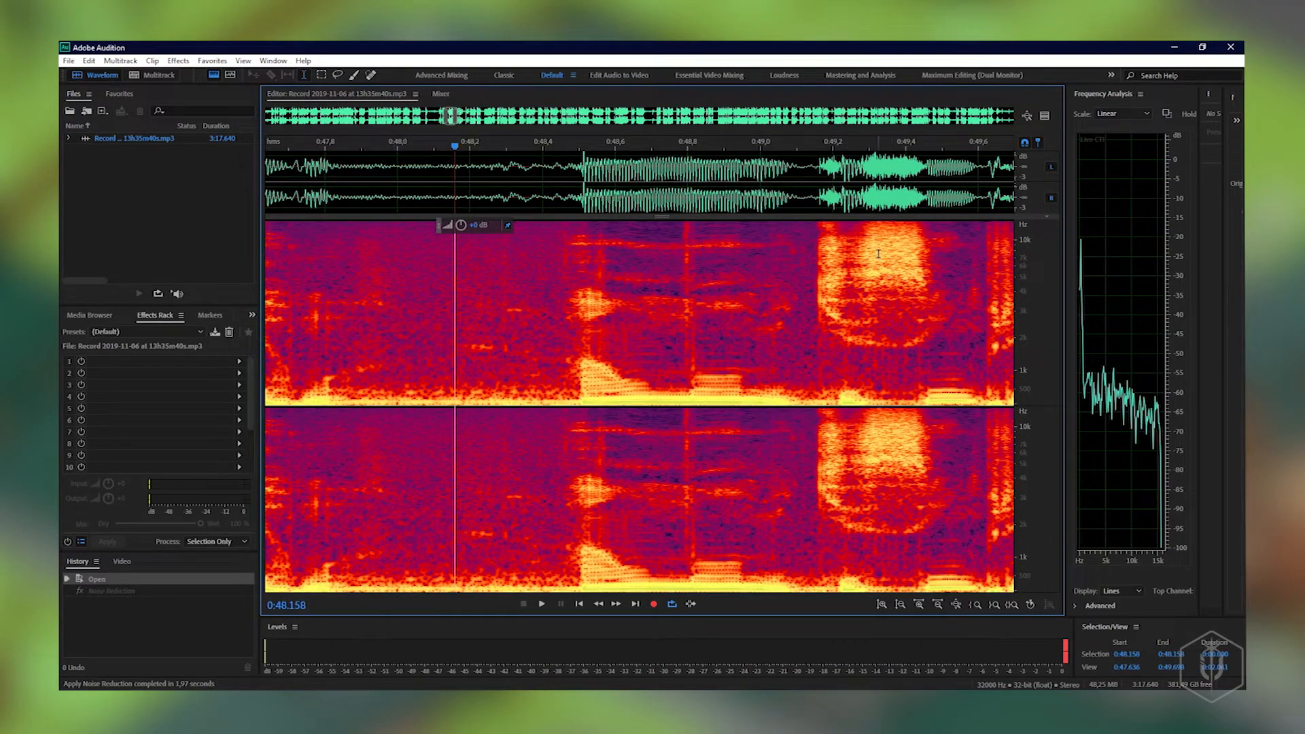
{"action": "mouse_move", "coordinate": [552, 340]}
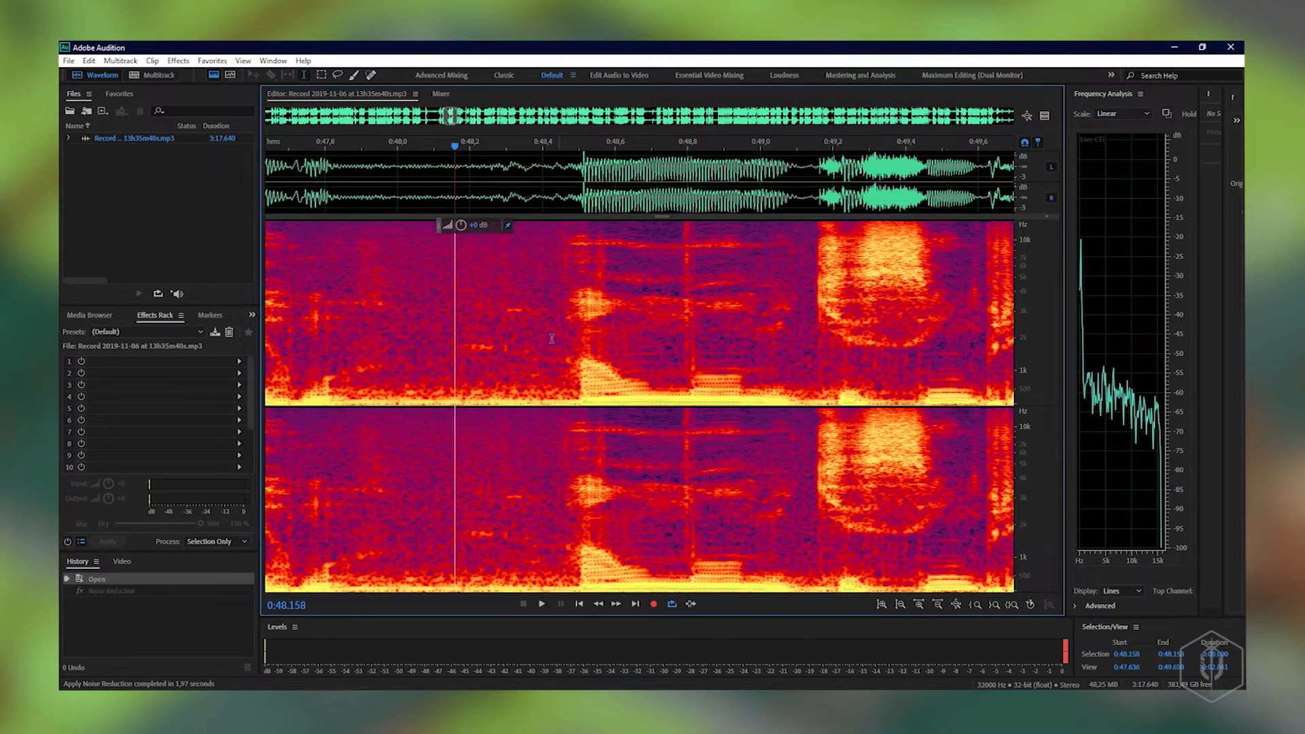
{"action": "mouse_move", "coordinate": [398, 310]}
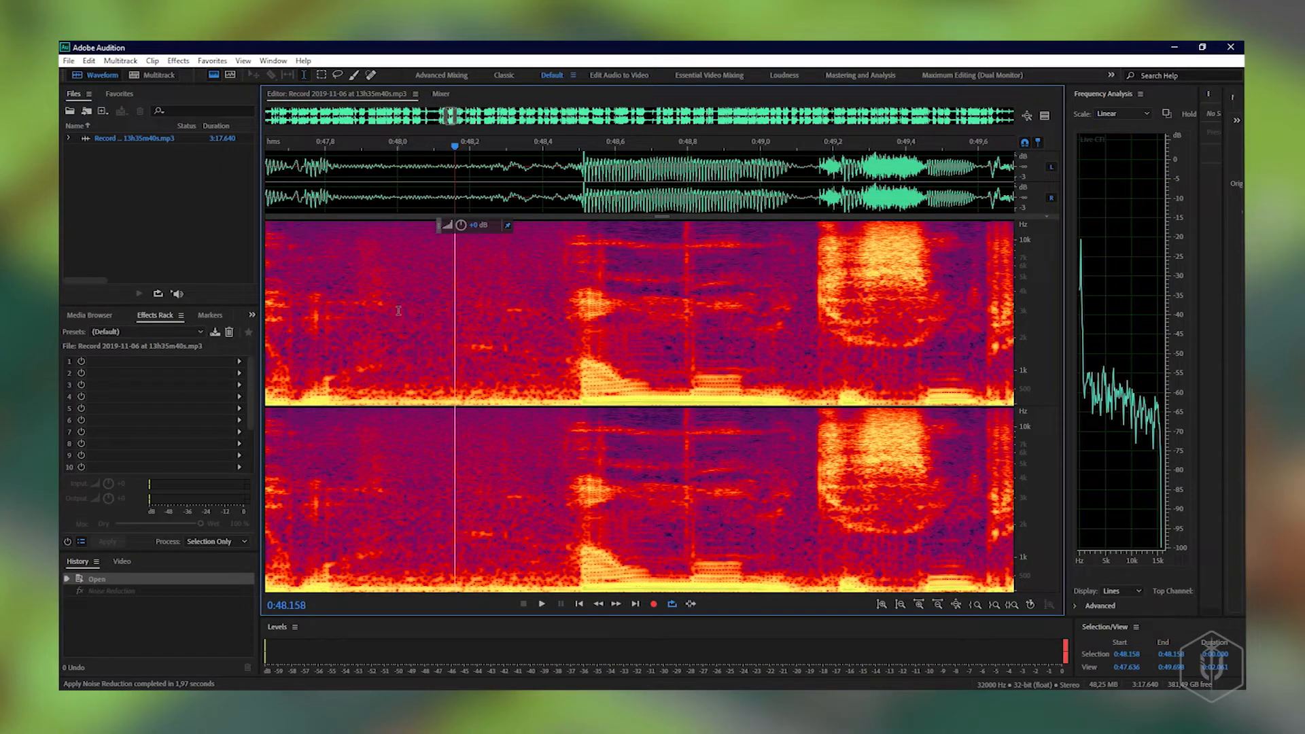
{"action": "left_click", "coordinate": [107, 543]}
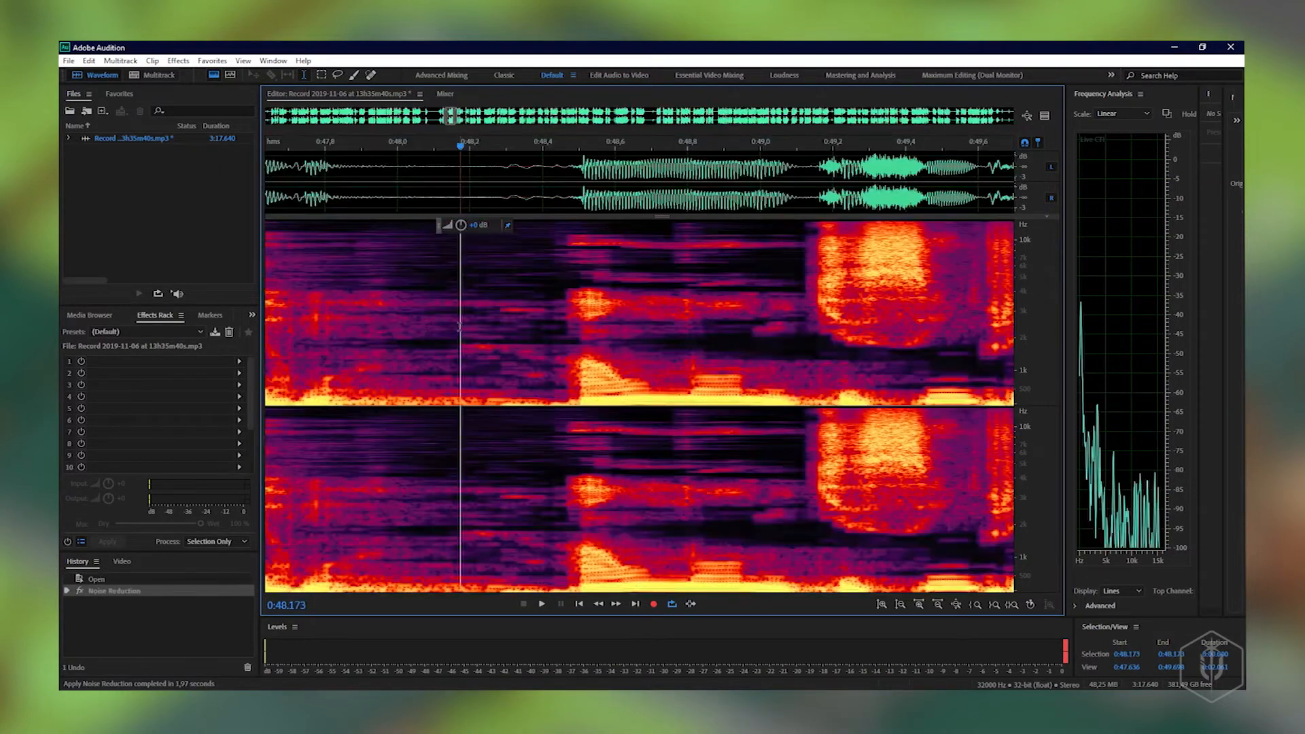
{"action": "mouse_move", "coordinate": [443, 285]}
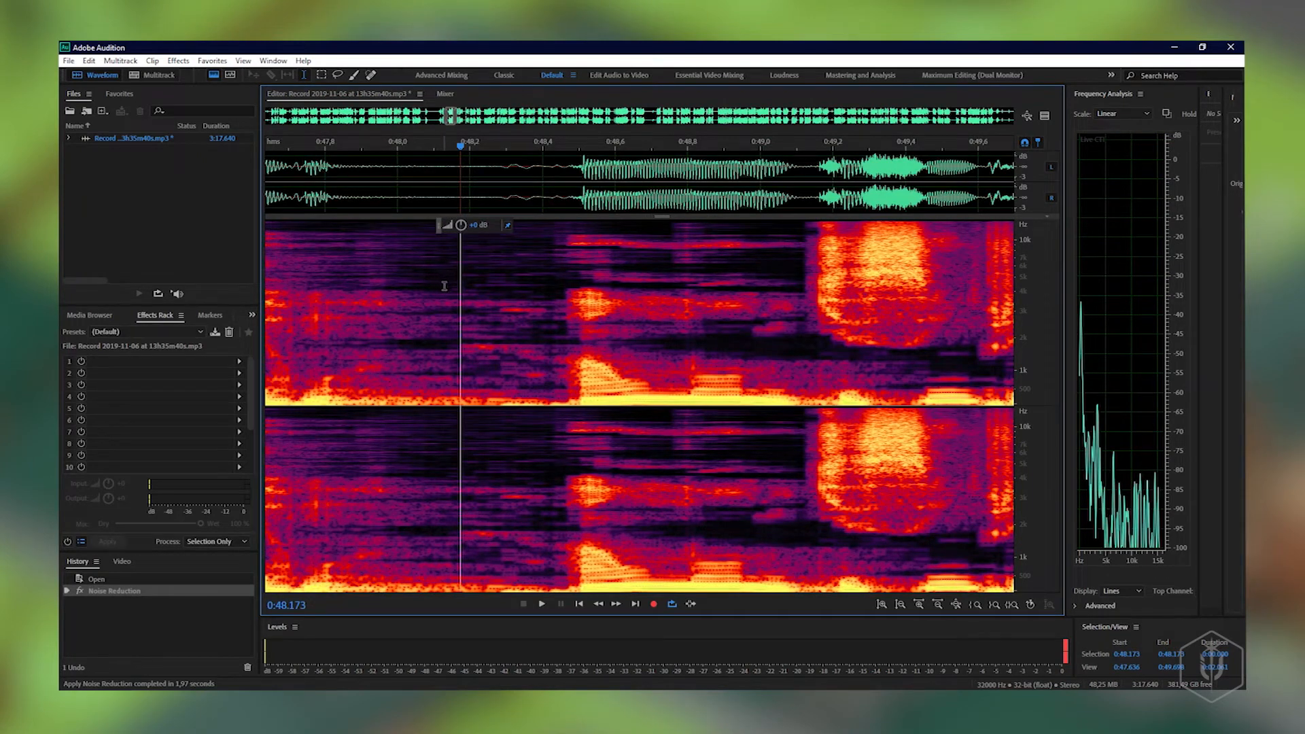
{"action": "mouse_move", "coordinate": [499, 396]}
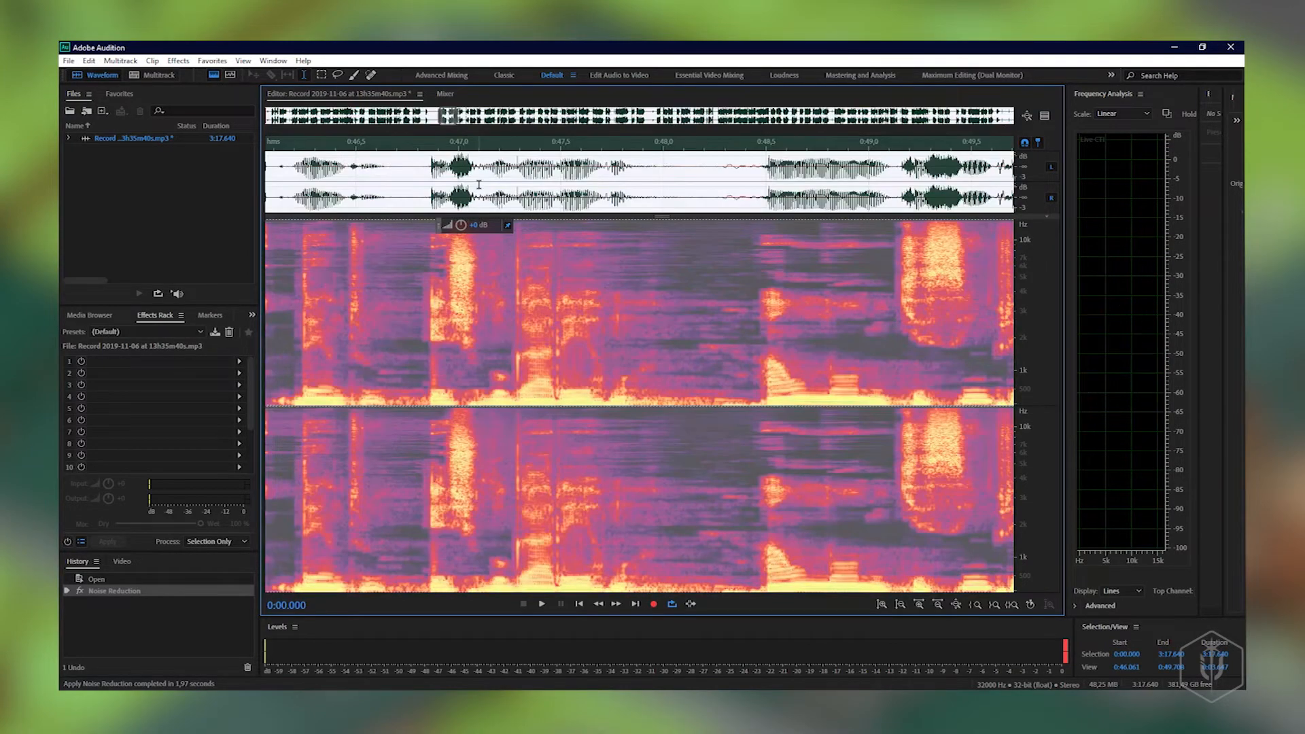
Bring up the DeNoise effect from the Noise Reduction / Restoration effects.
{"action": "left_click", "coordinate": [178, 60]}
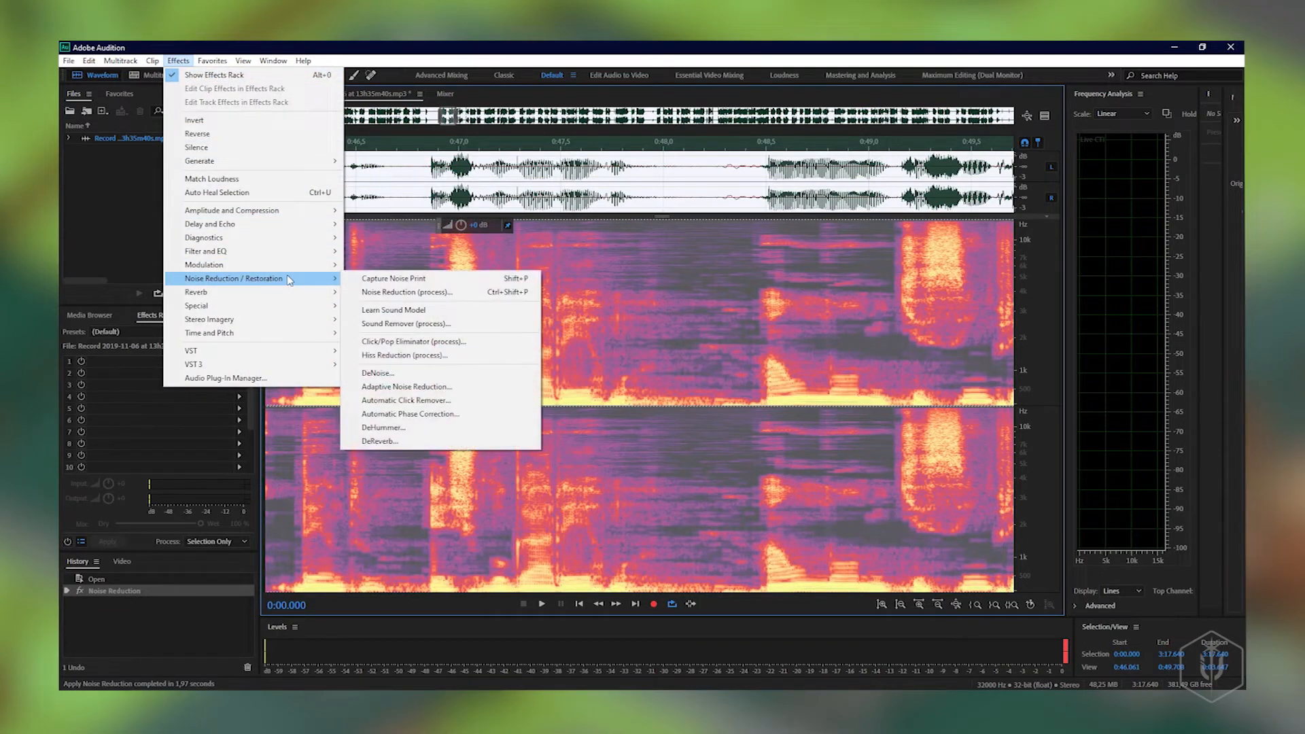
{"action": "mouse_move", "coordinate": [398, 373]}
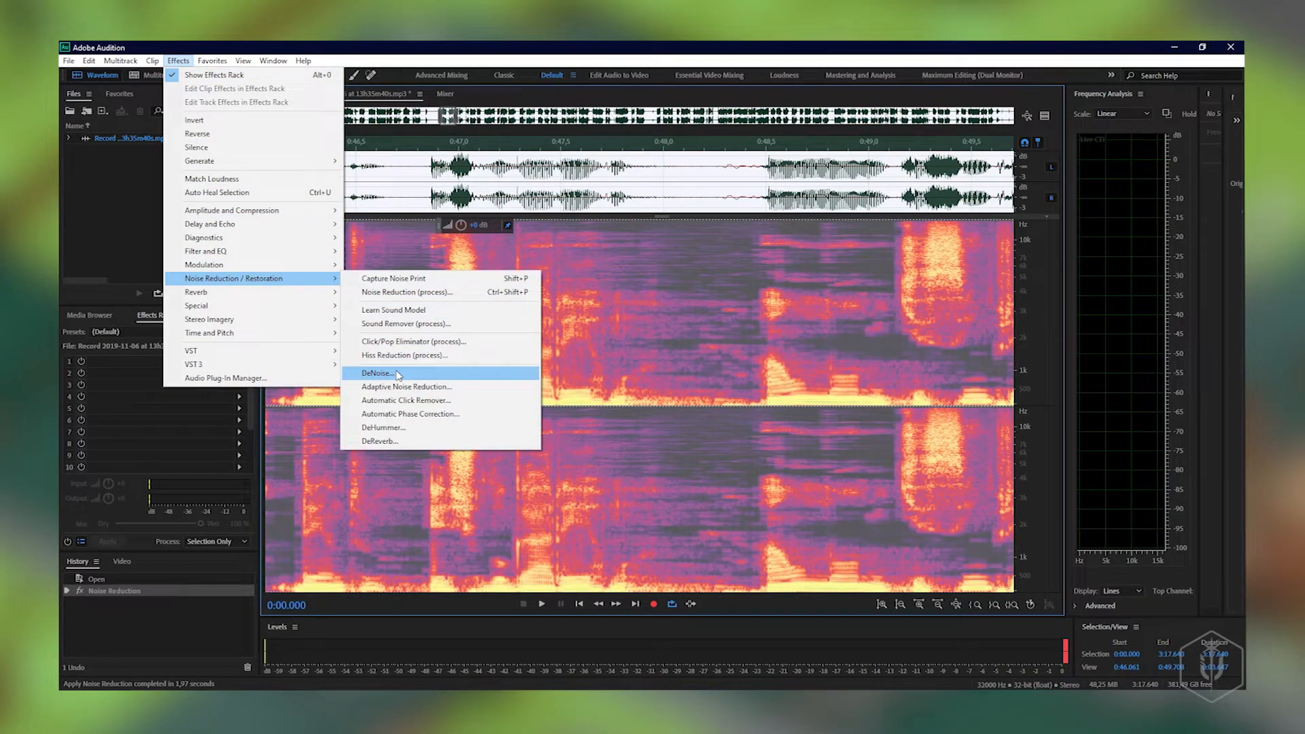
{"action": "left_click", "coordinate": [376, 373]}
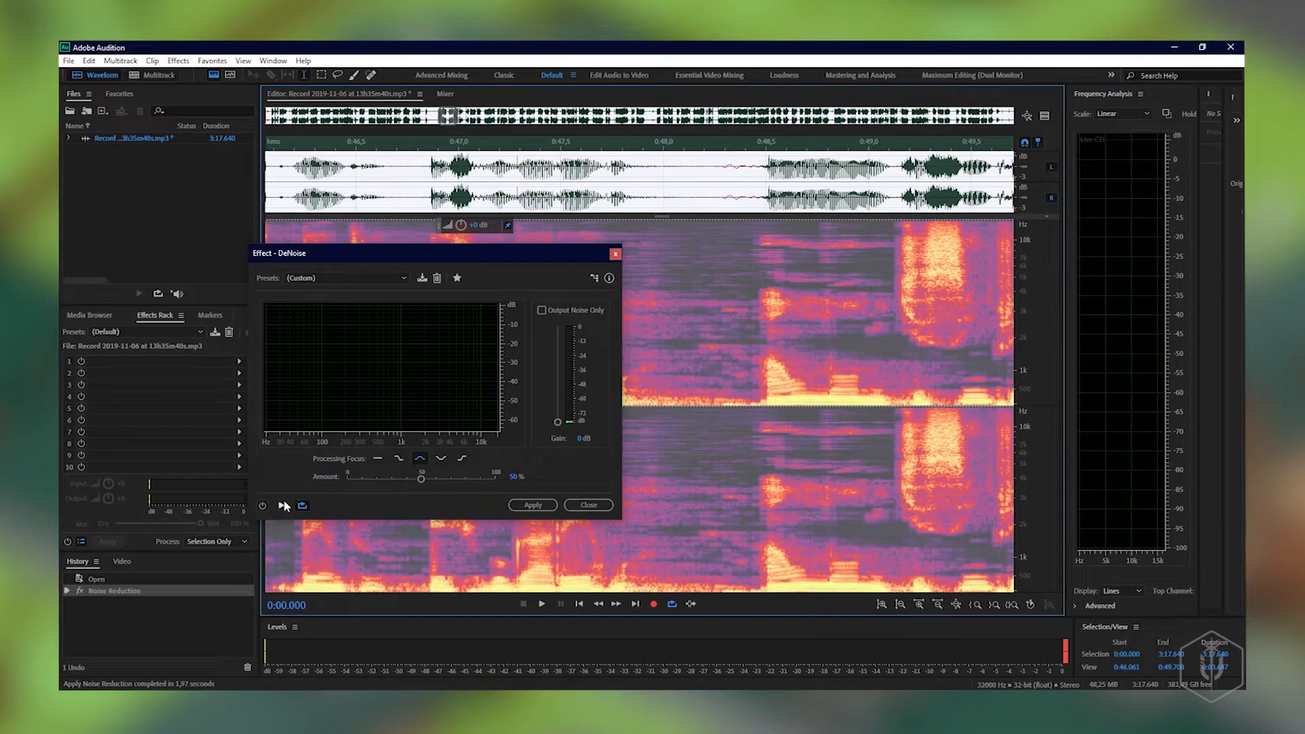
{"action": "mouse_move", "coordinate": [281, 505]}
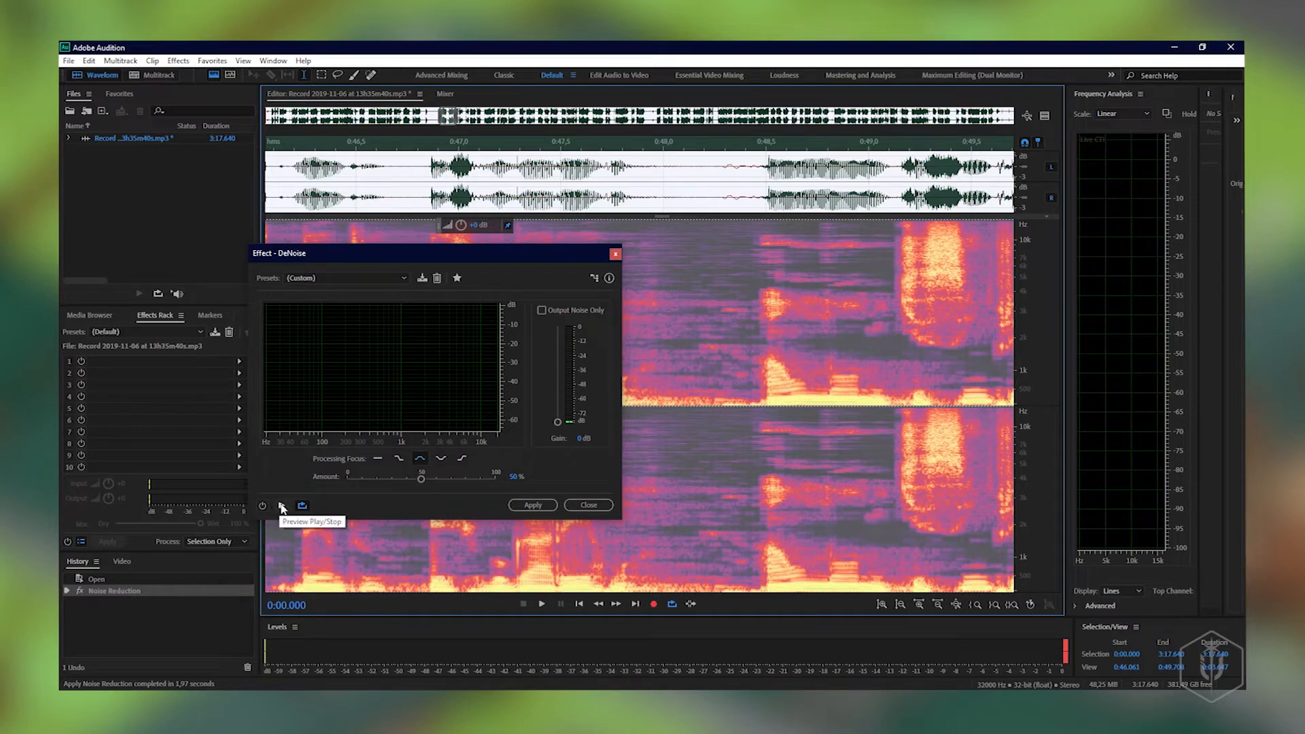
Preview DeNoise at 50% against the unprocessed sound, then apply it to the whole narration.
{"action": "left_click", "coordinate": [283, 505]}
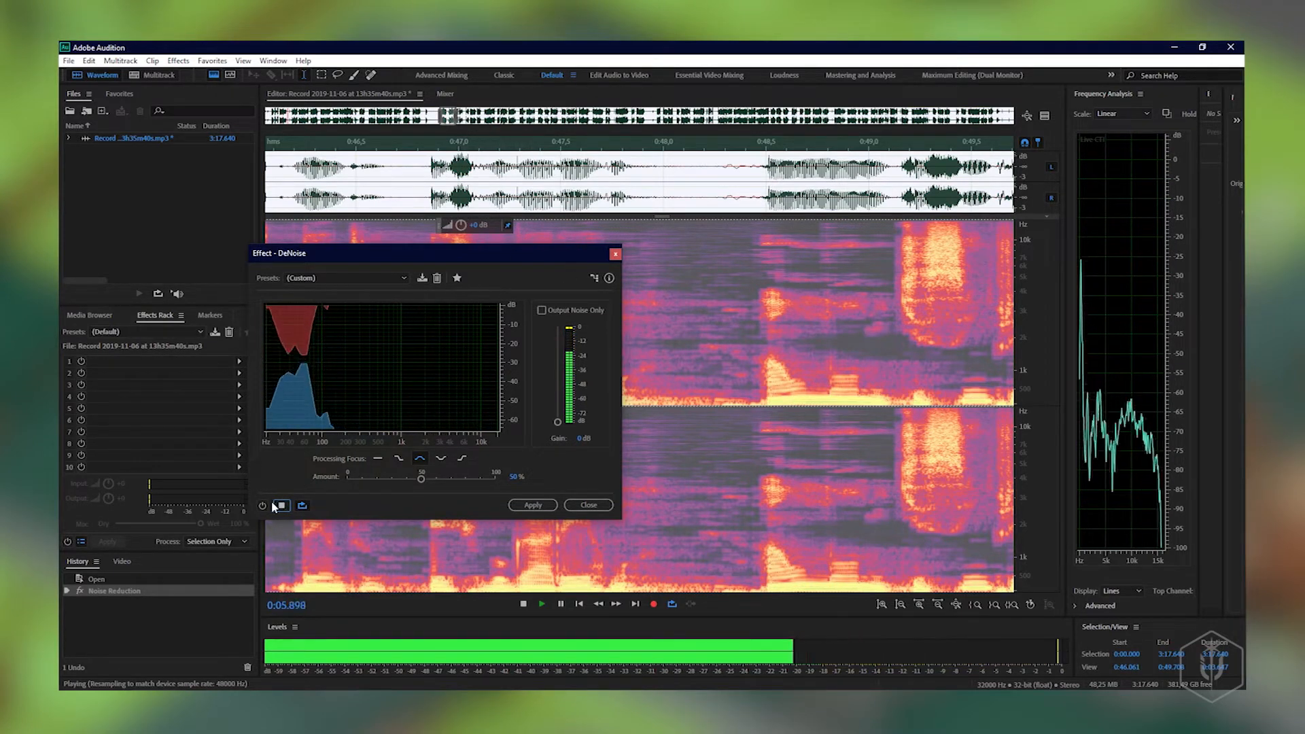
{"action": "left_click", "coordinate": [540, 604]}
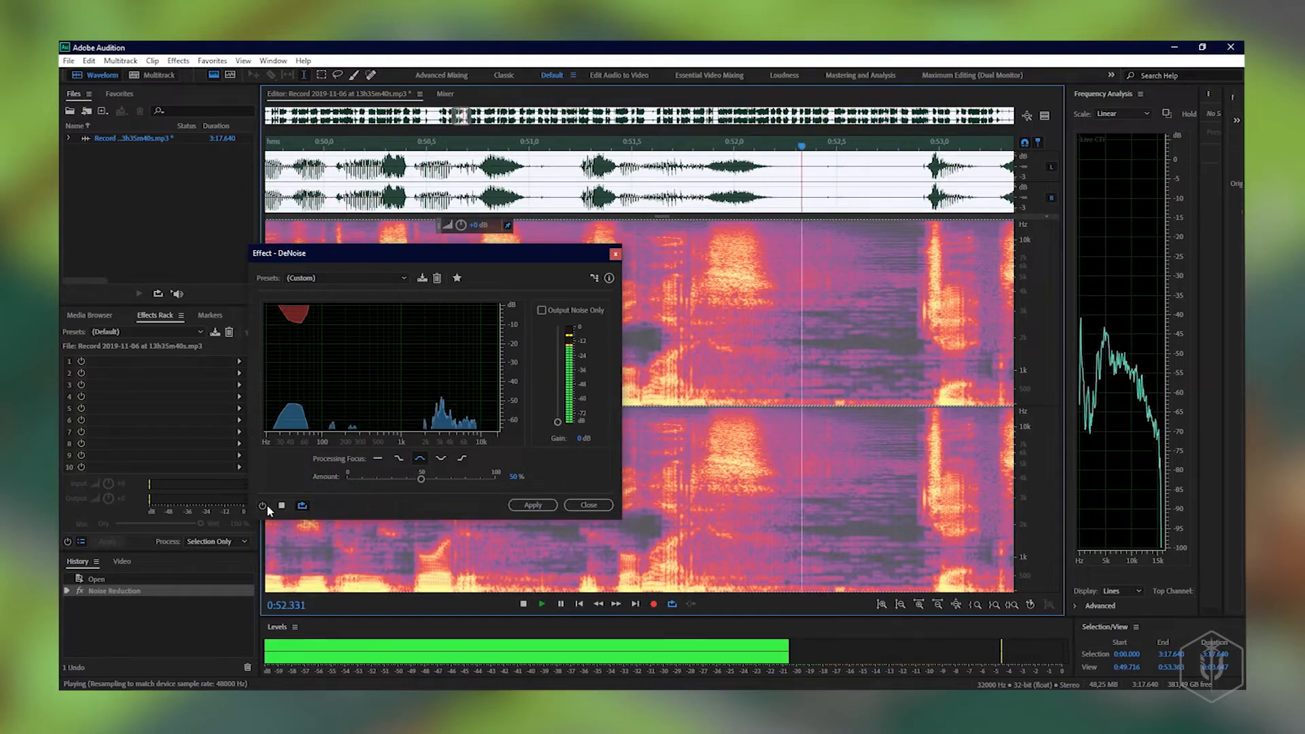
{"action": "left_click", "coordinate": [261, 506]}
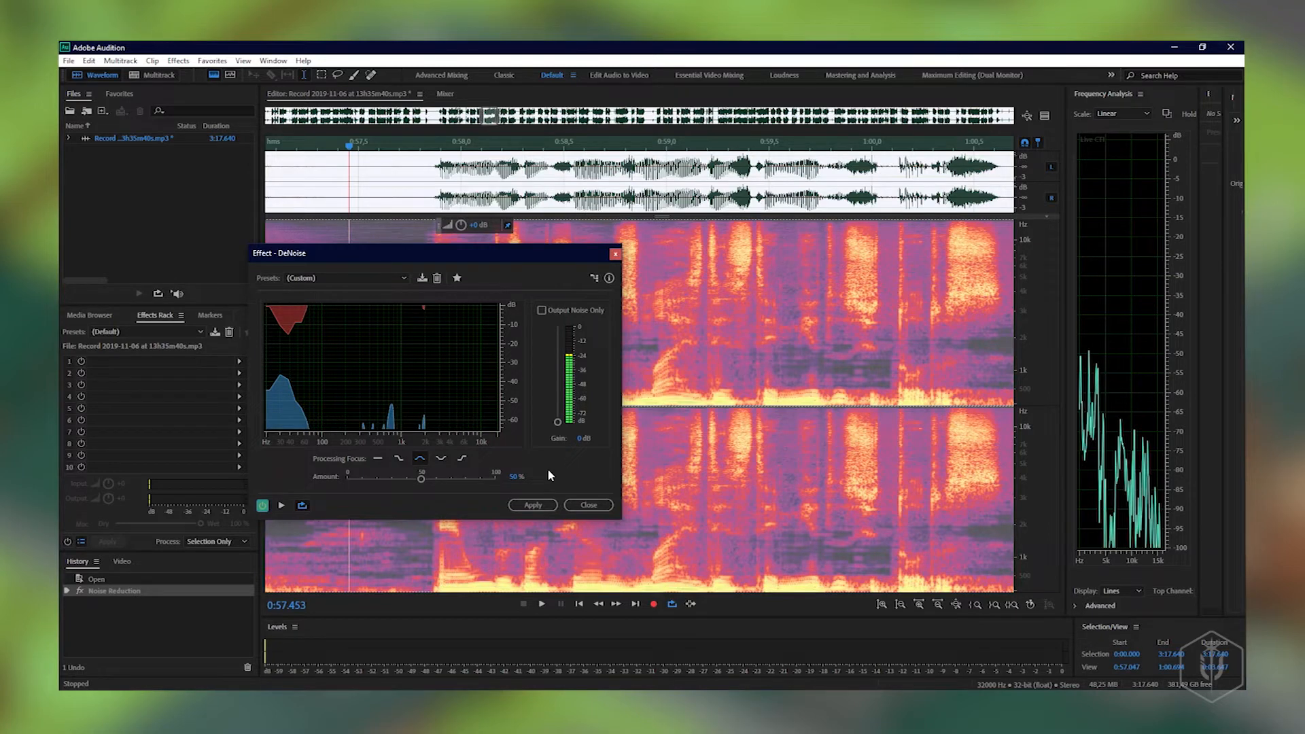
{"action": "mouse_move", "coordinate": [714, 267]}
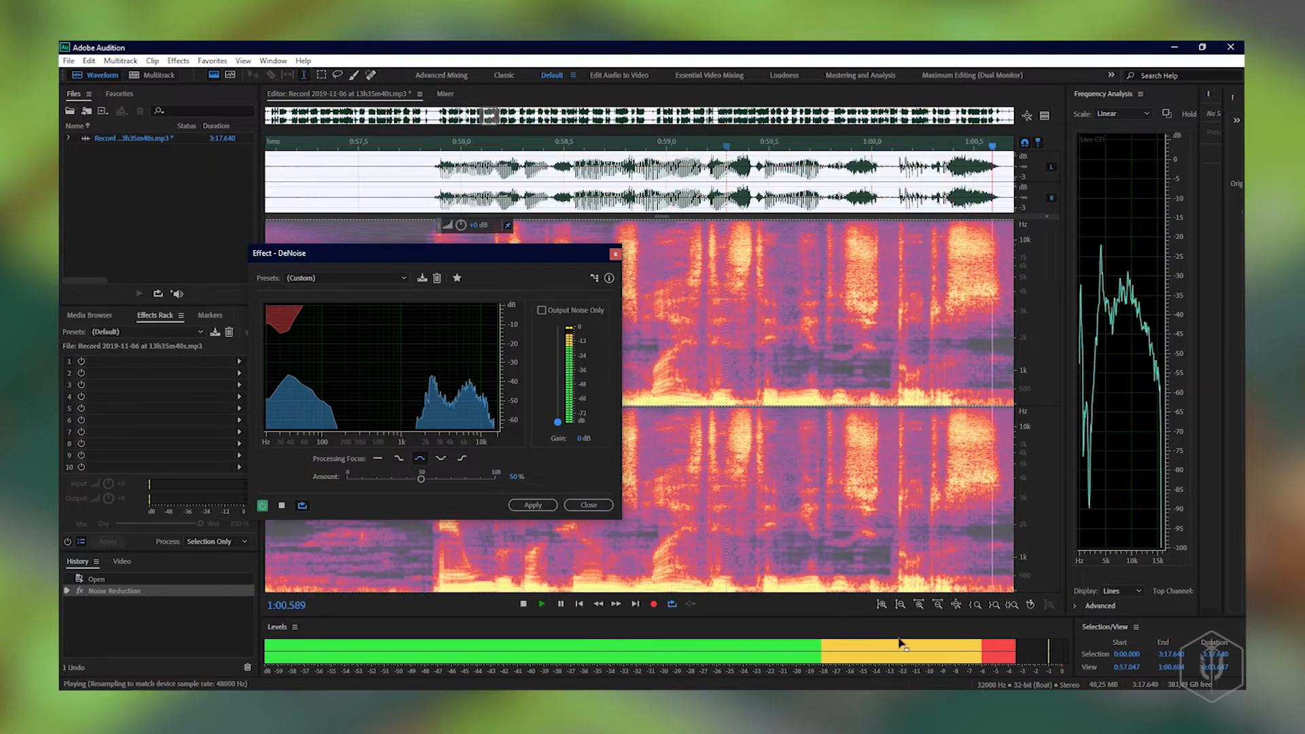
{"action": "left_click", "coordinate": [559, 604]}
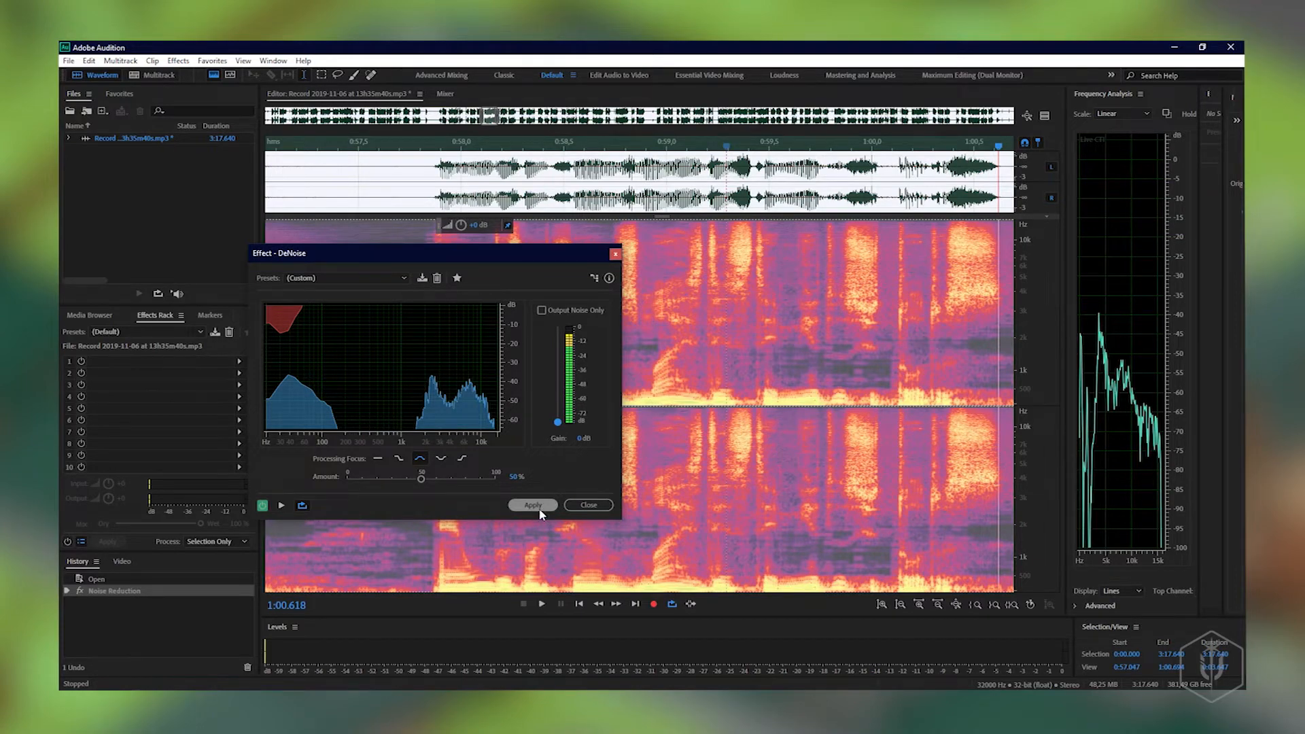
{"action": "left_click", "coordinate": [532, 505]}
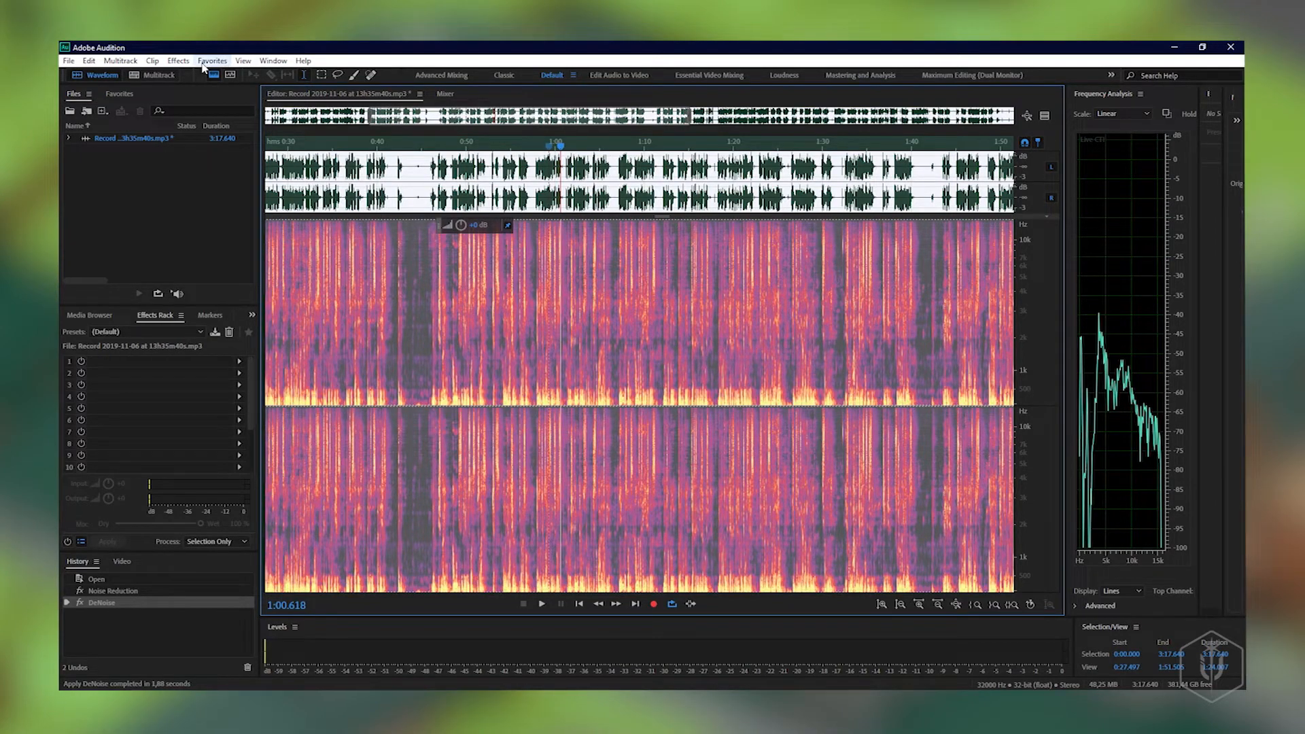
{"action": "mouse_move", "coordinate": [178, 61]}
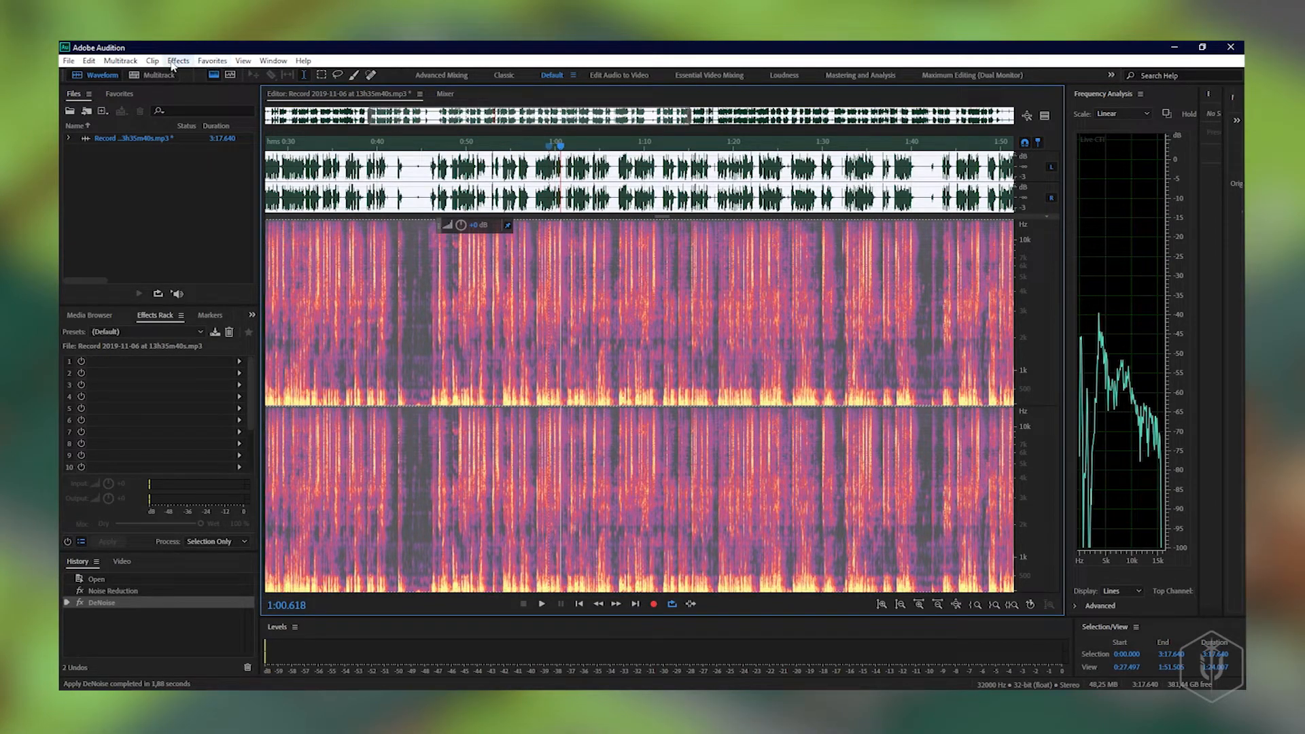
{"action": "left_click", "coordinate": [179, 60]}
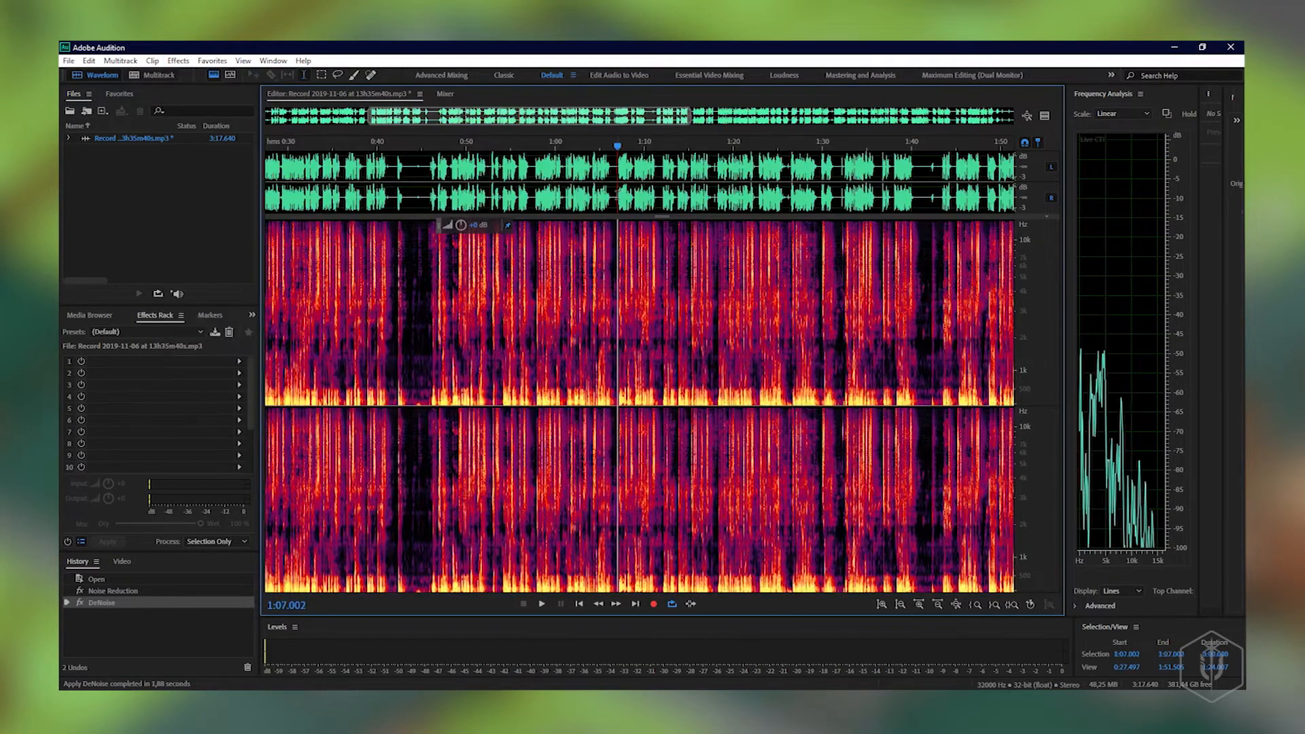
{"action": "left_click", "coordinate": [645, 144]}
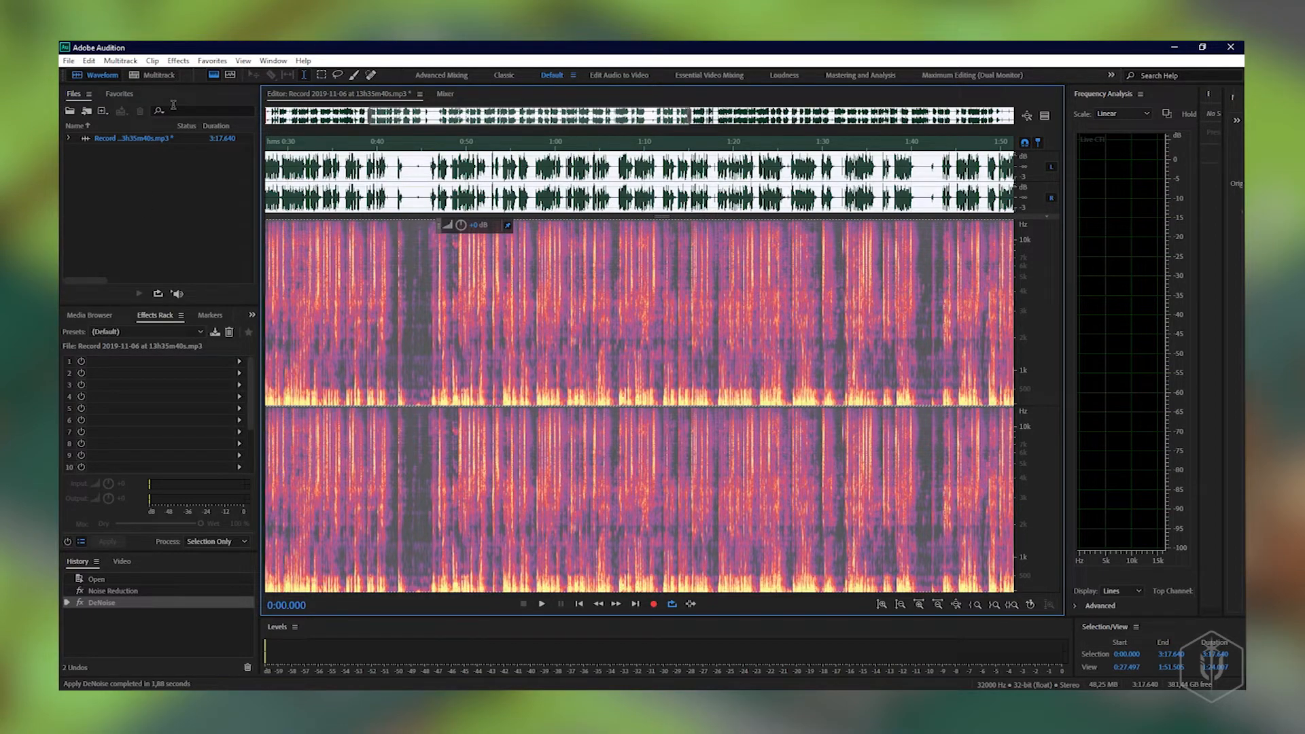
Bring up the Parametric Equalizer from the Filter and EQ effects.
{"action": "left_click", "coordinate": [176, 62]}
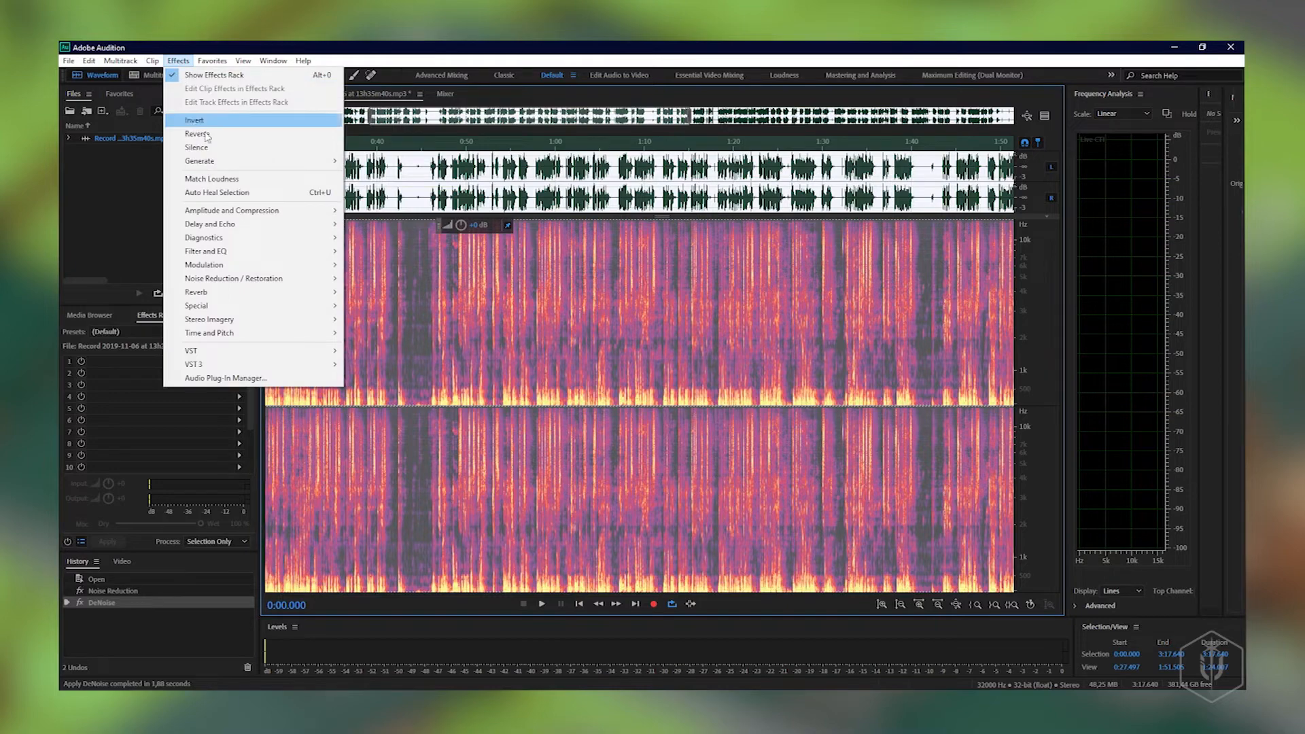
{"action": "mouse_move", "coordinate": [205, 250]}
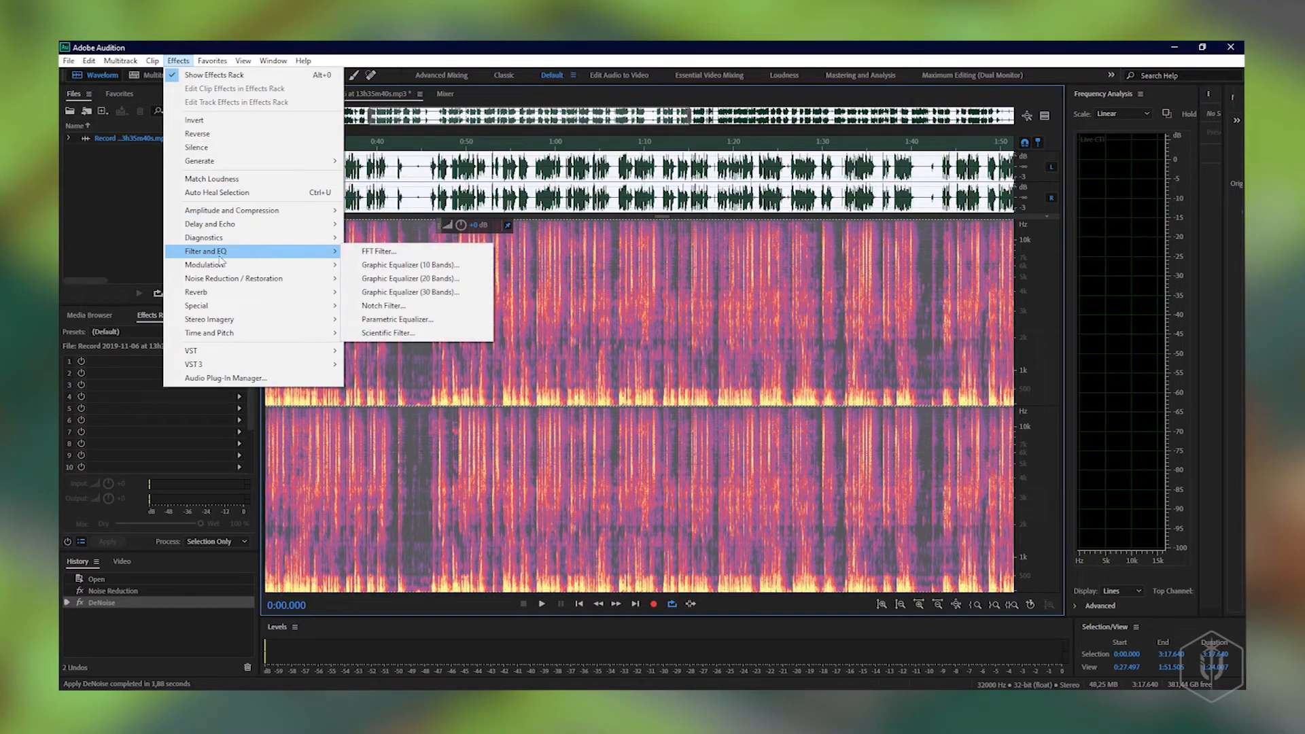
{"action": "mouse_move", "coordinate": [380, 252]}
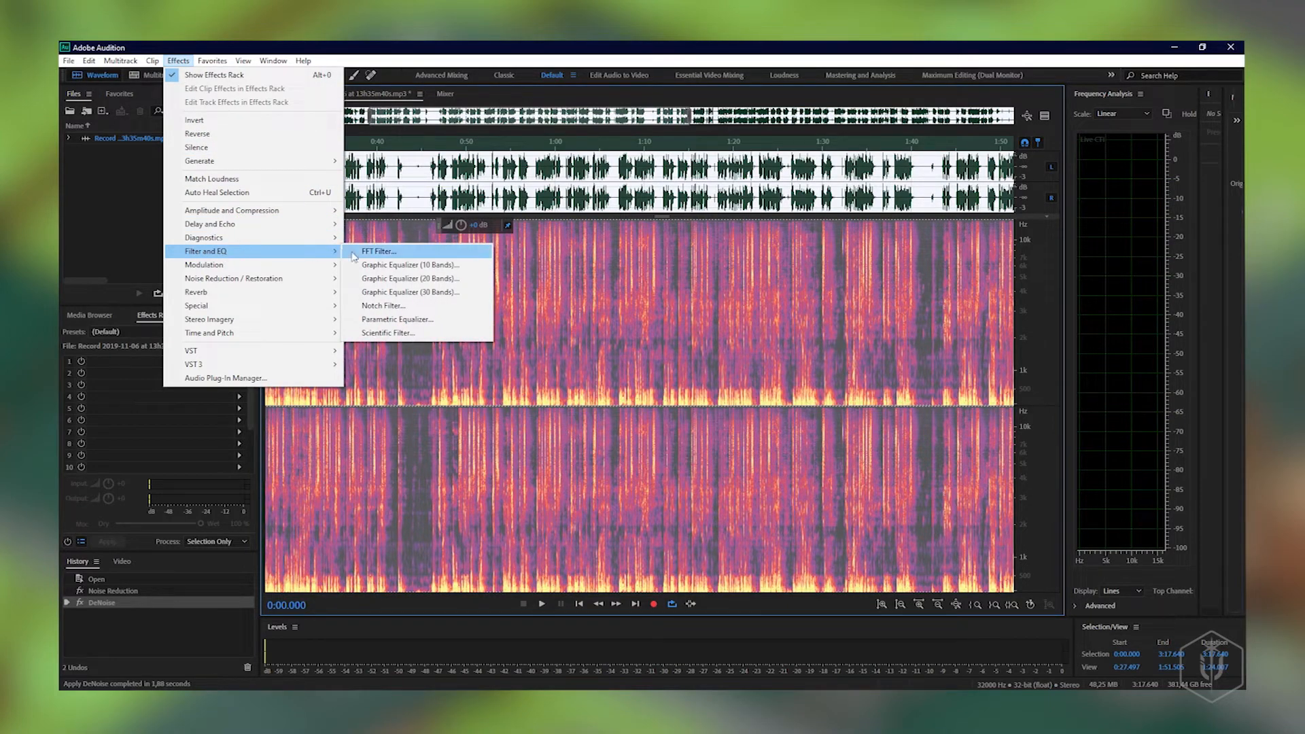
{"action": "left_click", "coordinate": [398, 318]}
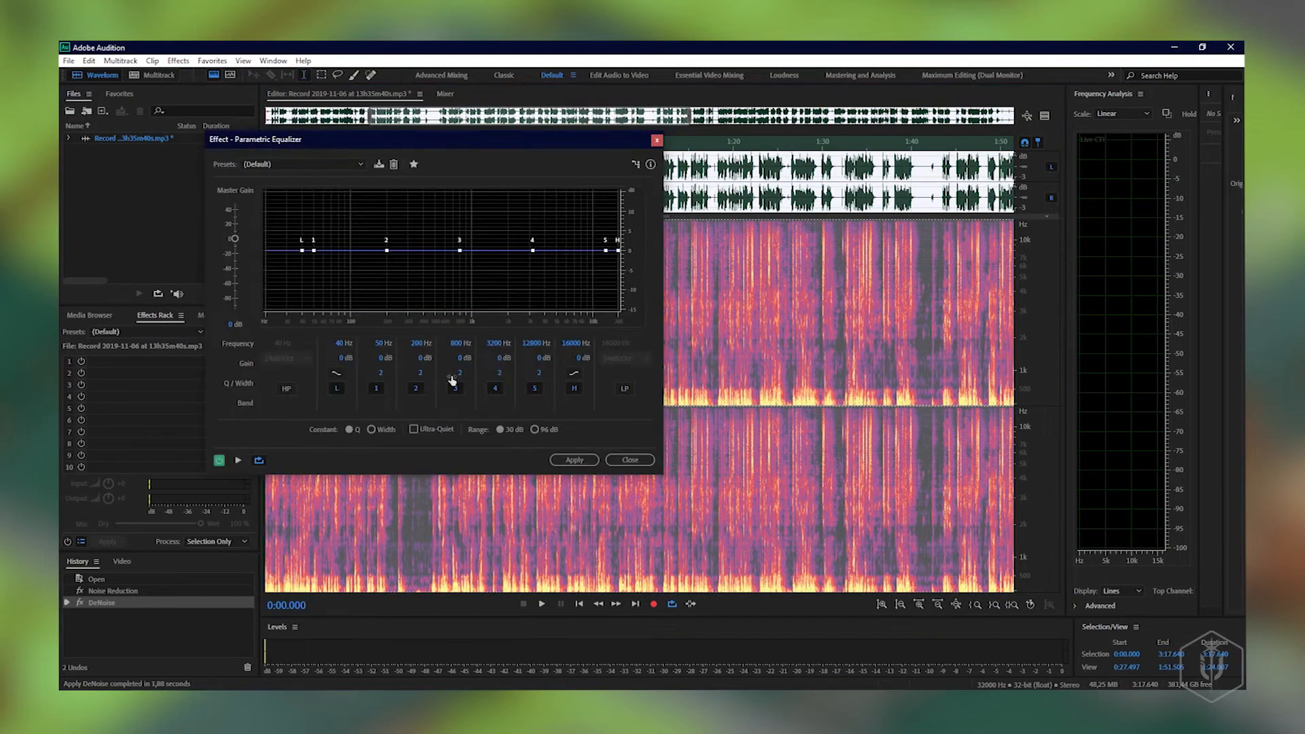
Disable unused bands, boost 800 Hz to about +9.2 dB, cut 200 Hz to about -6 dB, and preview.
{"action": "left_click", "coordinate": [335, 388]}
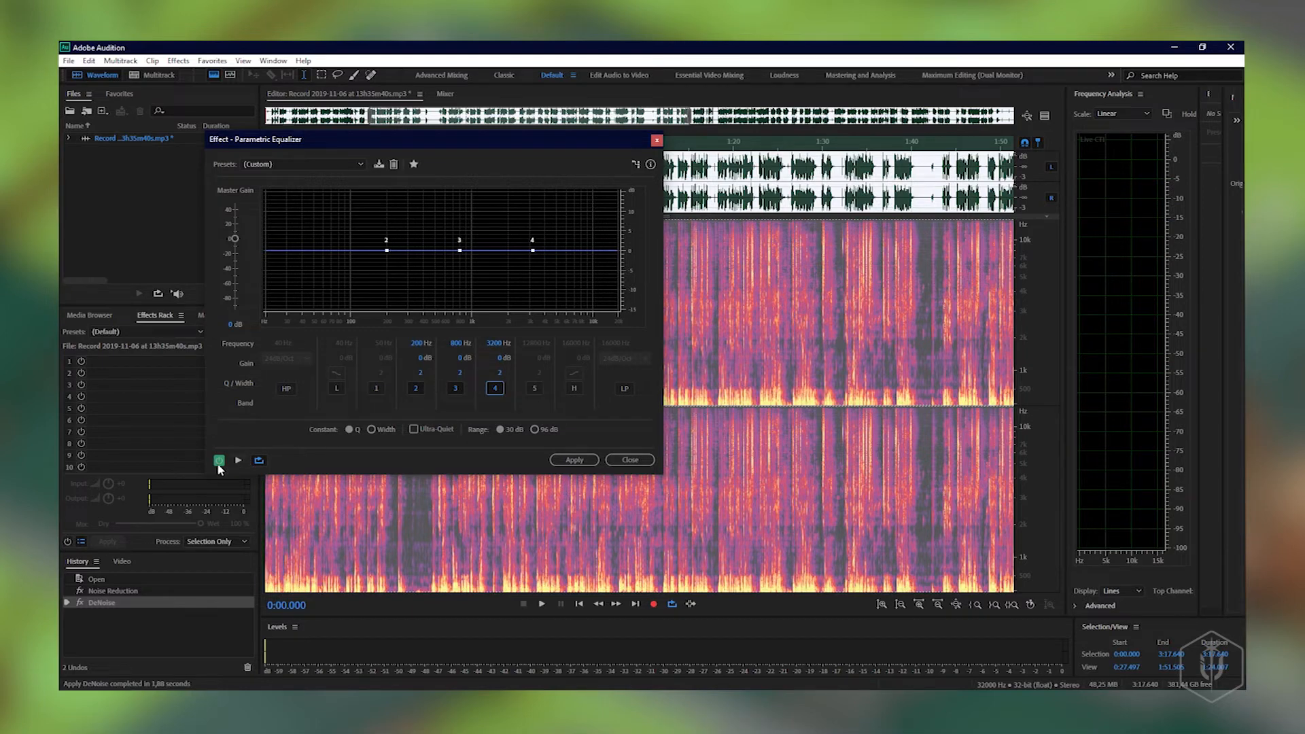
{"action": "mouse_move", "coordinate": [235, 450]}
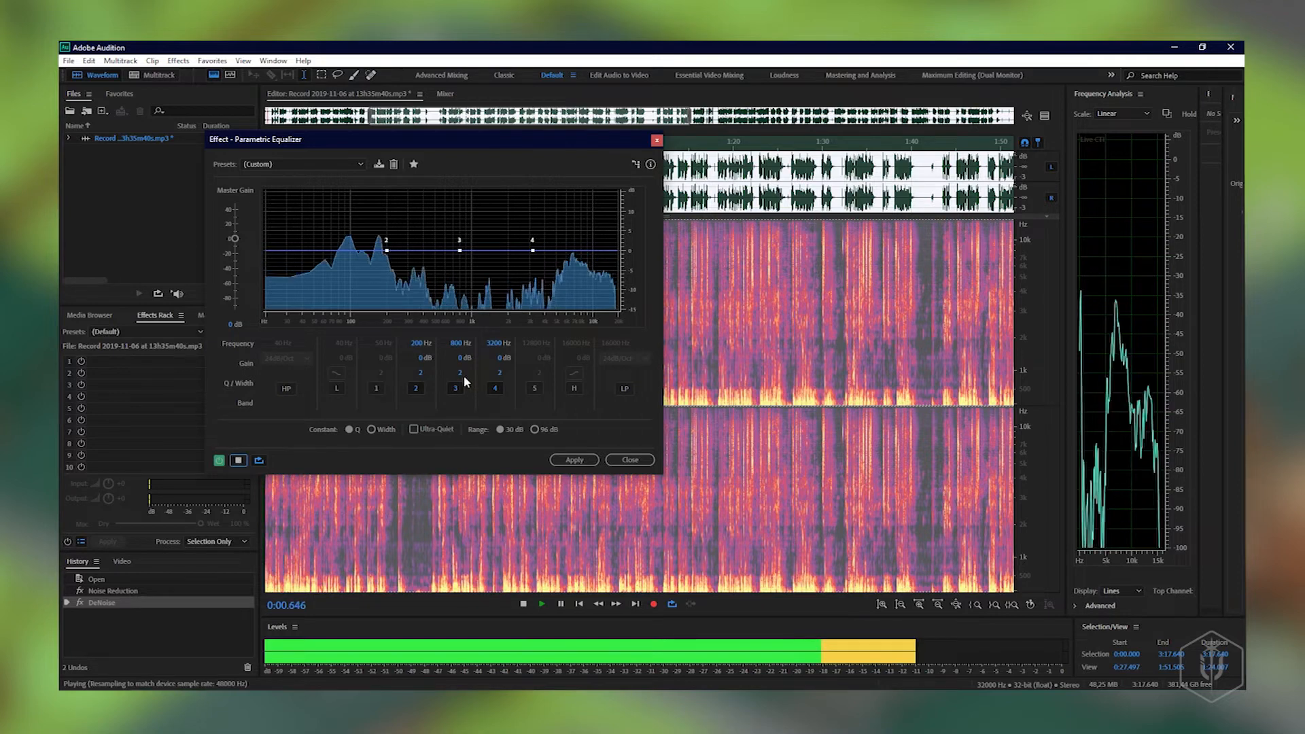
{"action": "left_click_drag", "start_coordinate": [459, 239], "coordinate": [460, 207]}
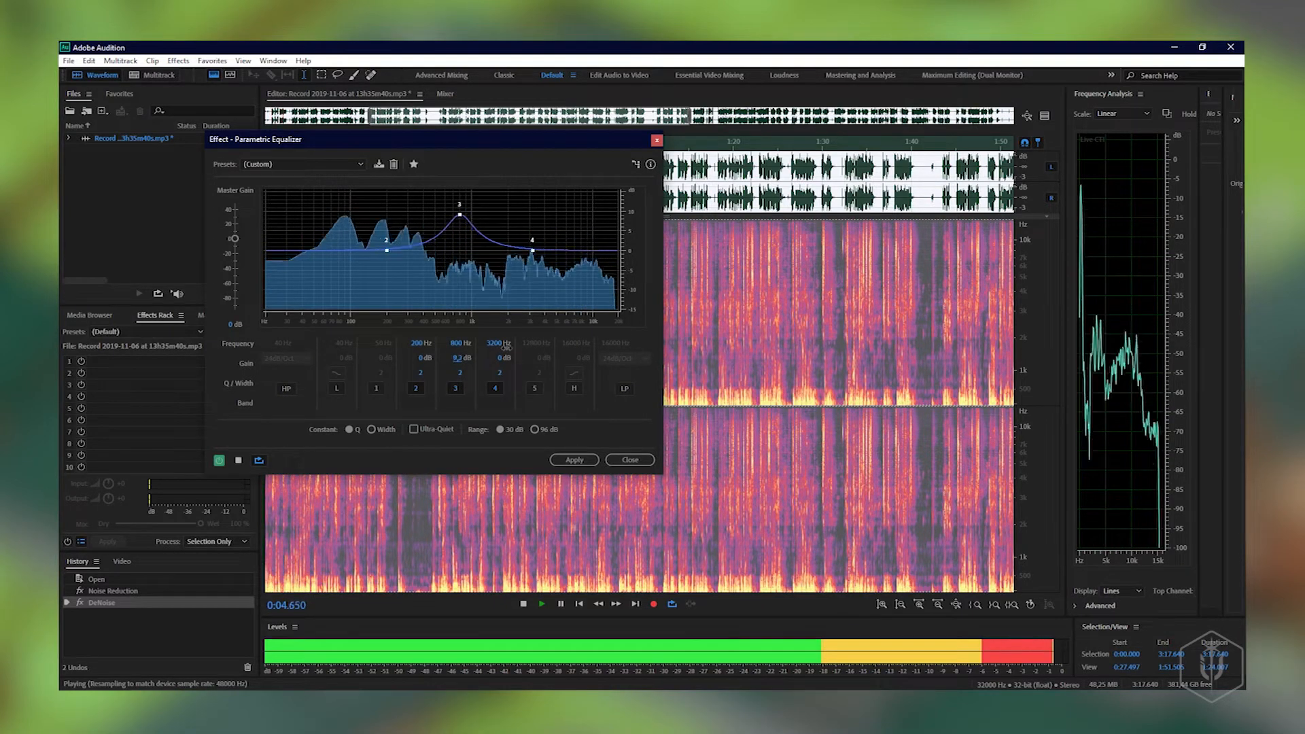
{"action": "left_click", "coordinate": [560, 603]}
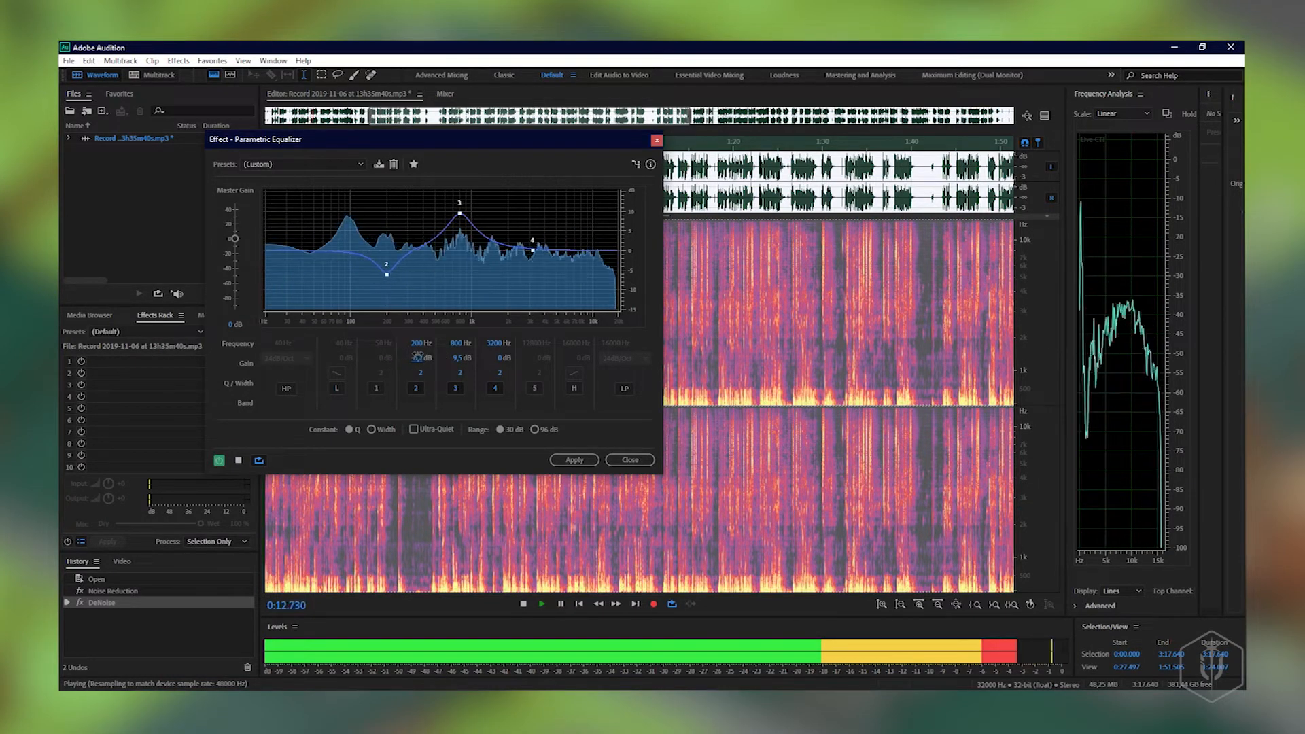
{"action": "left_click_drag", "start_coordinate": [532, 242], "coordinate": [532, 200]}
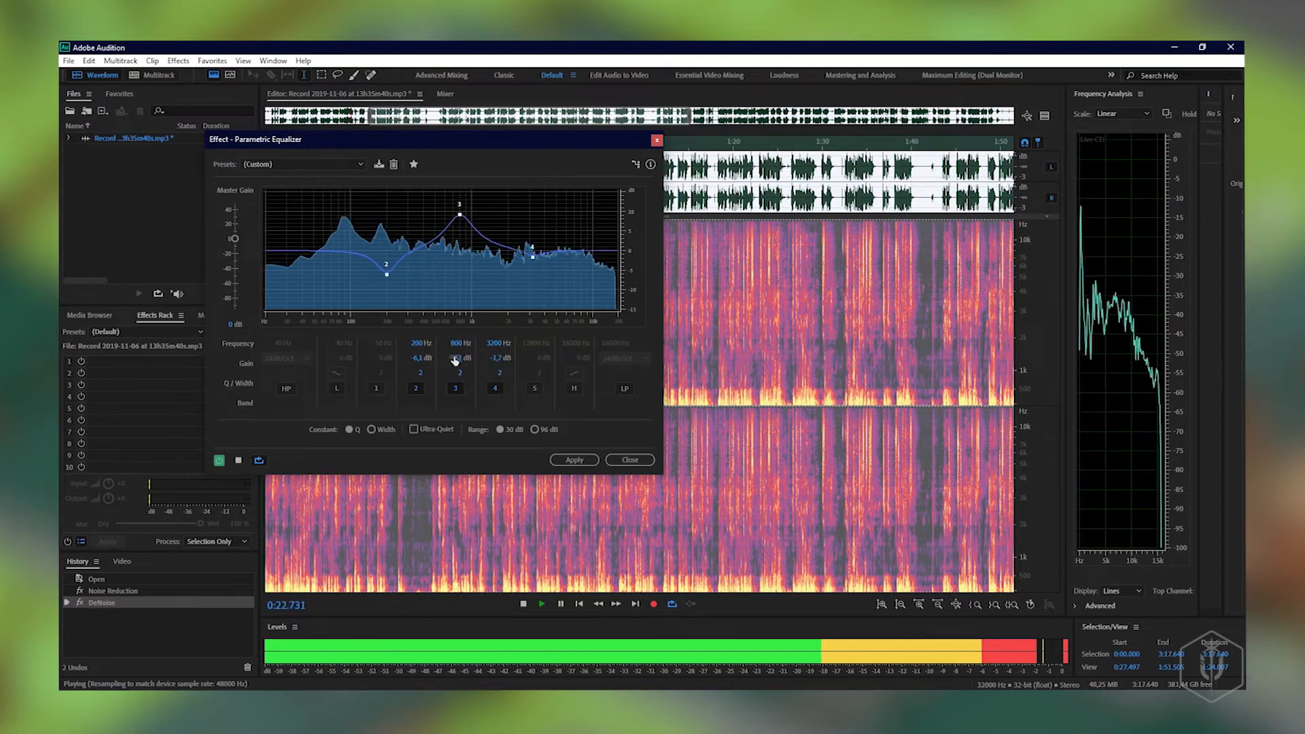
{"action": "left_click", "coordinate": [522, 604]}
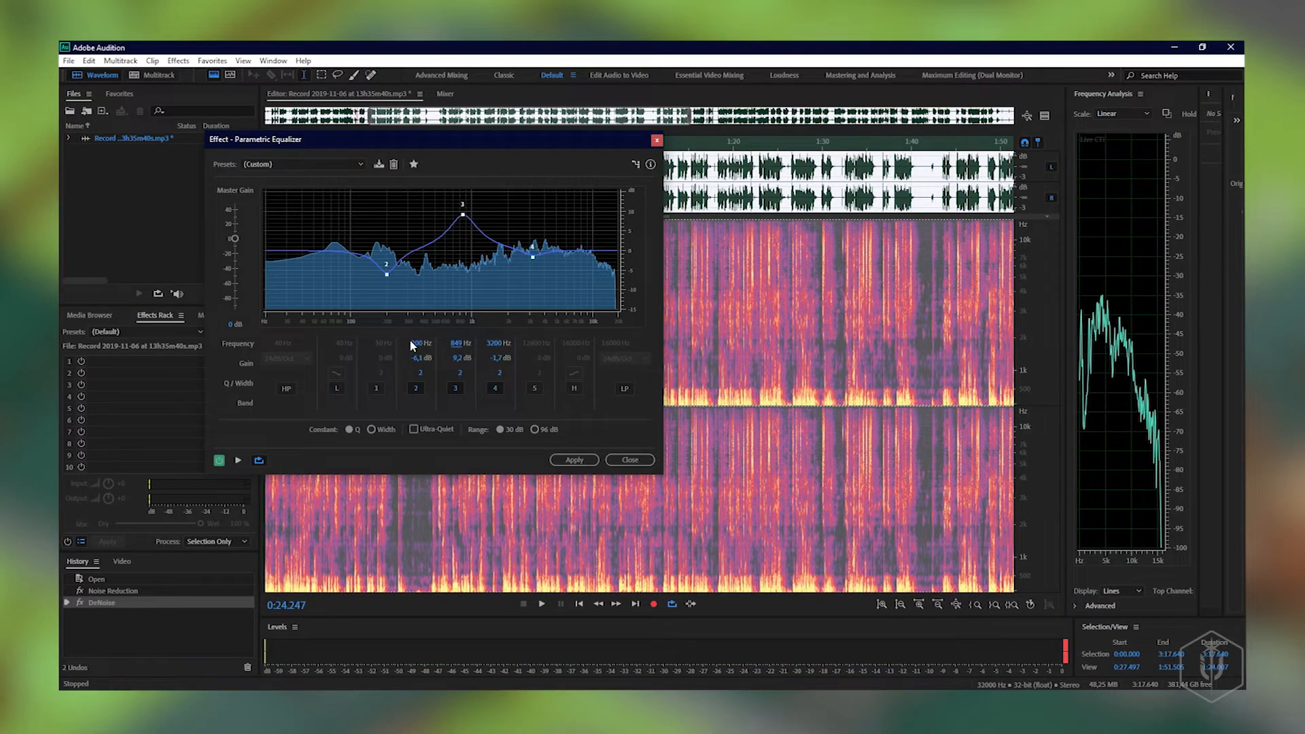
{"action": "mouse_move", "coordinate": [417, 296]}
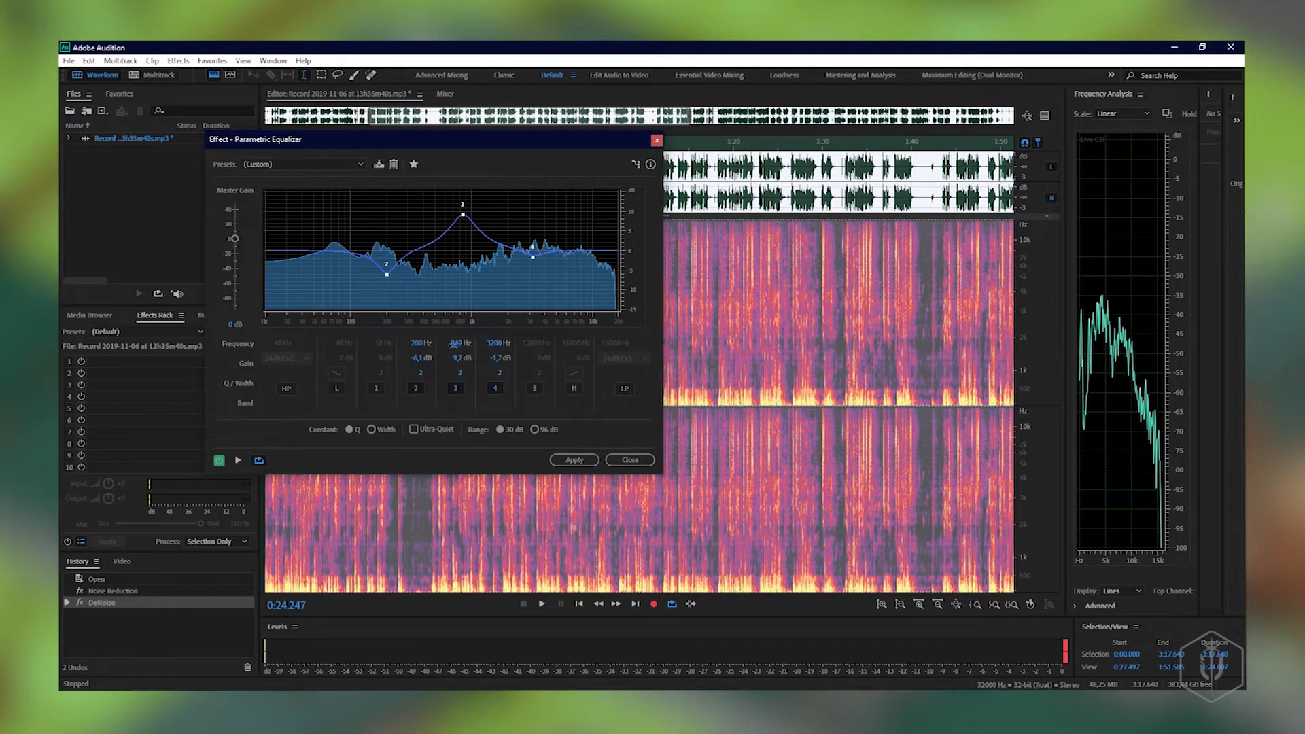
Shift the boosted band to about 757 Hz, raise its boost, and audition the result.
{"action": "left_click_drag", "start_coordinate": [462, 205], "coordinate": [457, 219]}
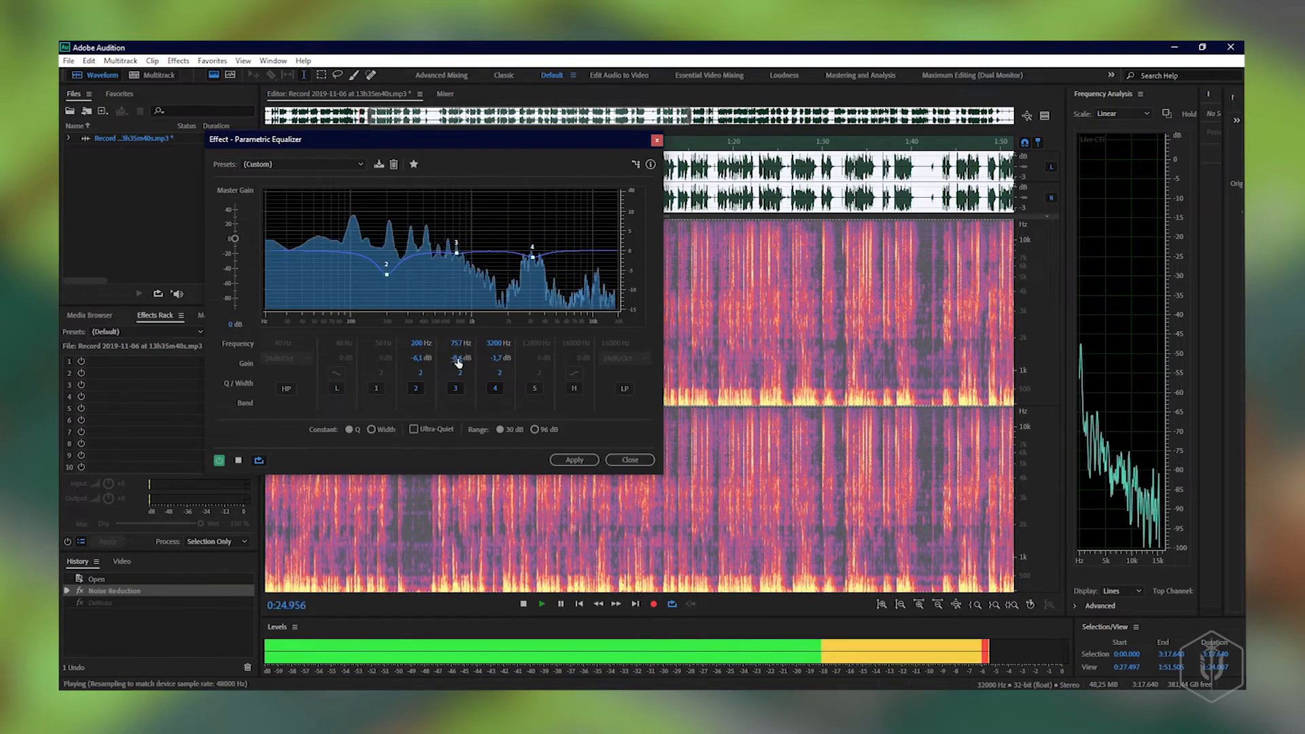
{"action": "left_click_drag", "start_coordinate": [460, 248], "coordinate": [457, 216]}
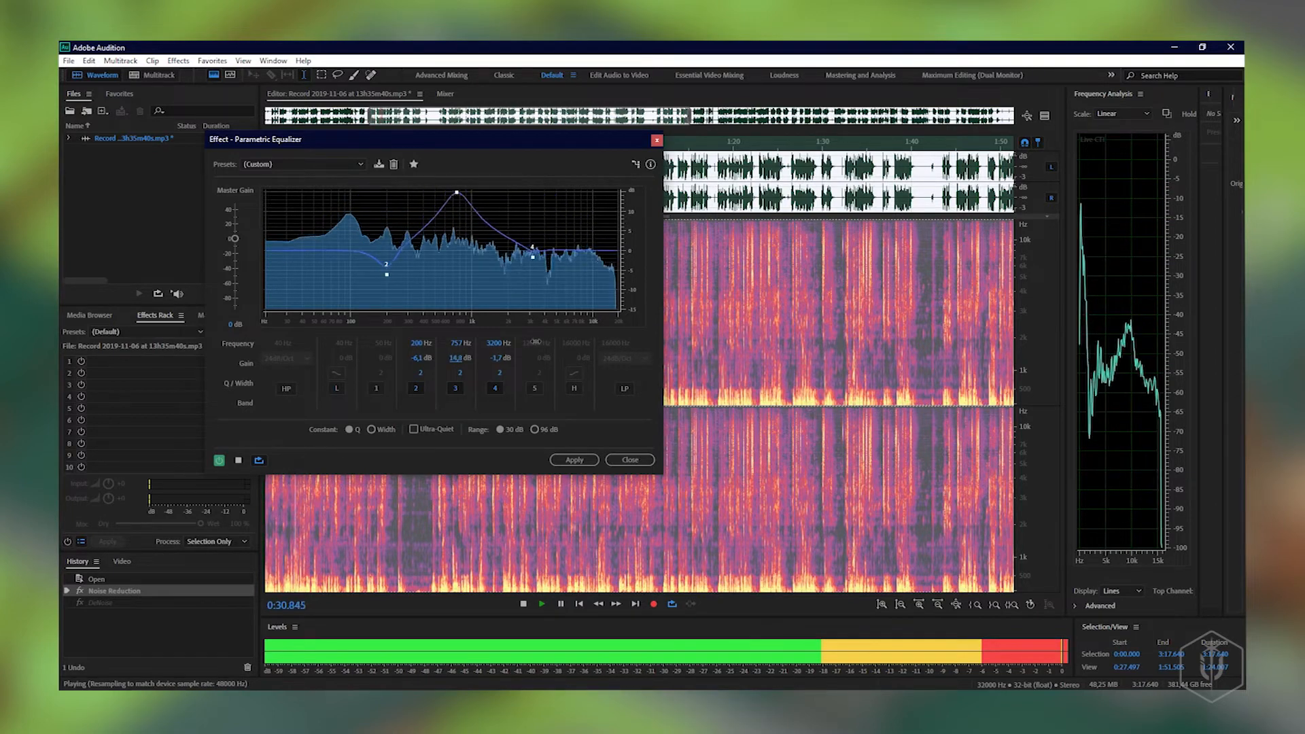
{"action": "left_click", "coordinate": [523, 604]}
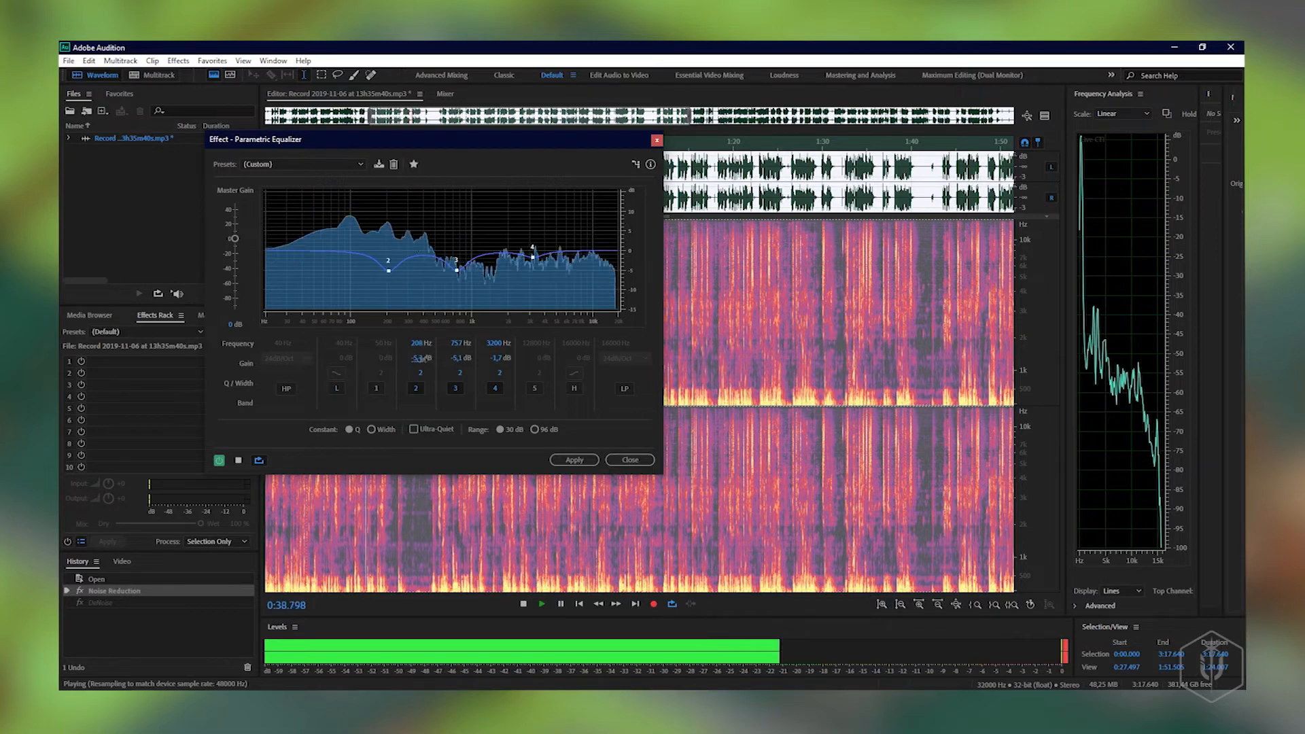
{"action": "left_click", "coordinate": [522, 603]}
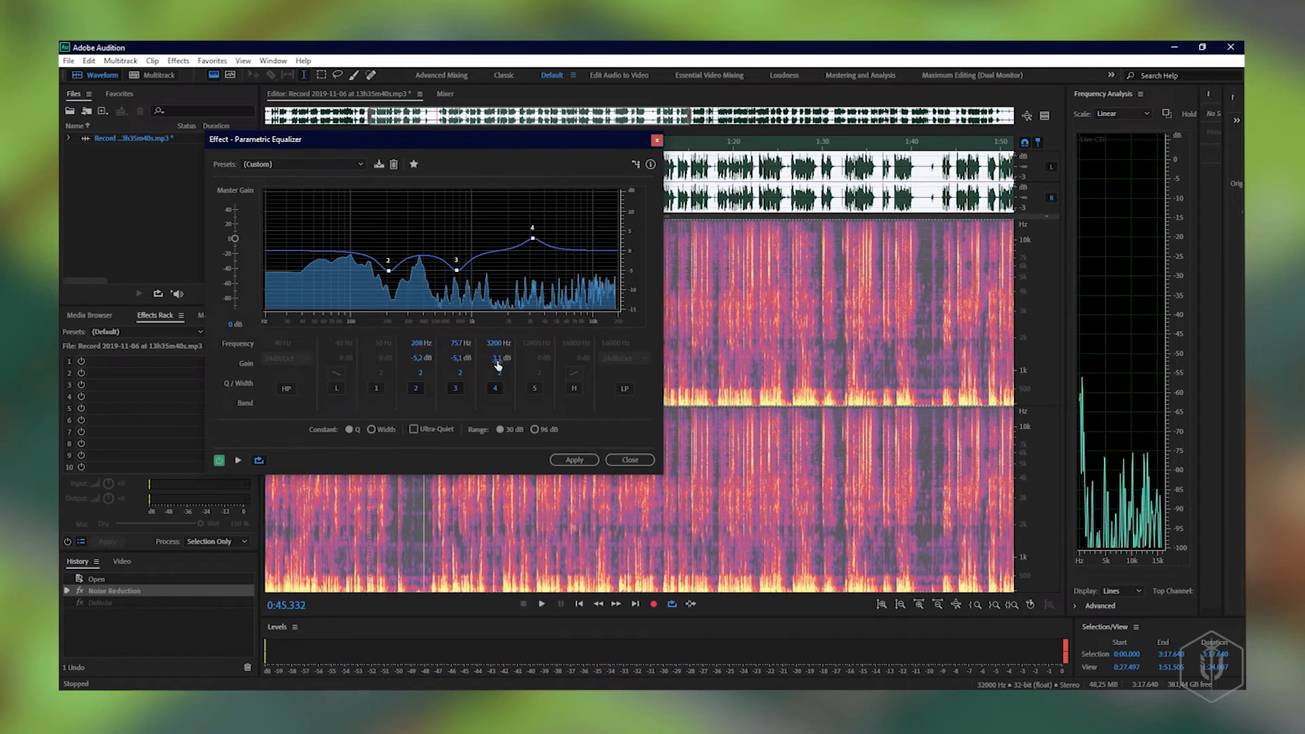
Set the 757 Hz boost to about +8 dB, then close the equalizer without applying it.
{"action": "left_click_drag", "start_coordinate": [531, 234], "coordinate": [532, 267]}
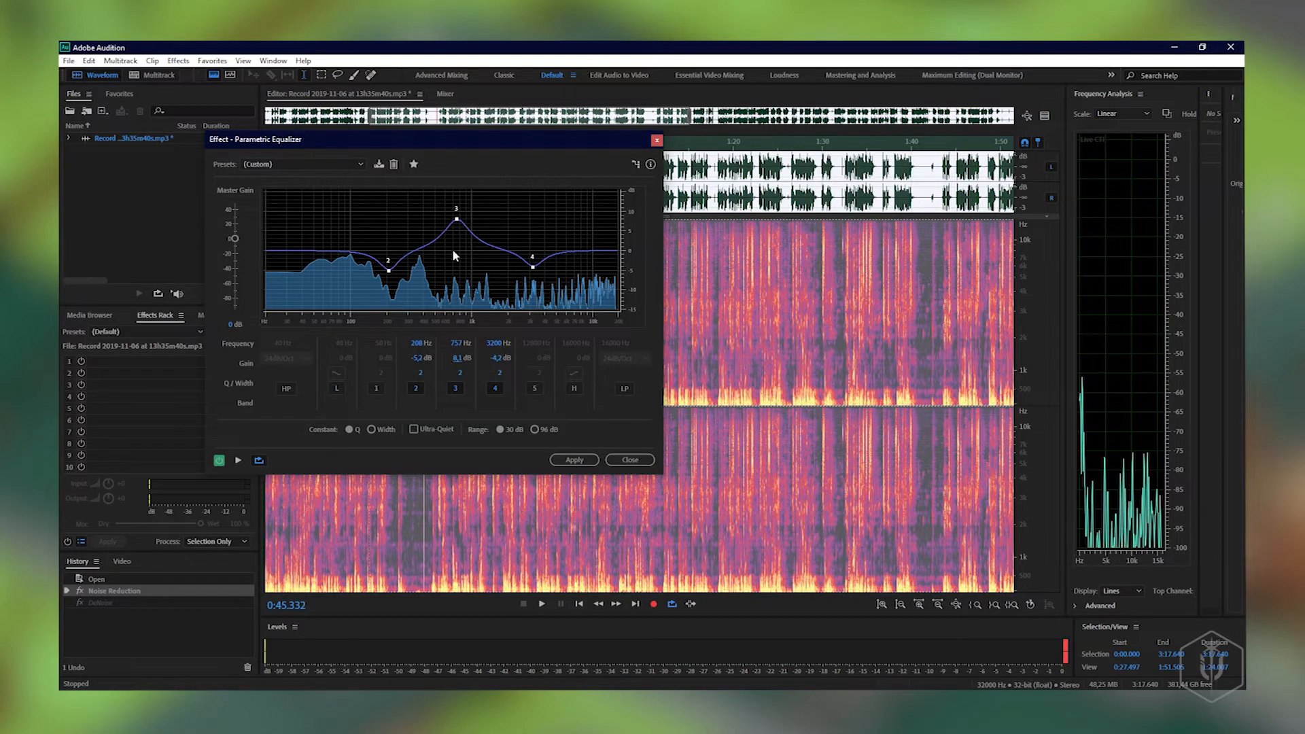
{"action": "mouse_move", "coordinate": [530, 254]}
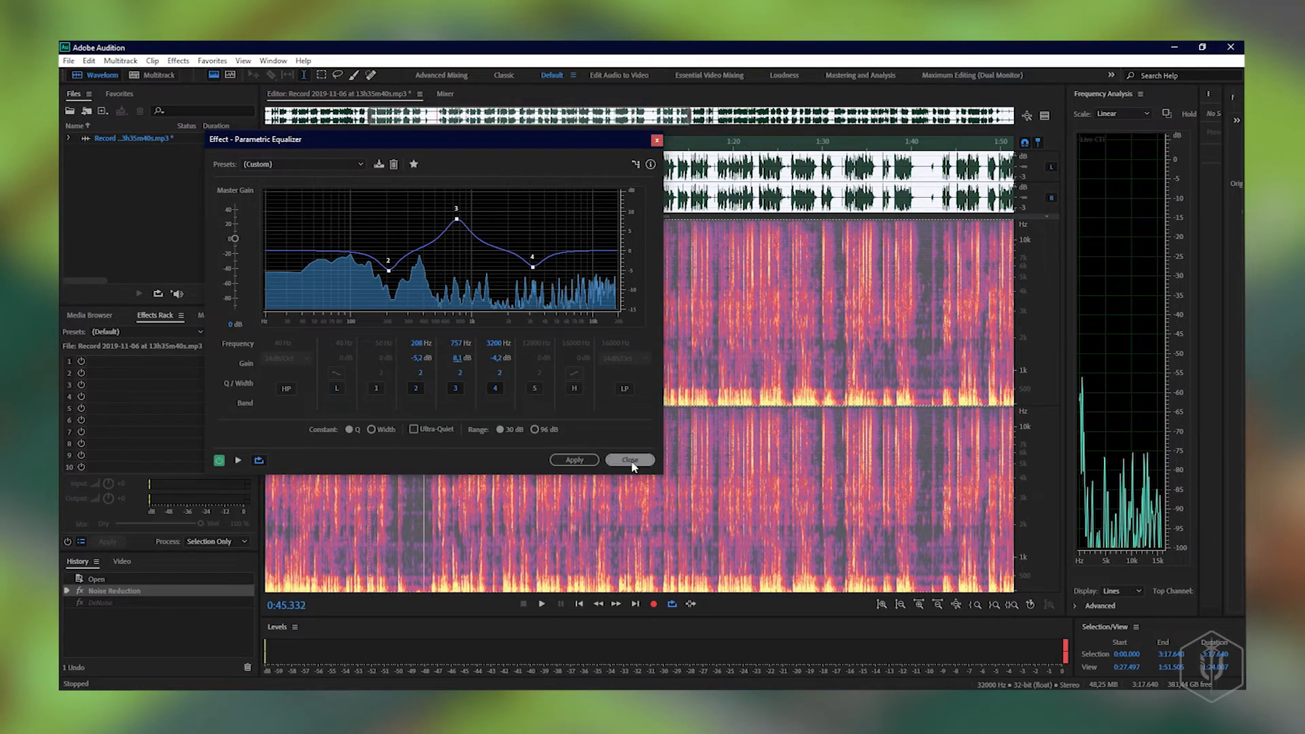
{"action": "left_click", "coordinate": [629, 461]}
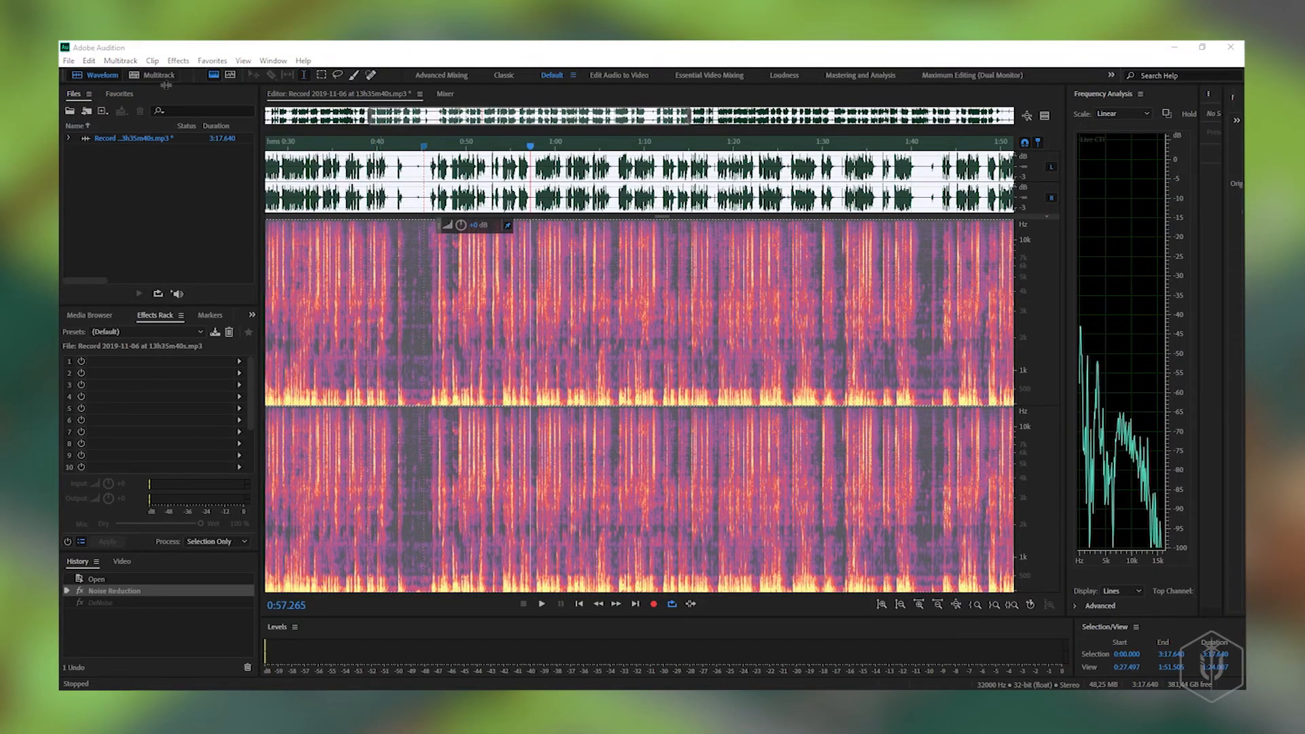
Choose Single-band Compressor from the Amplitude and Compression effects.
{"action": "left_click", "coordinate": [176, 60]}
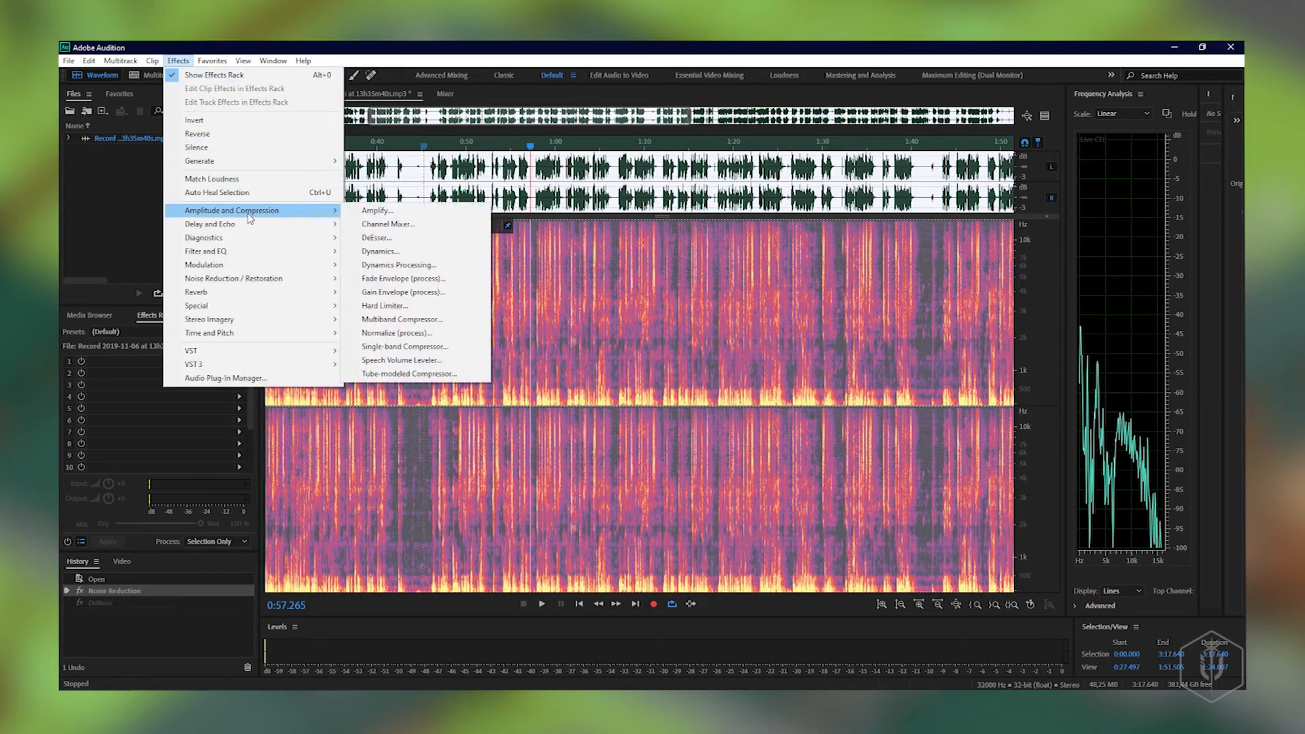
{"action": "mouse_move", "coordinate": [405, 347]}
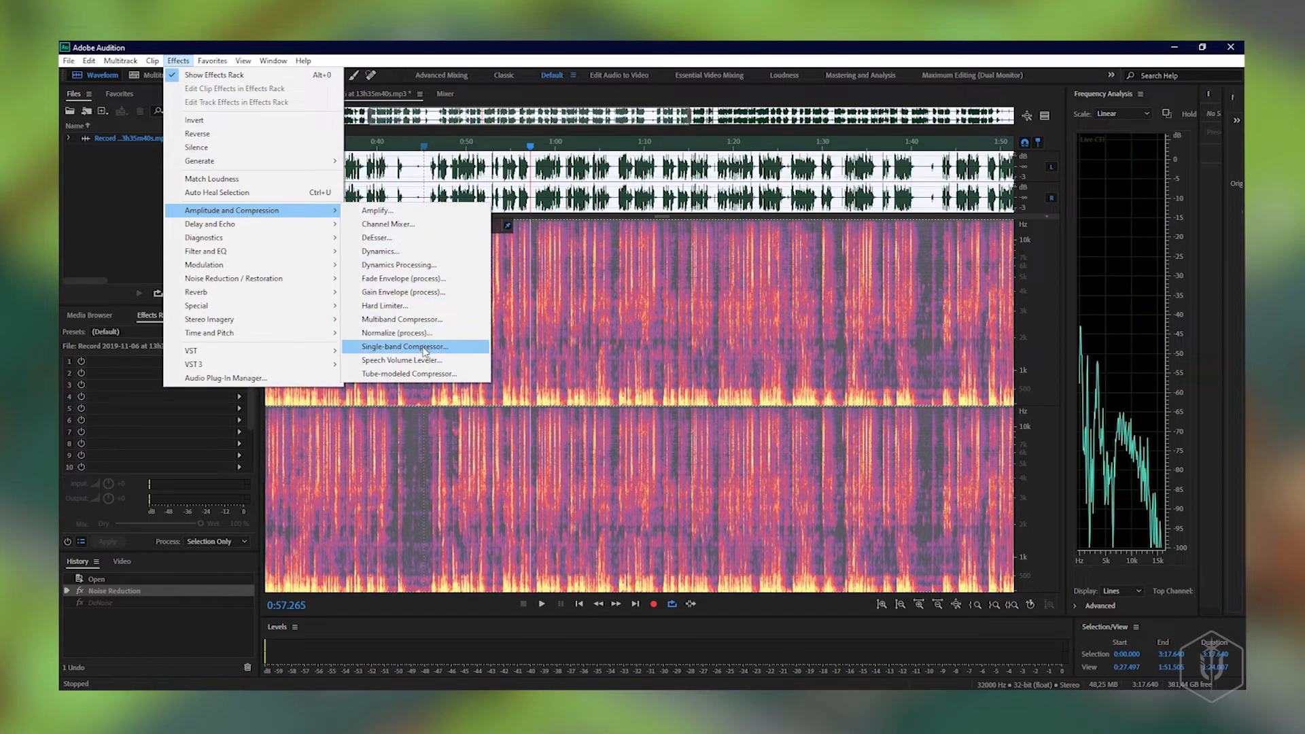
{"action": "left_click", "coordinate": [405, 346]}
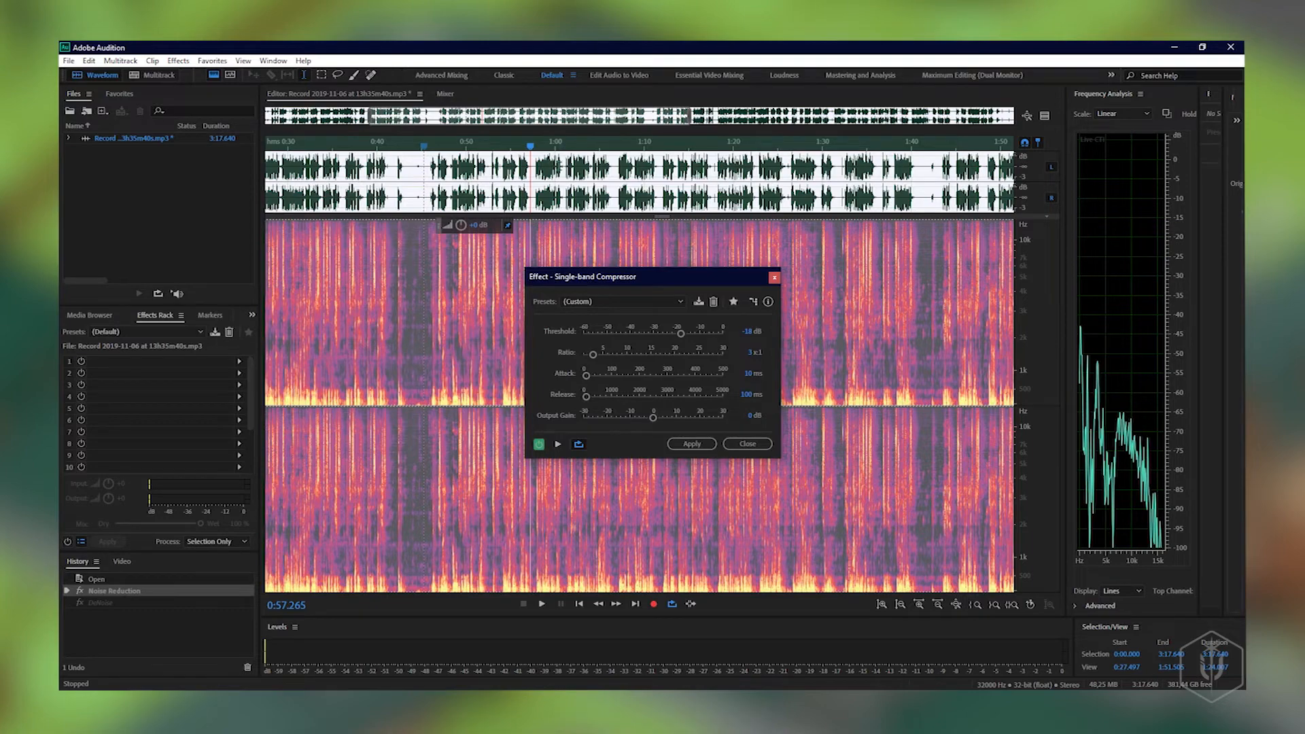
{"action": "mouse_move", "coordinate": [936, 632]}
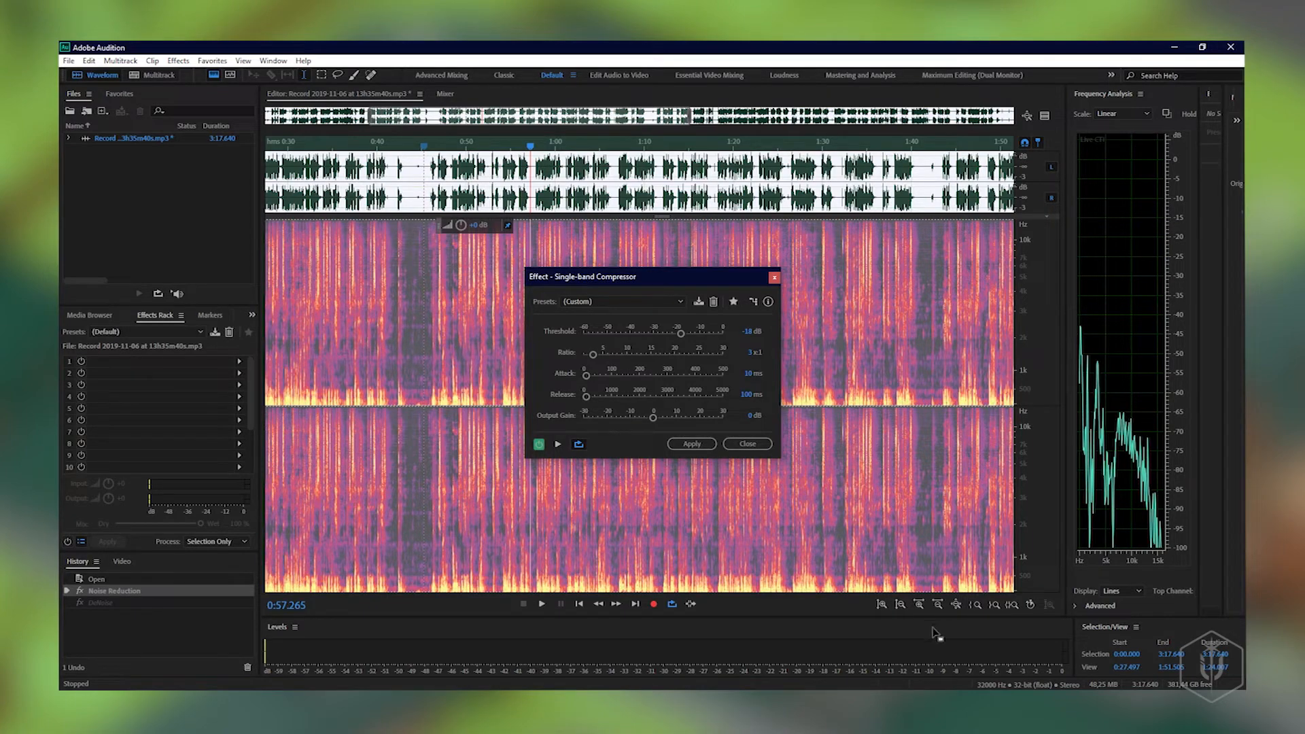
{"action": "mouse_move", "coordinate": [980, 643]}
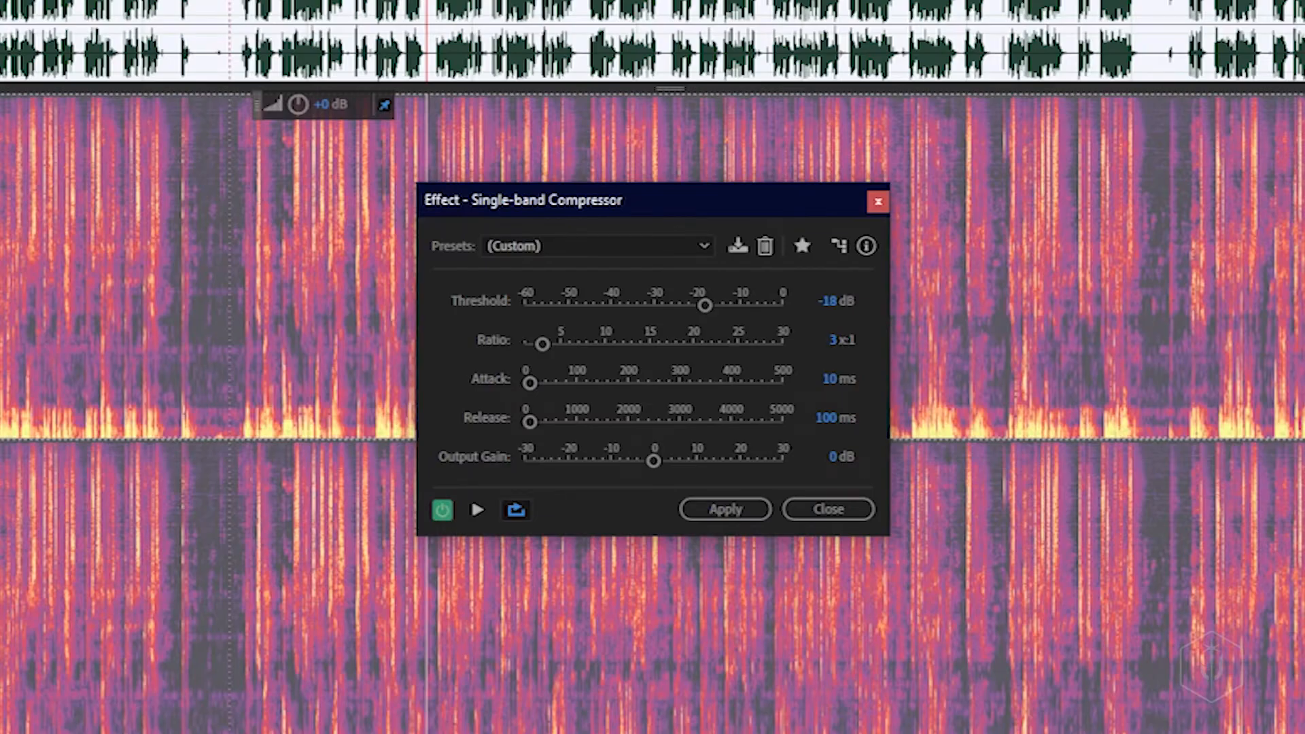
{"action": "mouse_move", "coordinate": [806, 314]}
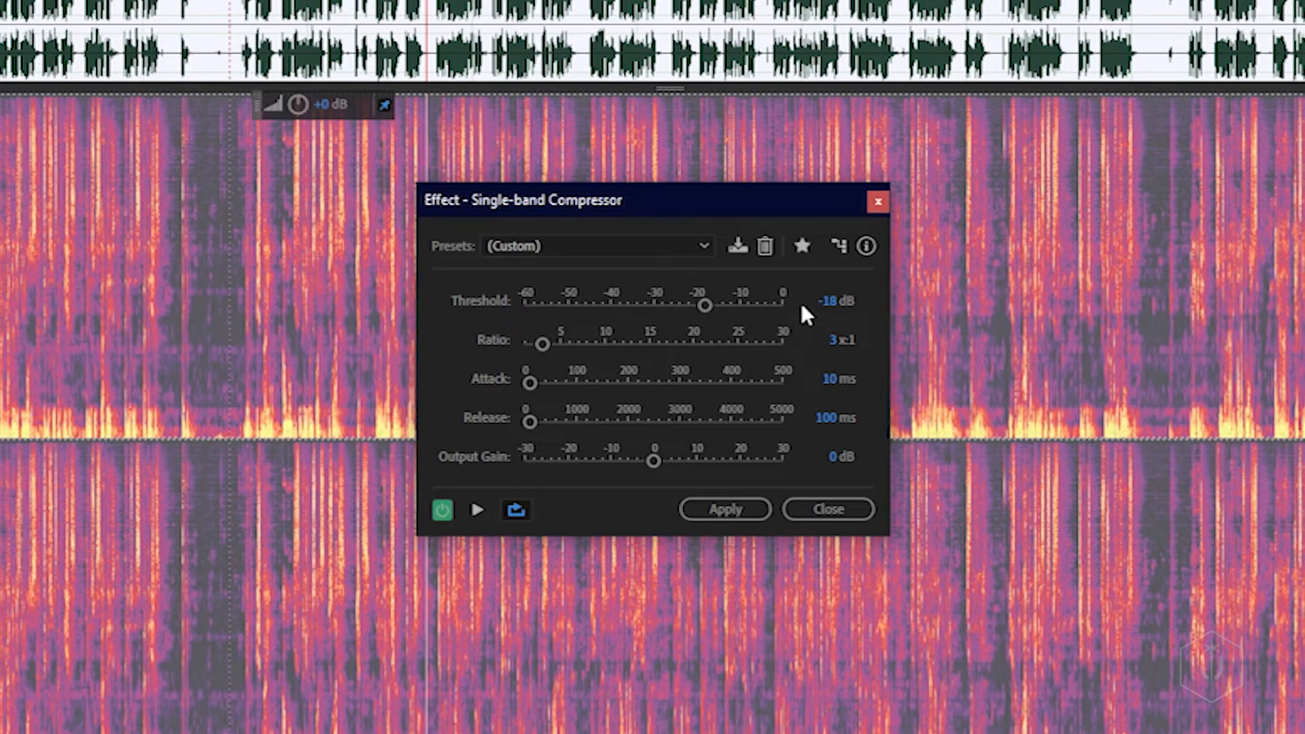
{"action": "mouse_move", "coordinate": [845, 325]}
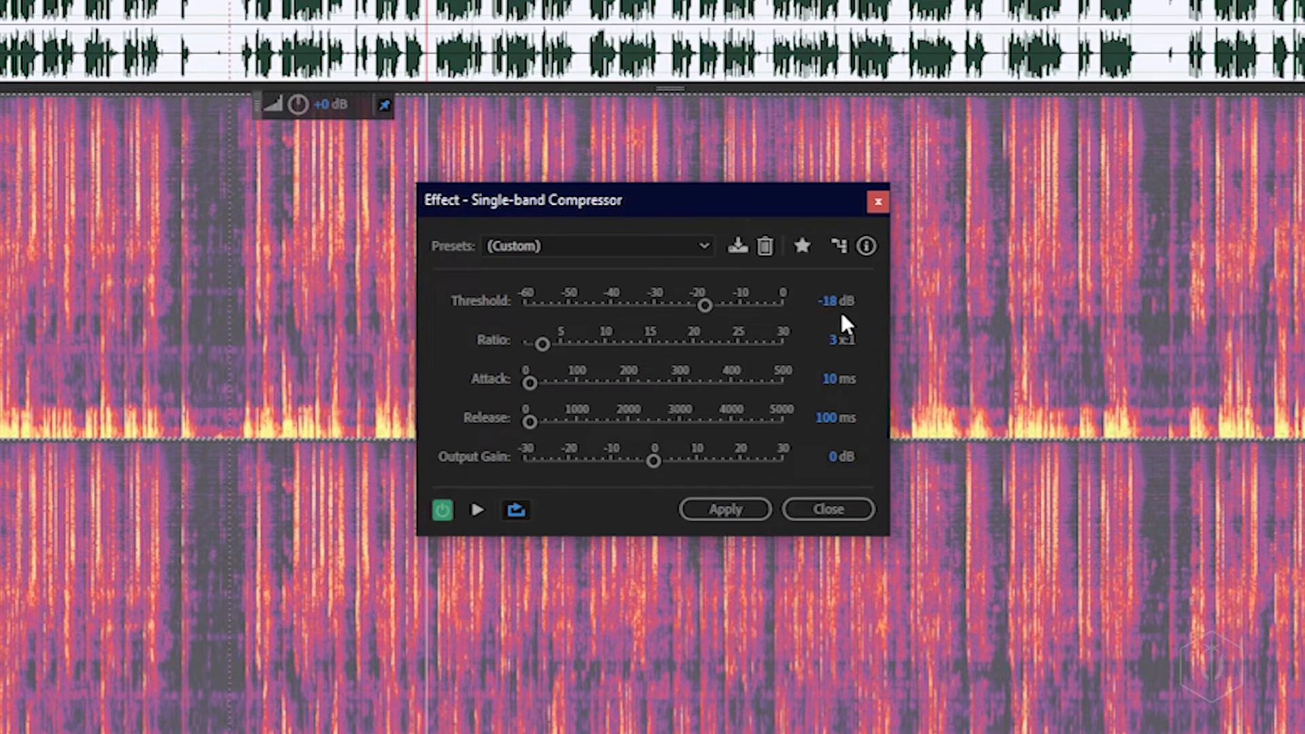
{"action": "mouse_move", "coordinate": [566, 545]}
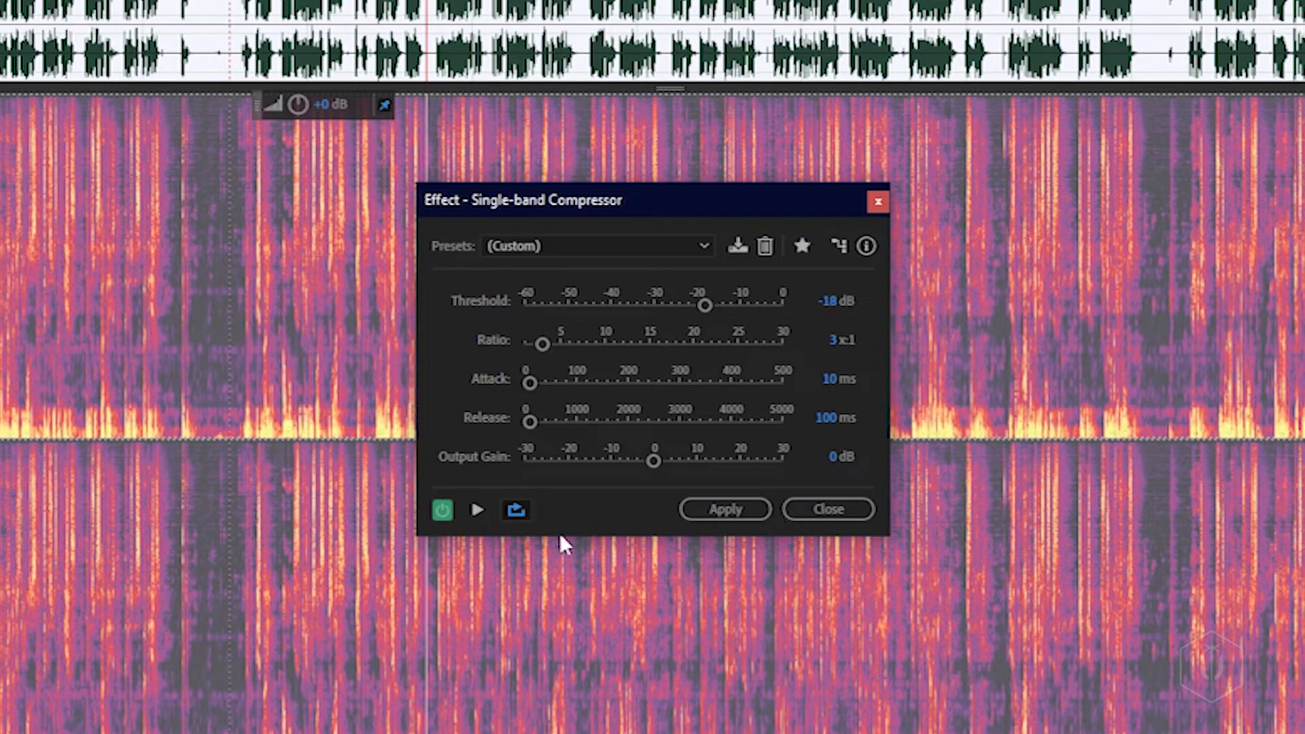
{"action": "mouse_move", "coordinate": [477, 510]}
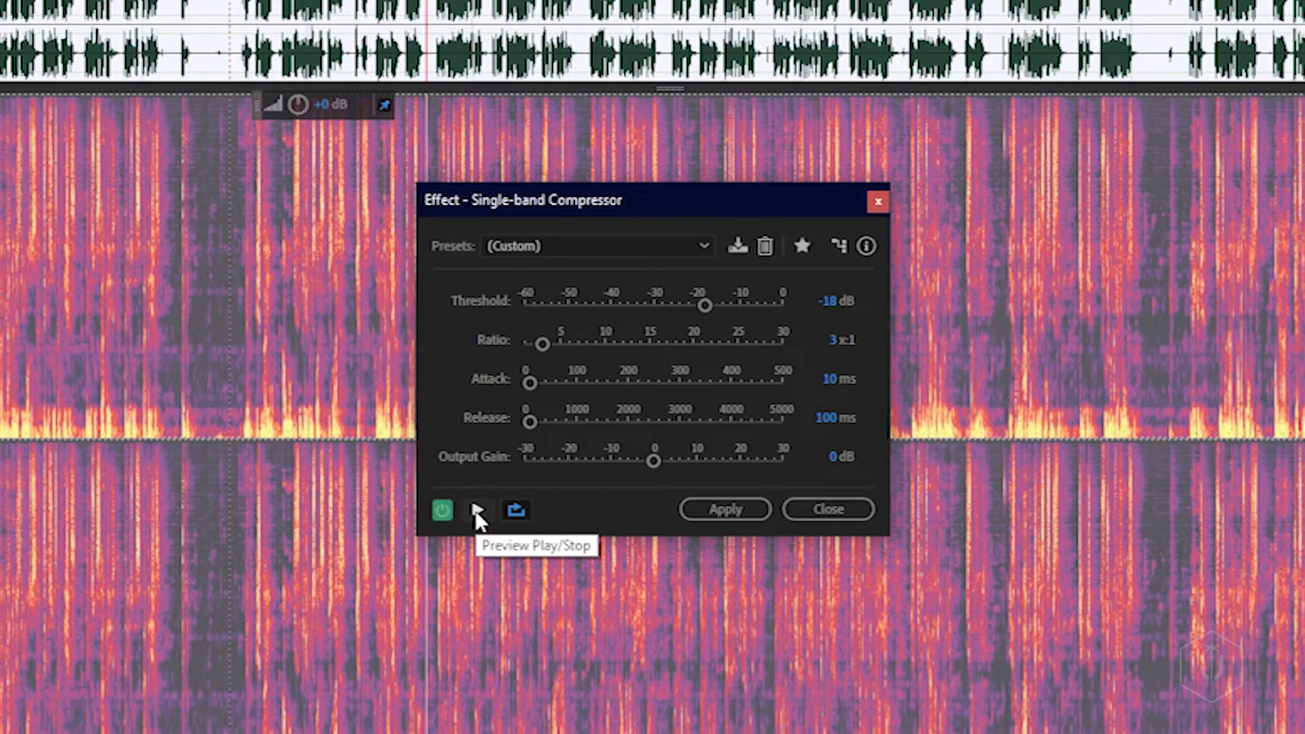
Preview and apply the compressor at -18 dB threshold, 3:1 ratio, 10 ms attack, 100 ms release.
{"action": "left_click", "coordinate": [476, 510]}
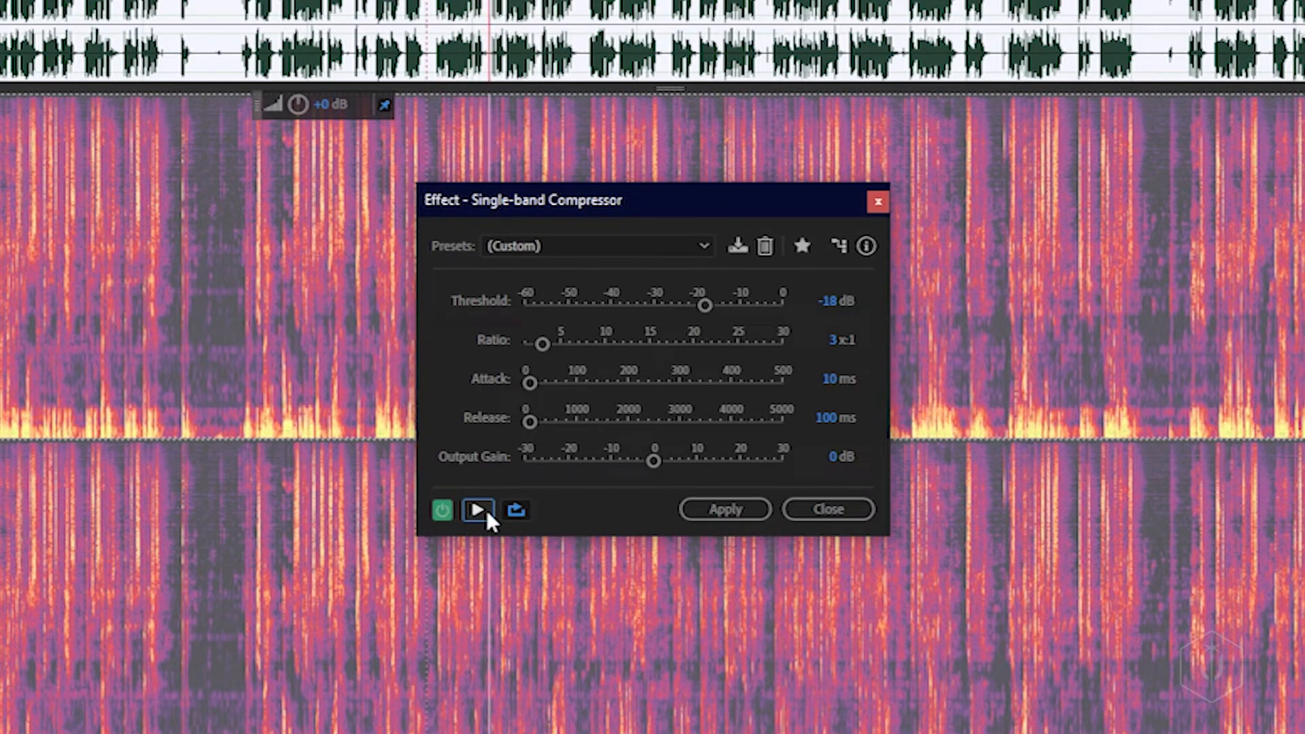
{"action": "left_click", "coordinate": [477, 508]}
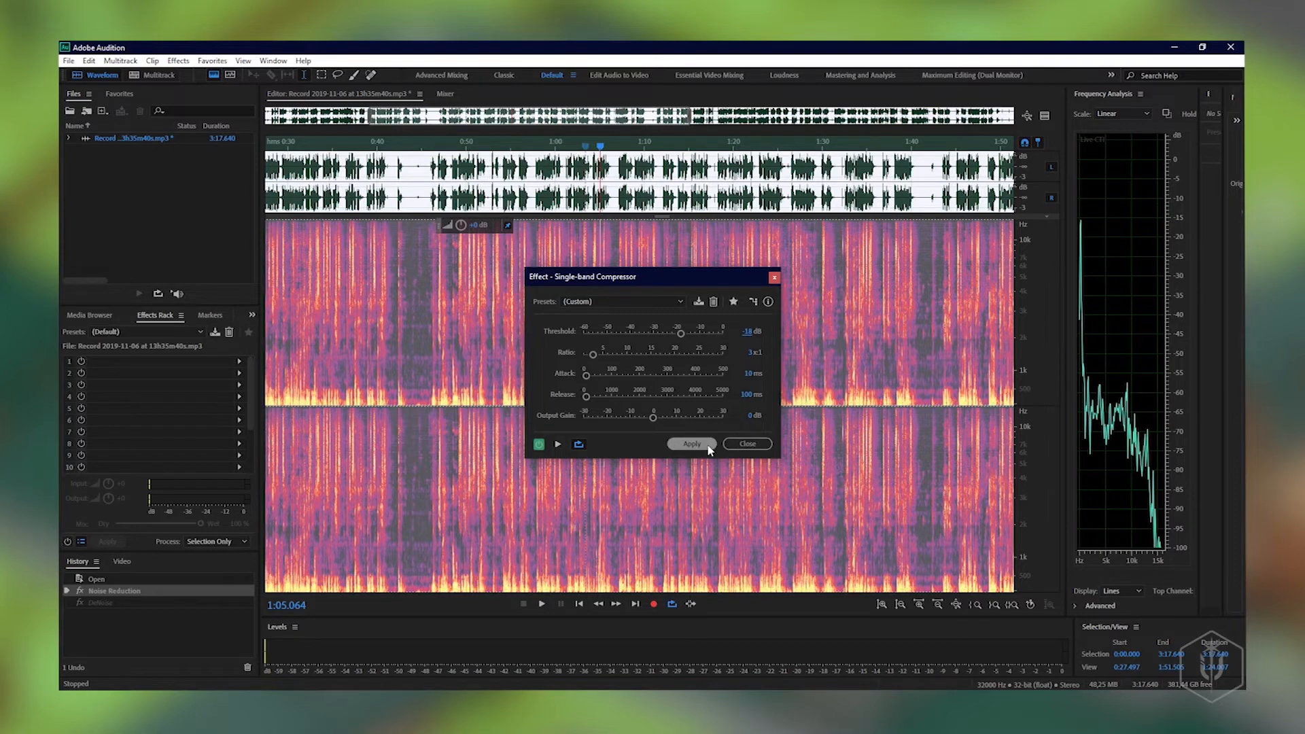
{"action": "left_click", "coordinate": [690, 443]}
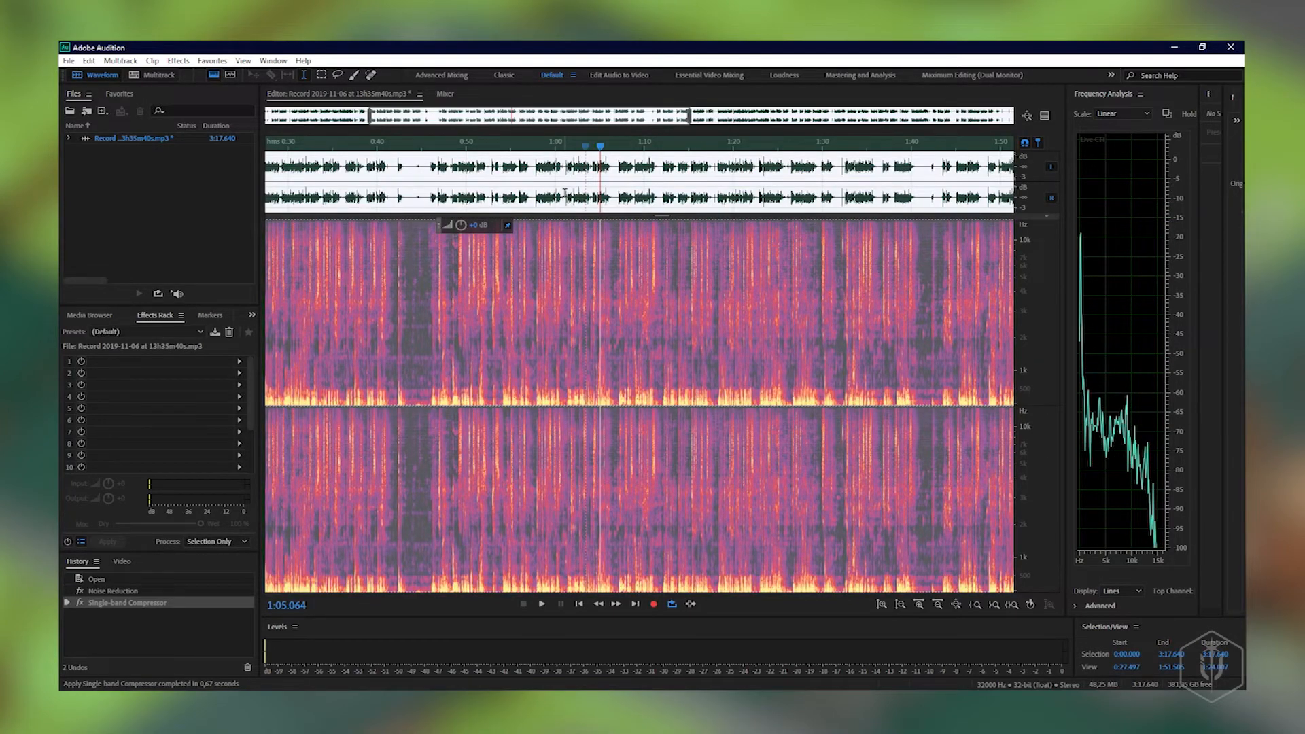
{"action": "left_click", "coordinate": [541, 603]}
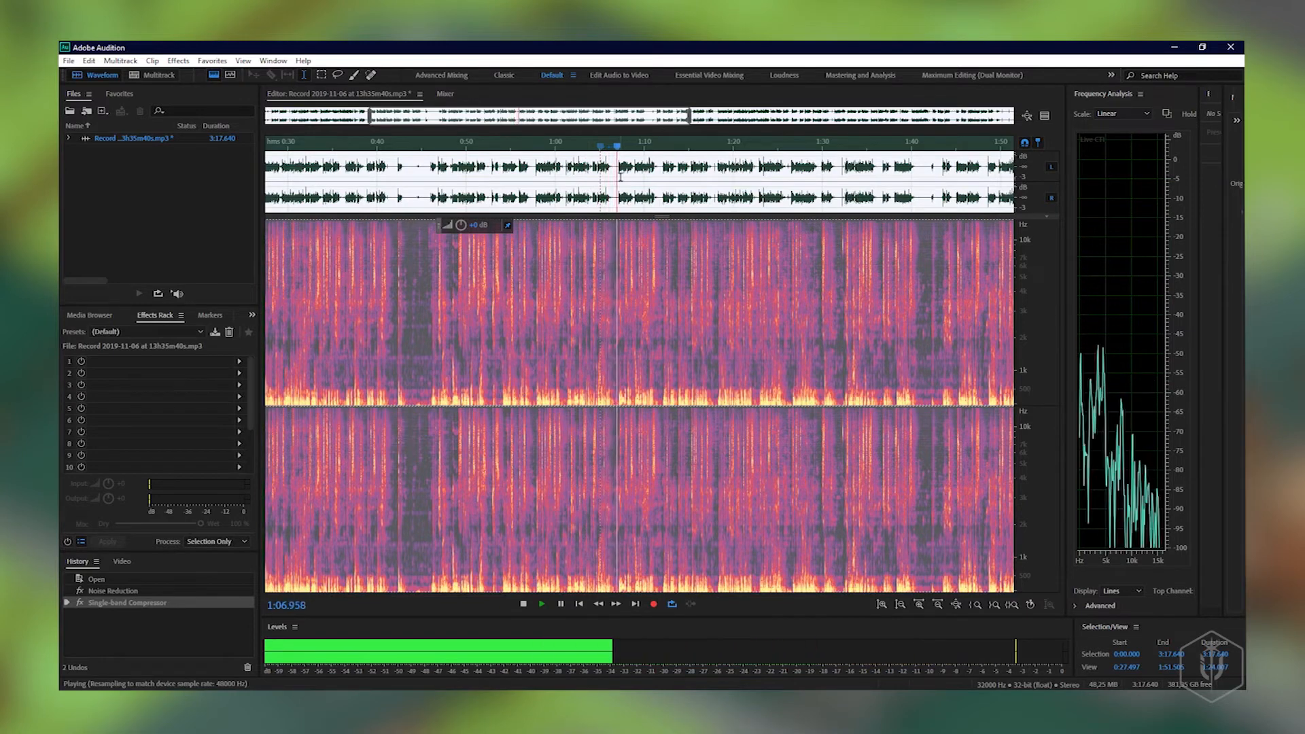
{"action": "left_click", "coordinate": [522, 603]}
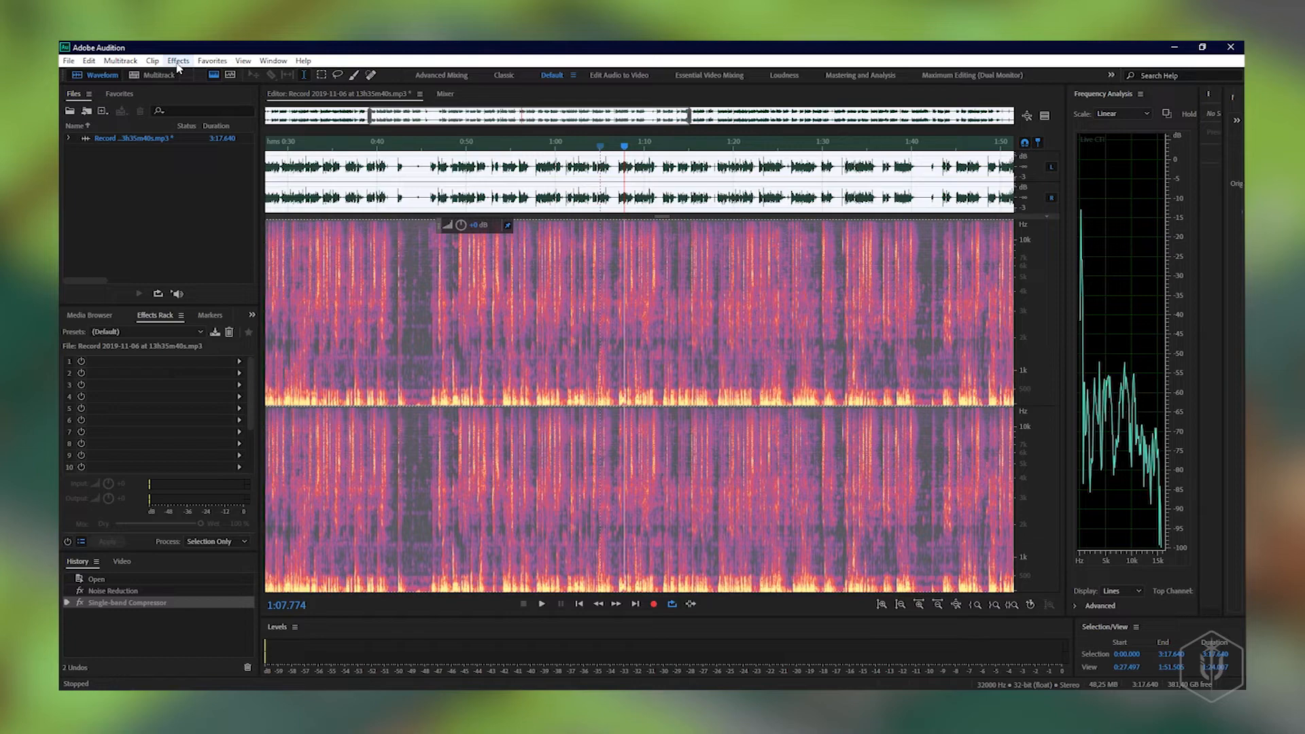
{"action": "mouse_move", "coordinate": [178, 62]}
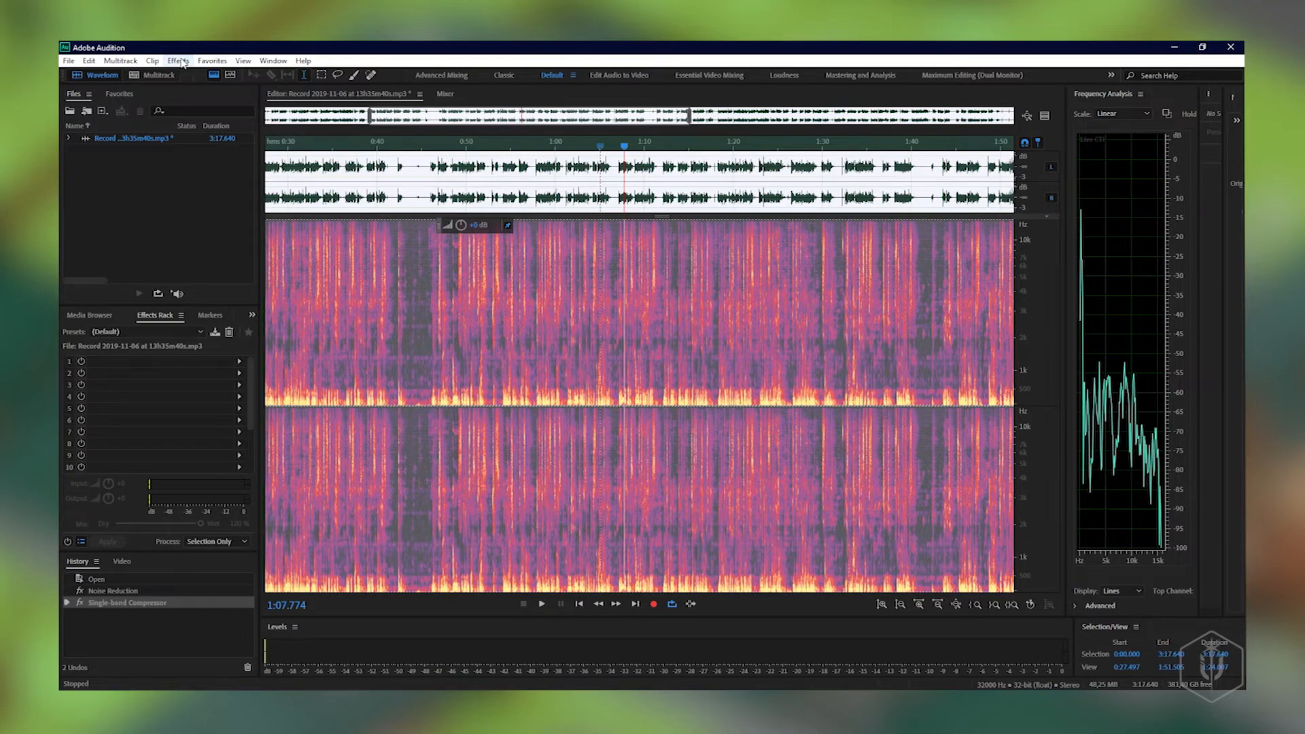
Bring up the Pitch Shifter and preview the narration with a lowered pitch.
{"action": "left_click", "coordinate": [178, 61]}
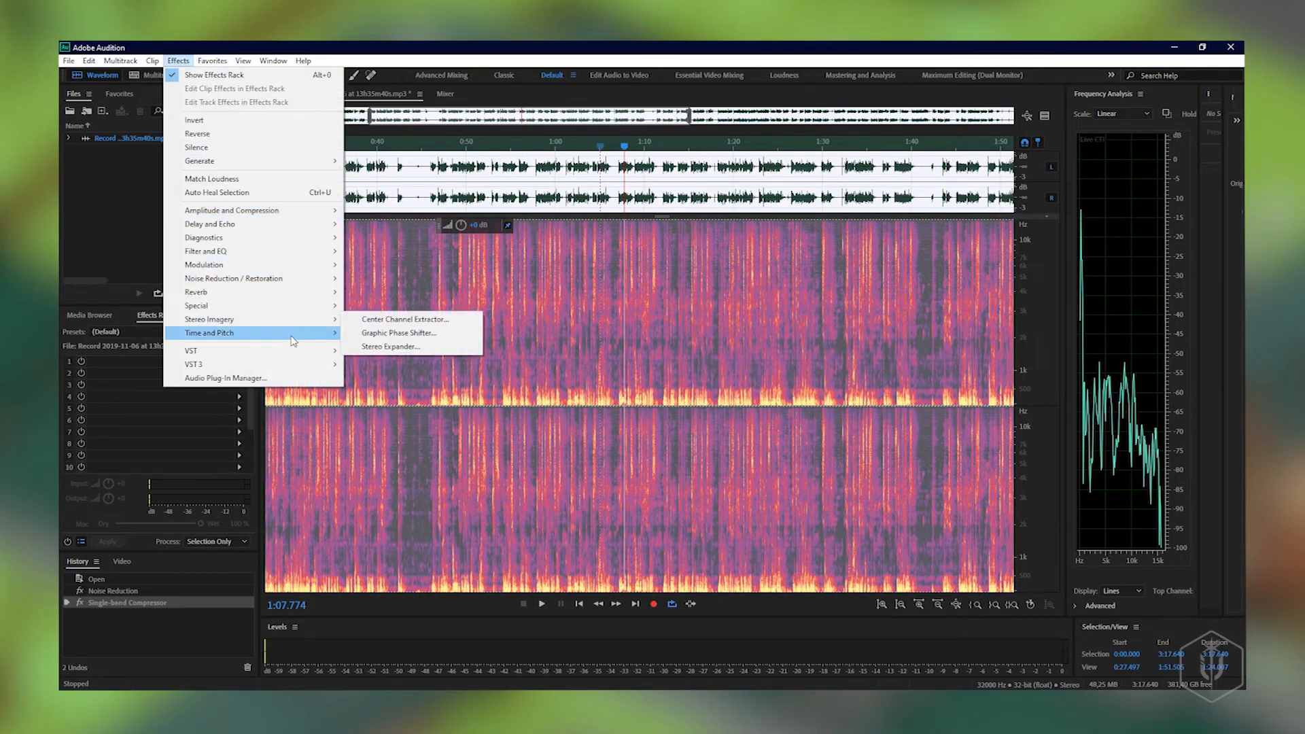
{"action": "left_click", "coordinate": [398, 333]}
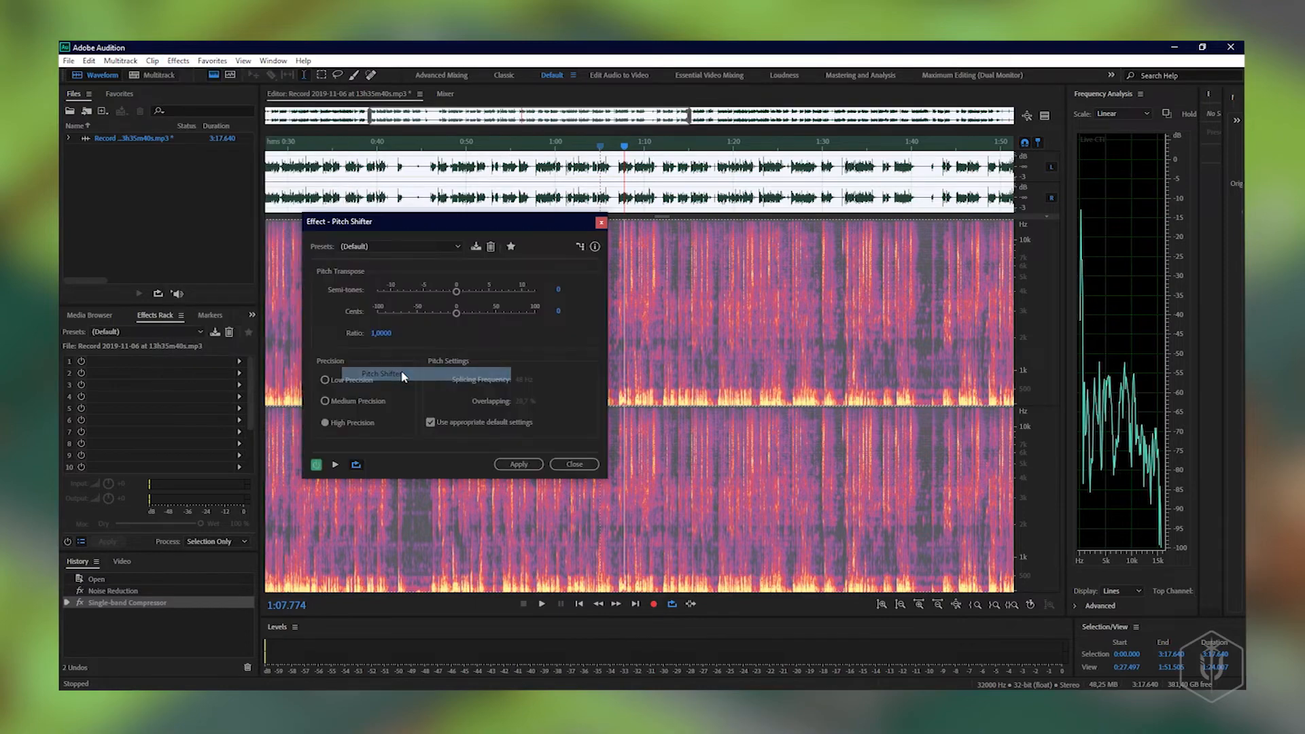
{"action": "mouse_move", "coordinate": [465, 340]}
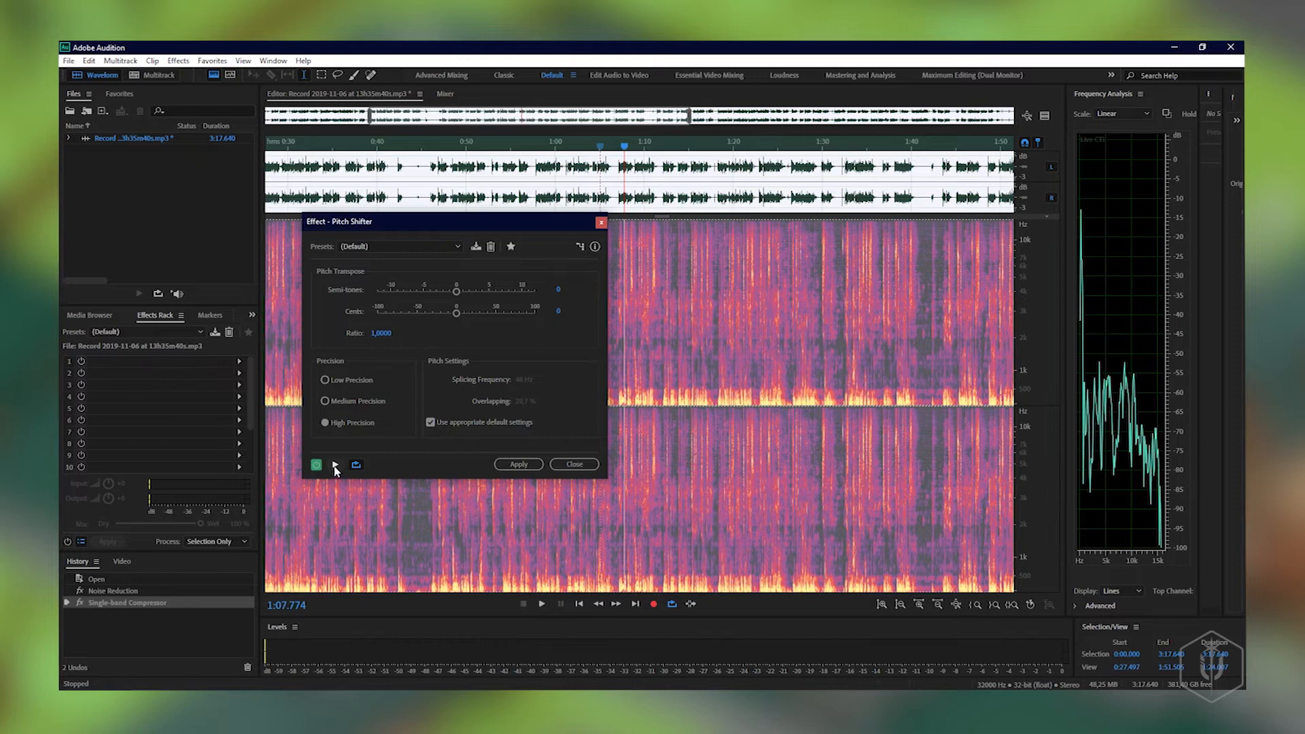
{"action": "mouse_move", "coordinate": [335, 454]}
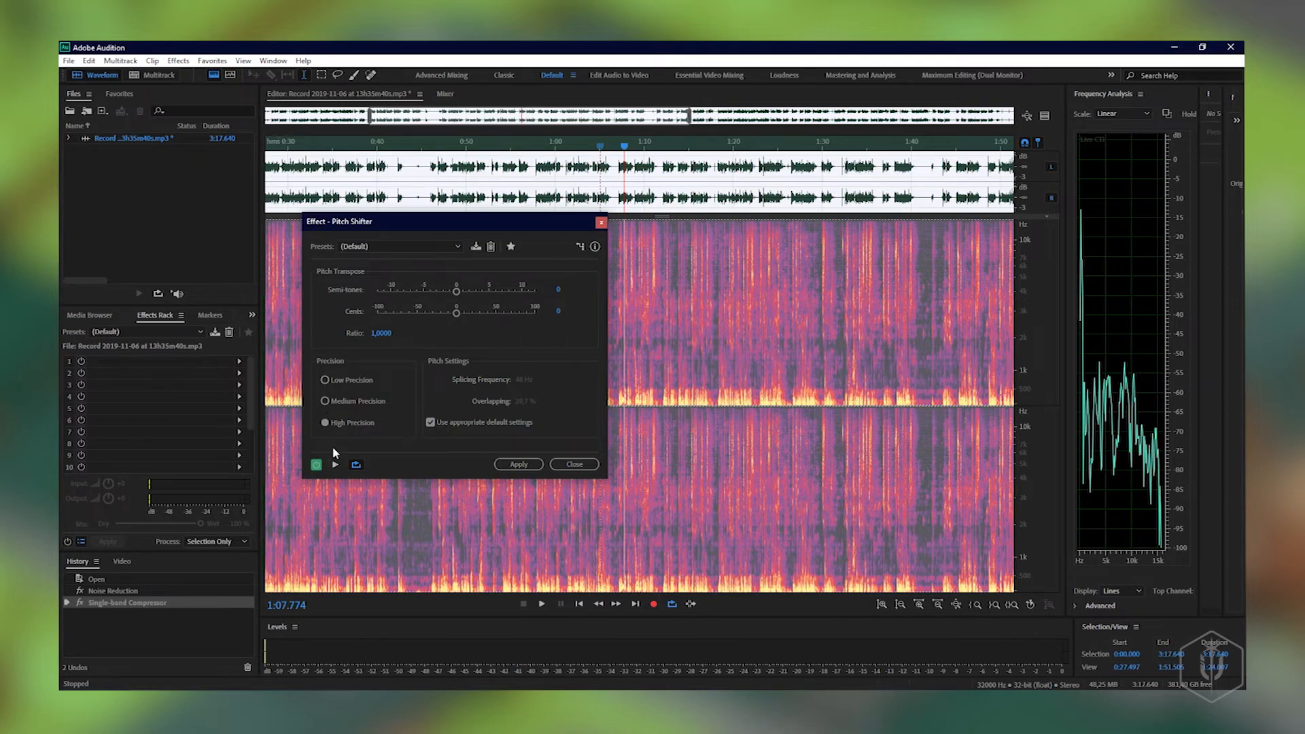
{"action": "mouse_move", "coordinate": [425, 310]}
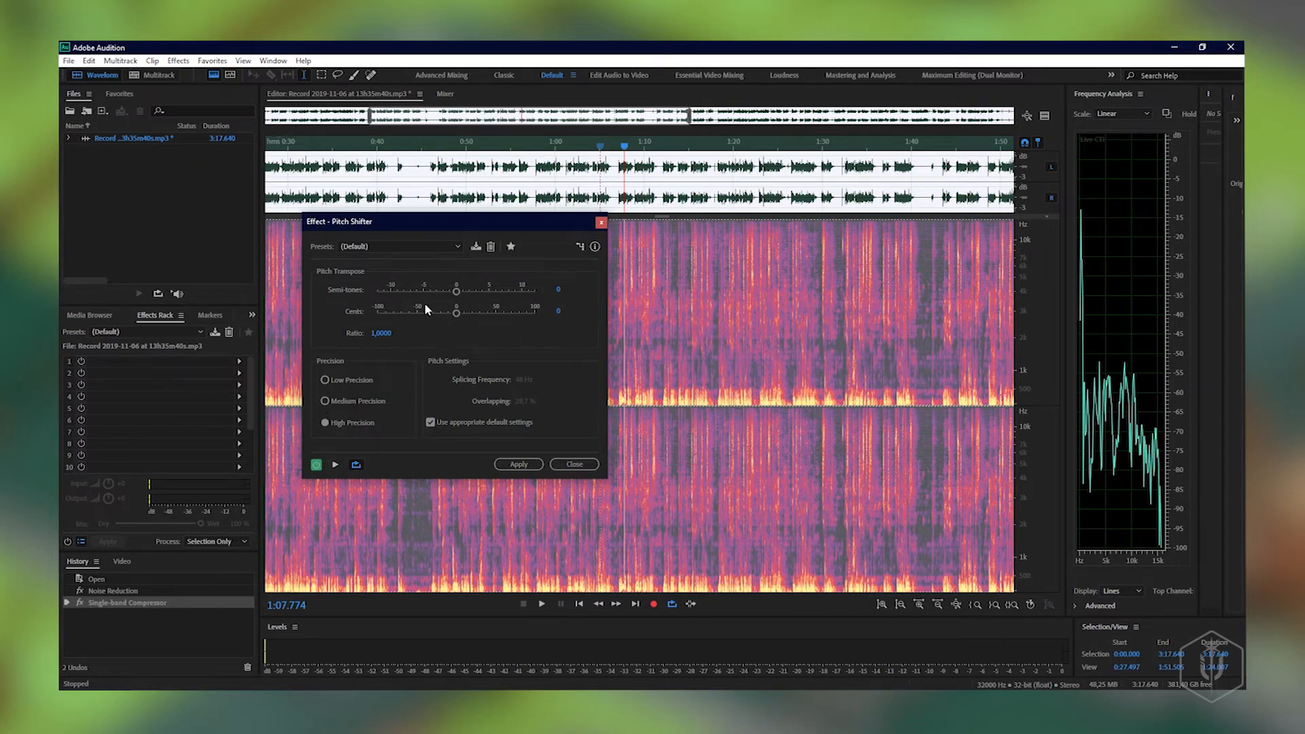
{"action": "mouse_move", "coordinate": [336, 465]}
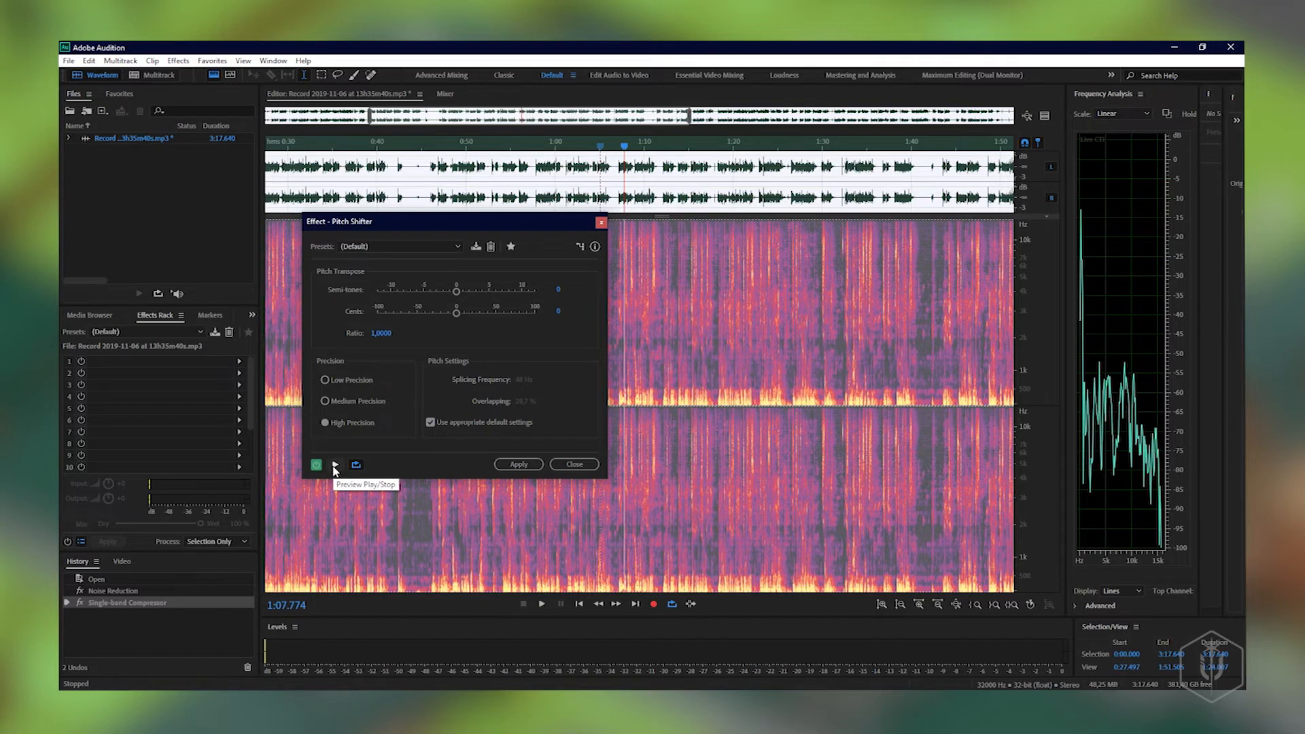
{"action": "left_click", "coordinate": [316, 465]}
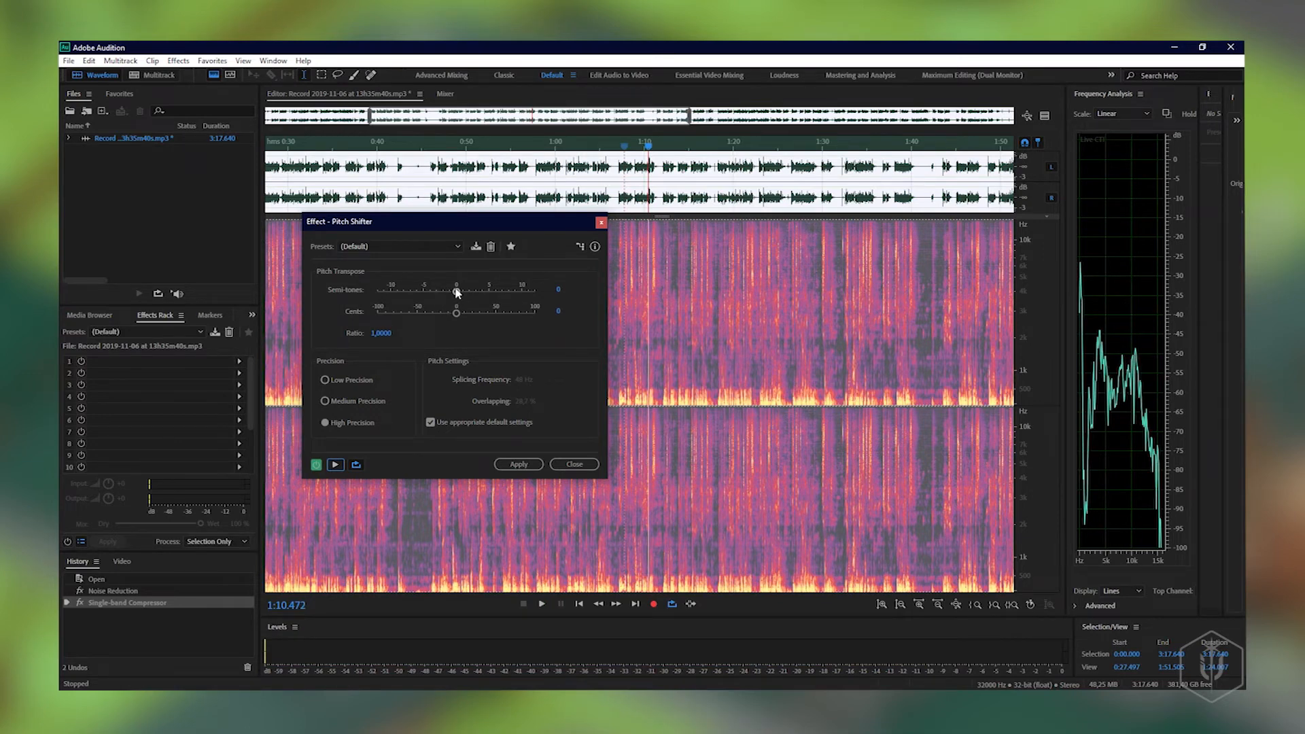
{"action": "mouse_move", "coordinate": [516, 292]}
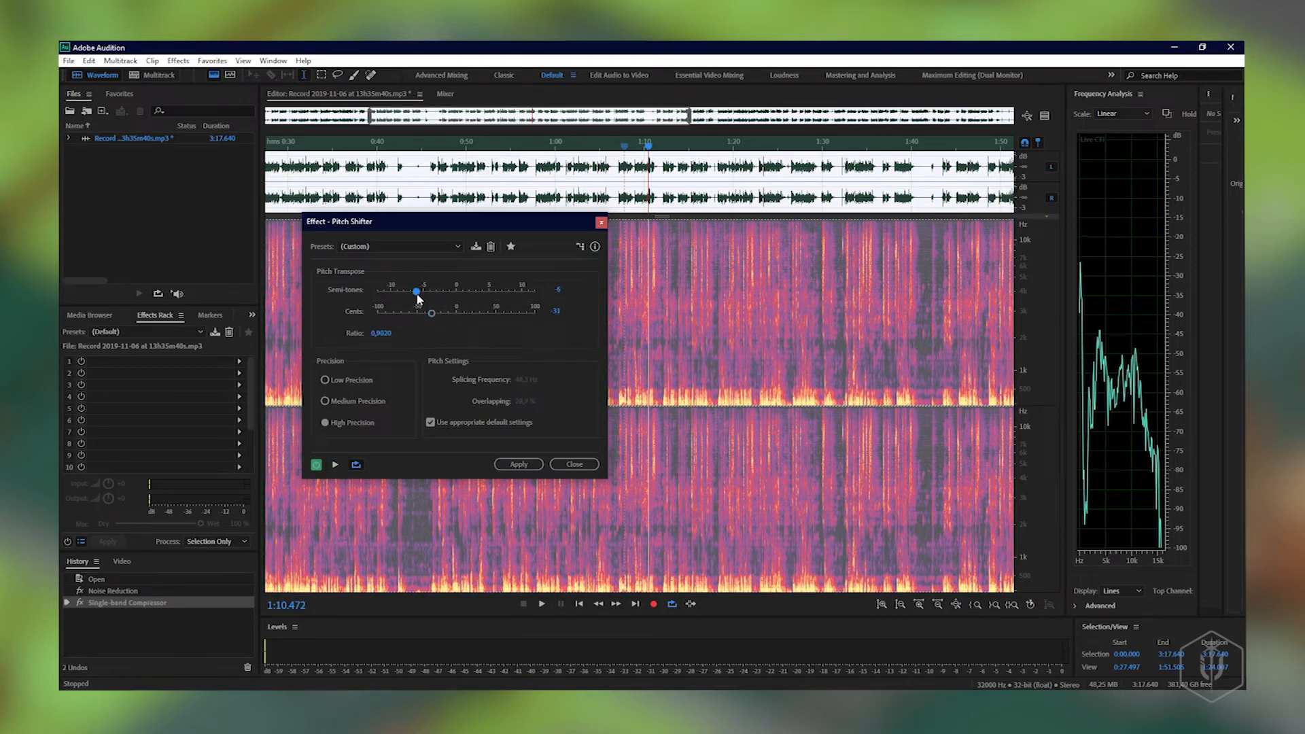
{"action": "left_click", "coordinate": [334, 463]}
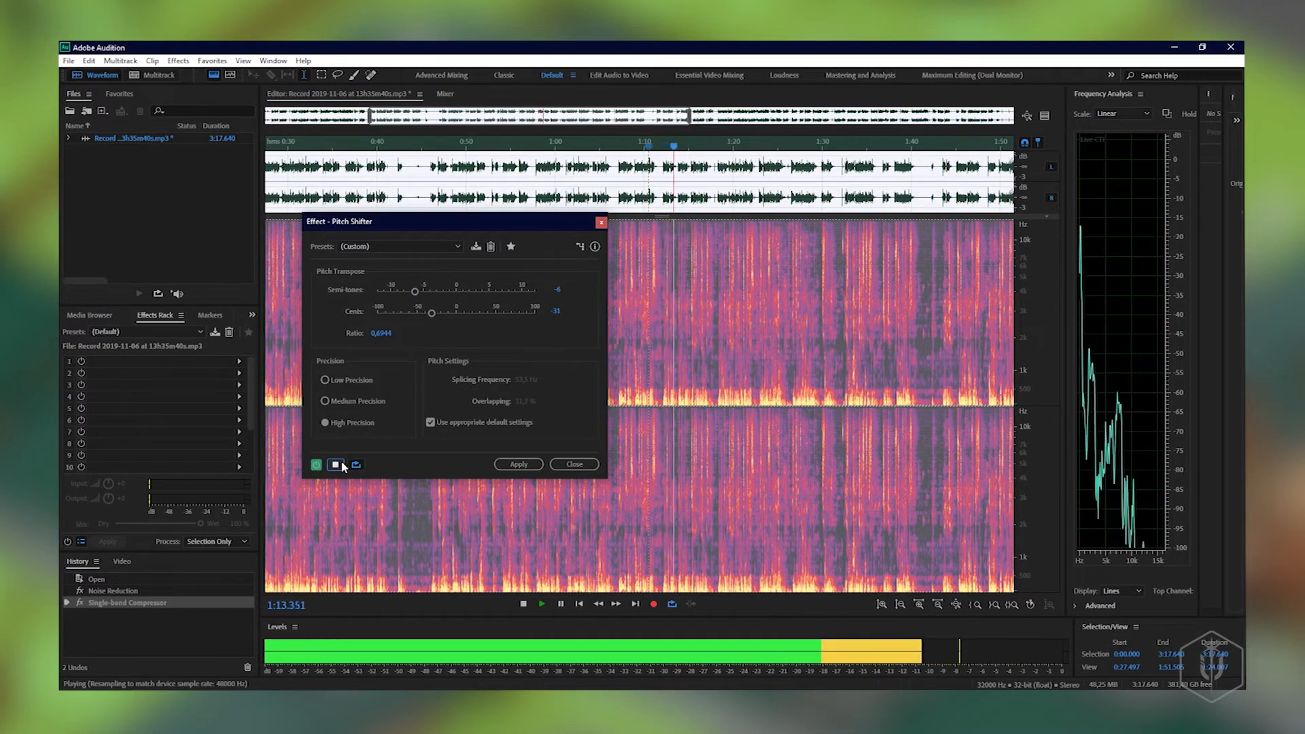
{"action": "left_click", "coordinate": [334, 465]}
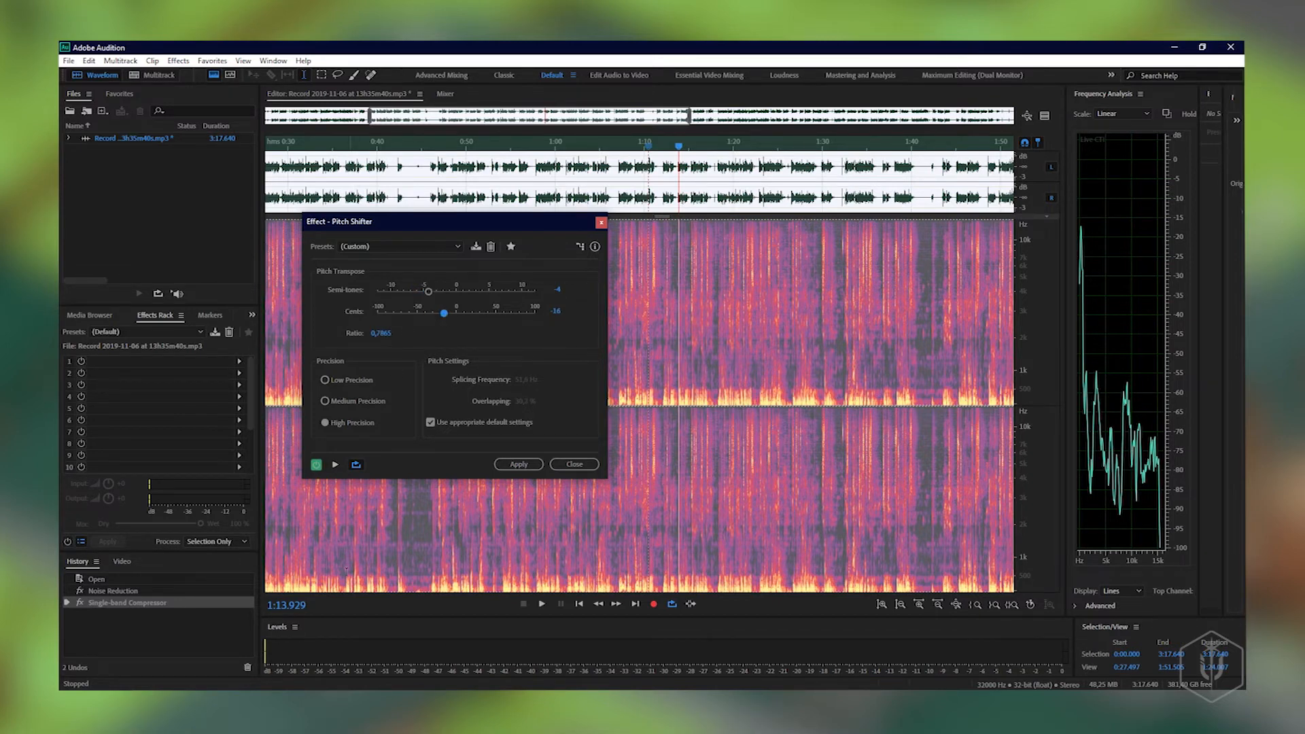
{"action": "left_click", "coordinate": [335, 463]}
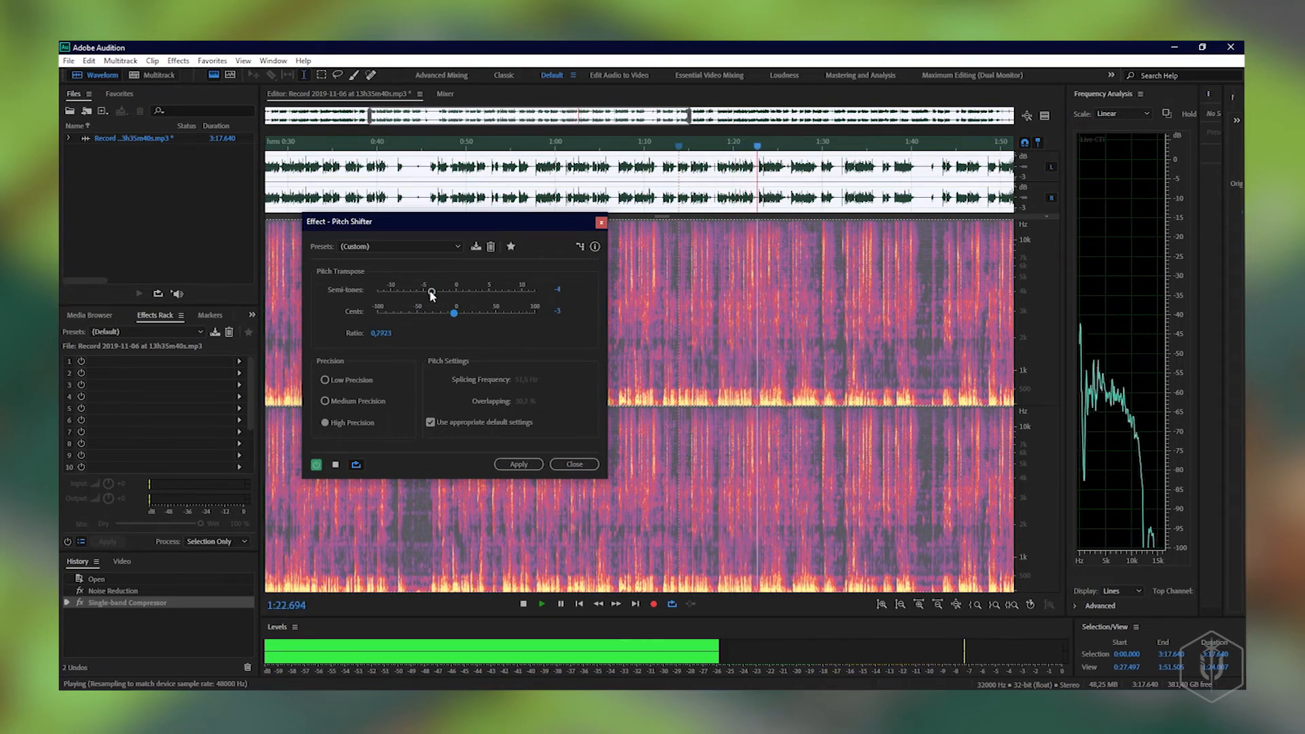
Set the shift to -2 semitones and -8 cents, apply it, then choose Multiband Compressor.
{"action": "left_click_drag", "start_coordinate": [431, 288], "coordinate": [443, 288]}
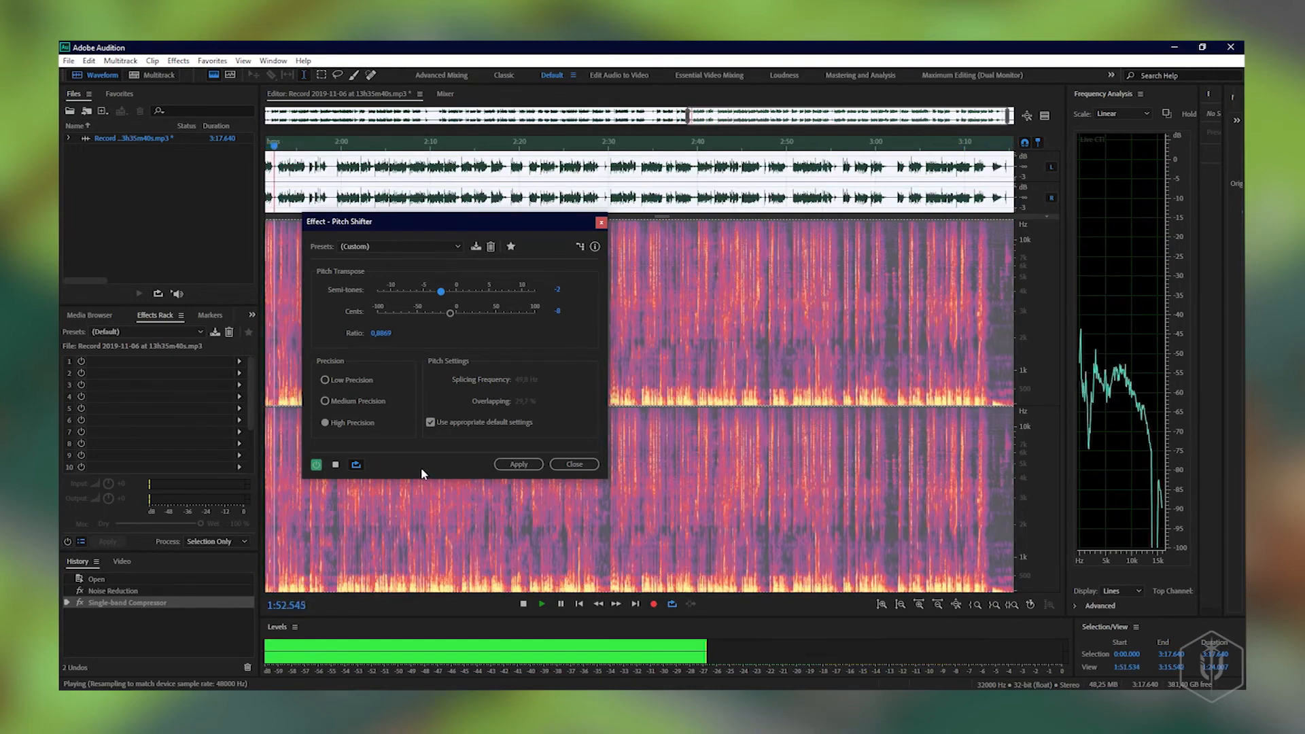
{"action": "left_click", "coordinate": [522, 604]}
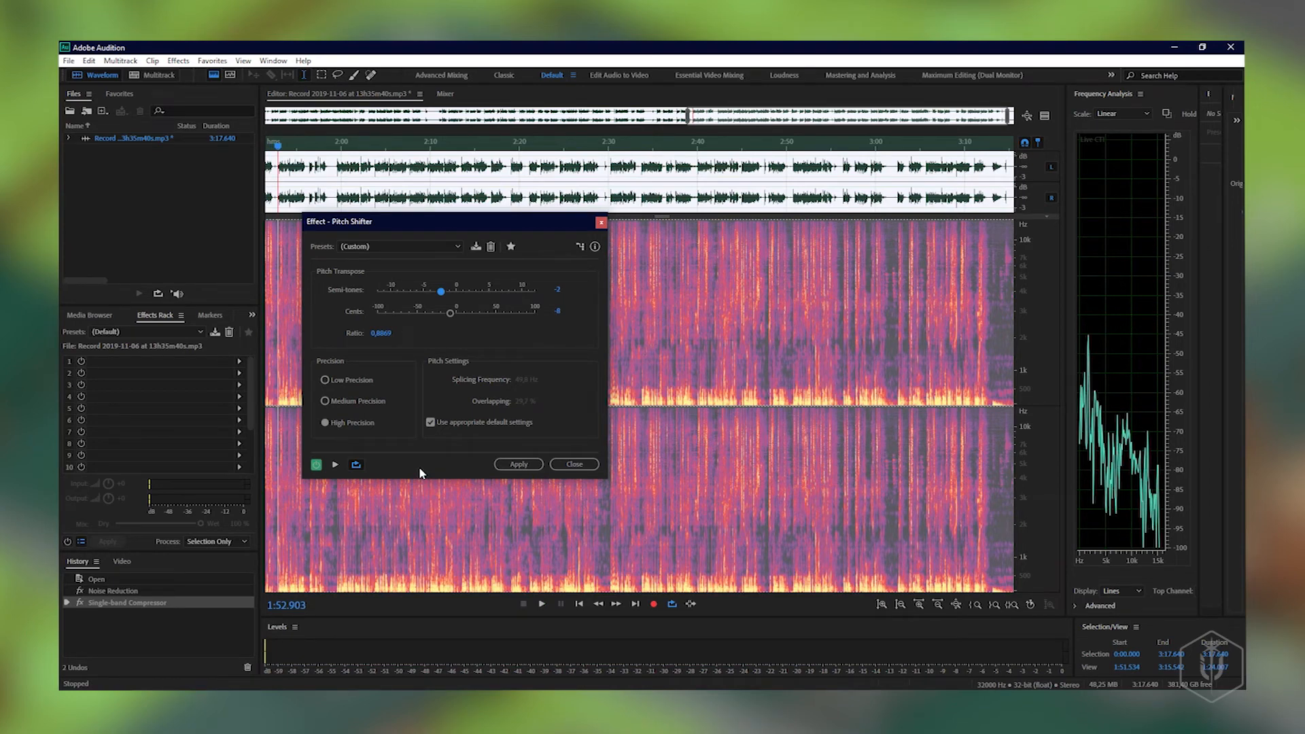
{"action": "mouse_move", "coordinate": [441, 314]}
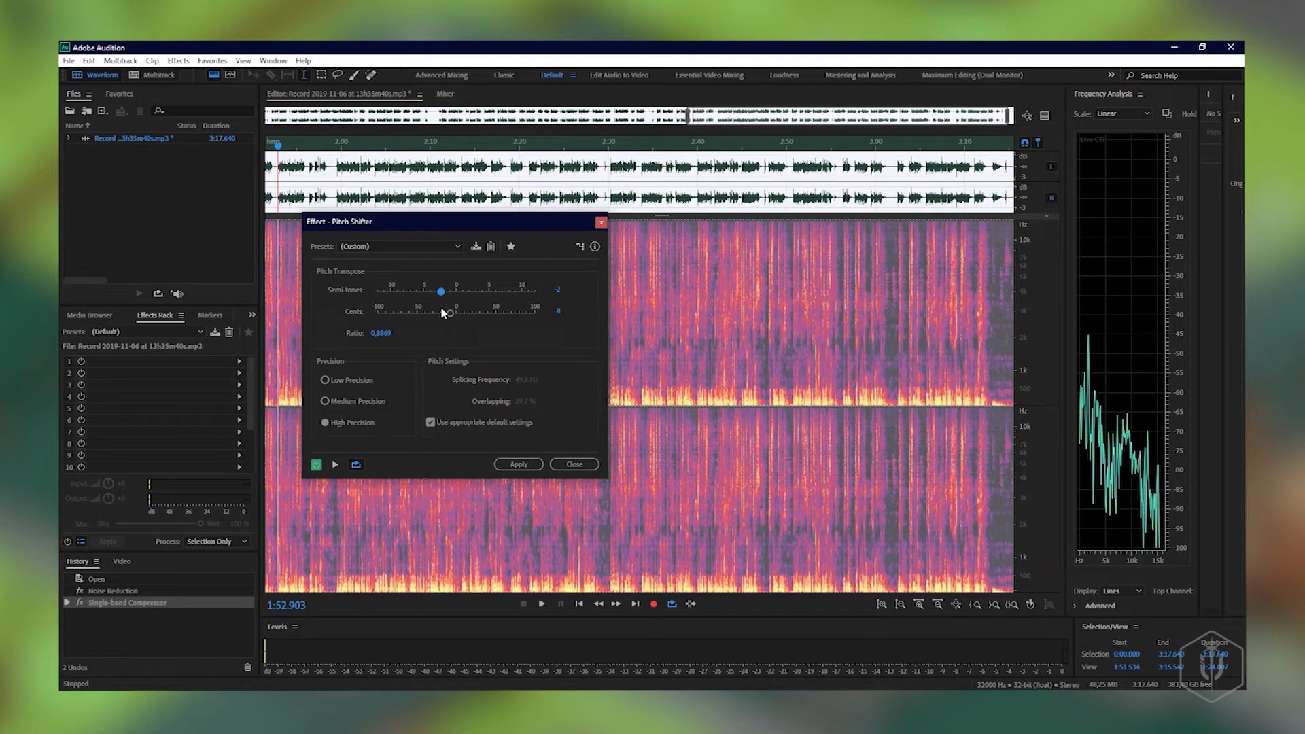
{"action": "mouse_move", "coordinate": [436, 313]}
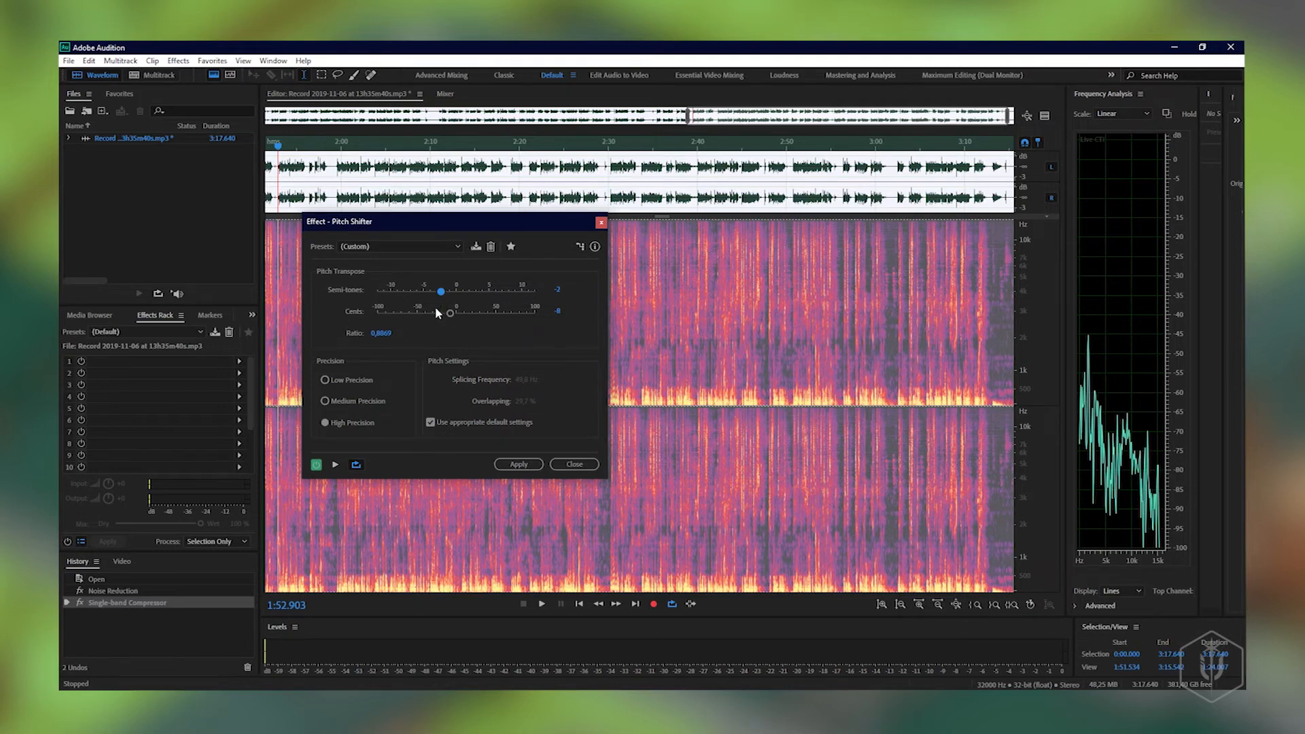
{"action": "mouse_move", "coordinate": [442, 307]}
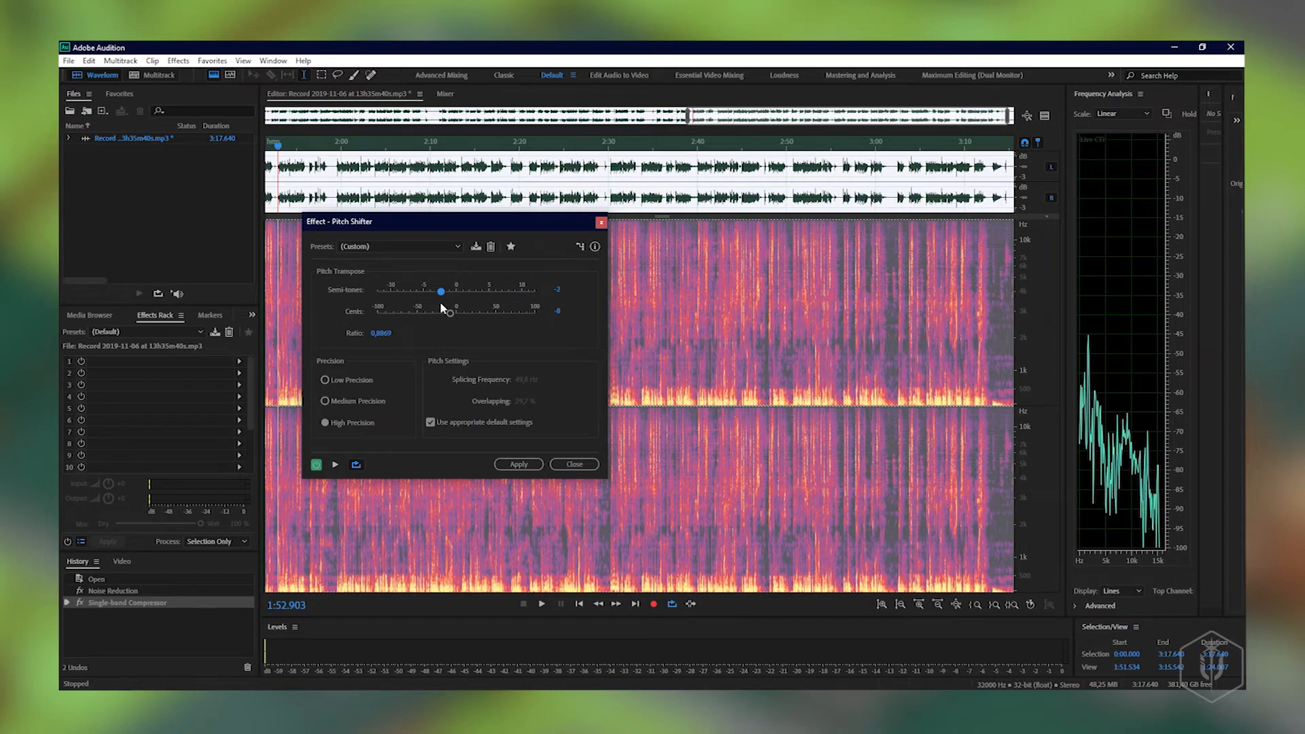
{"action": "mouse_move", "coordinate": [506, 476]}
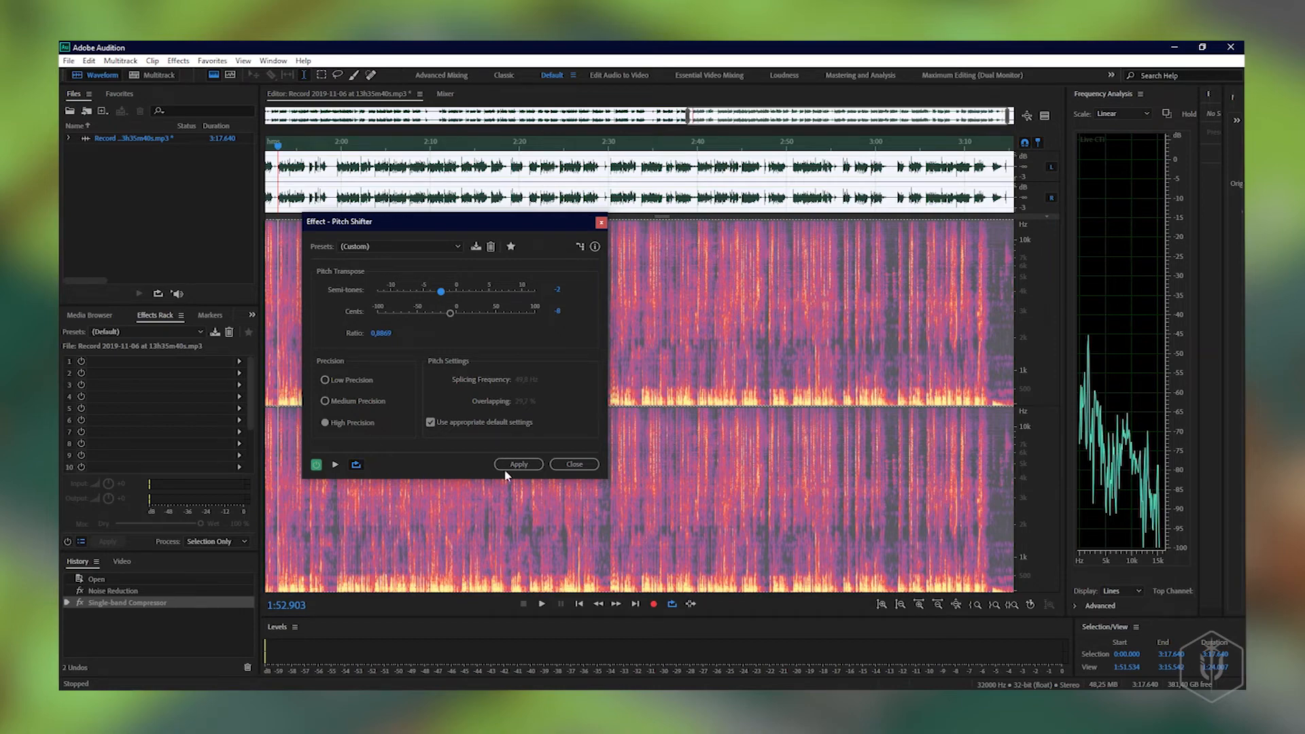
{"action": "left_click", "coordinate": [518, 464]}
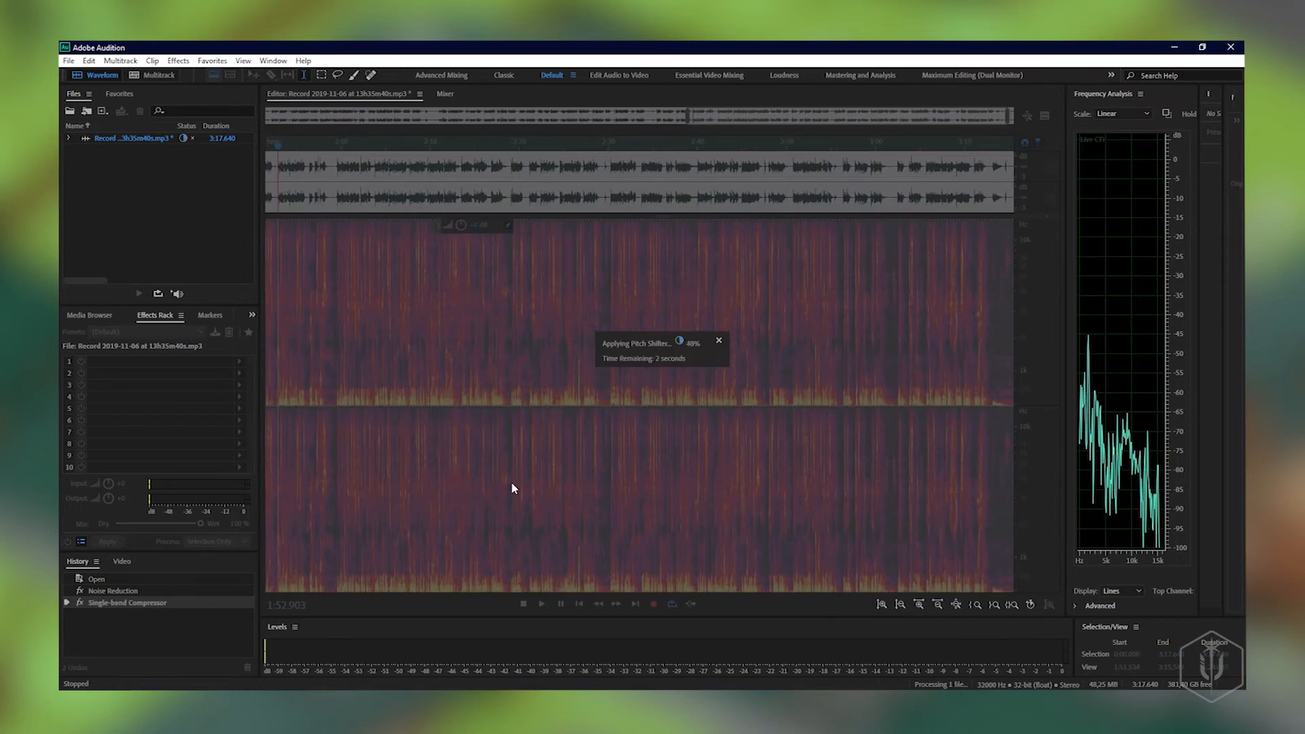
{"action": "left_click", "coordinate": [176, 61]}
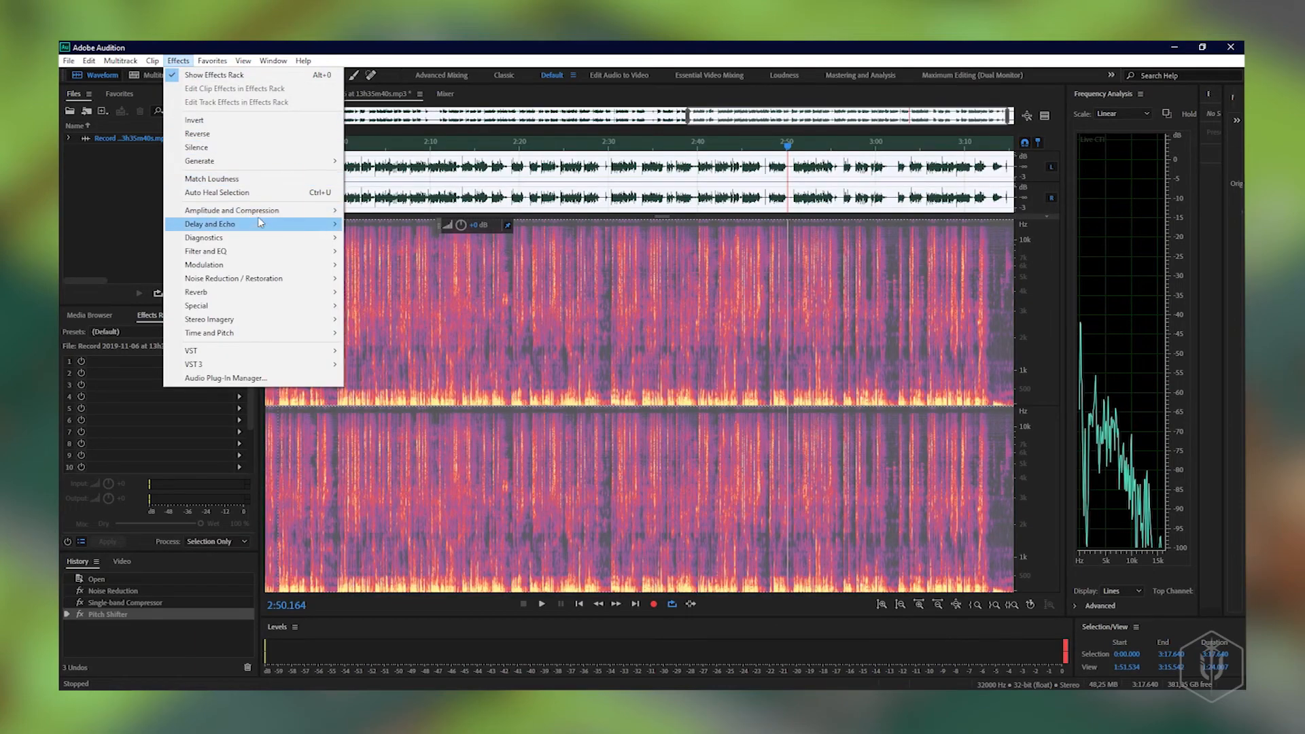
{"action": "mouse_move", "coordinate": [231, 209]}
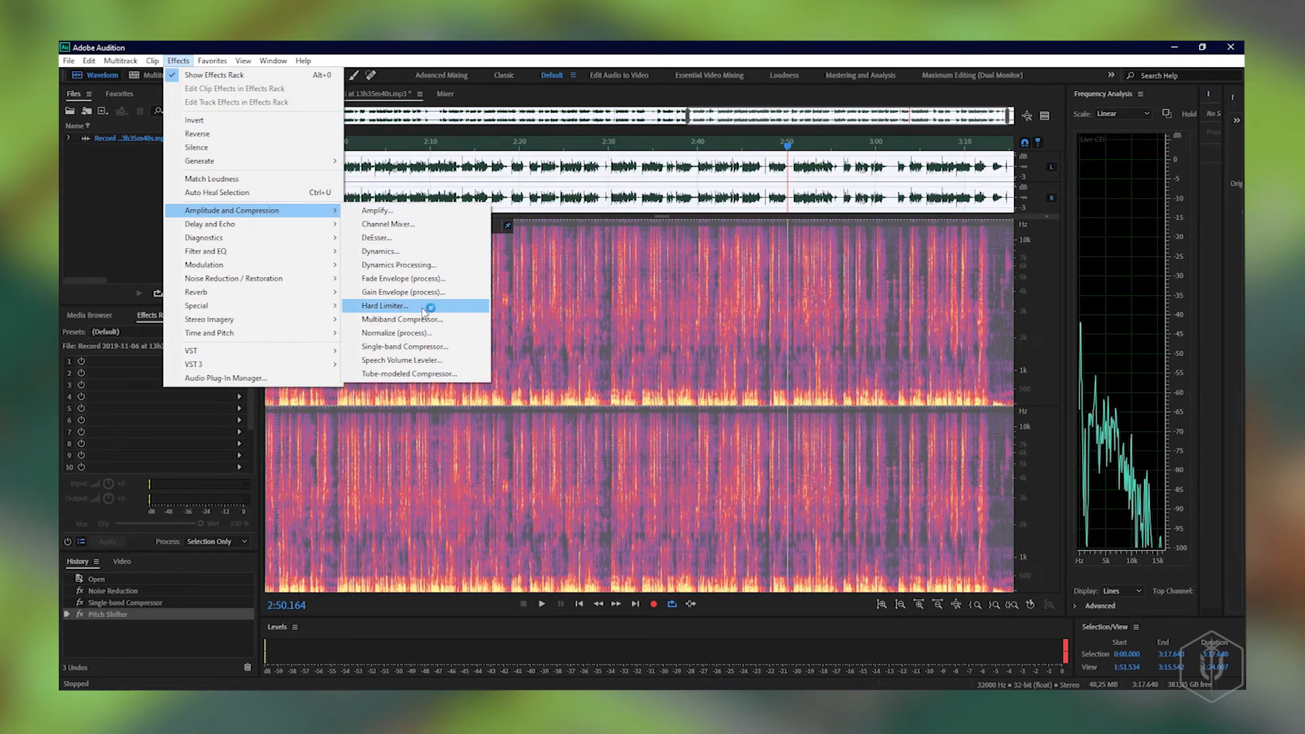
{"action": "left_click", "coordinate": [403, 319]}
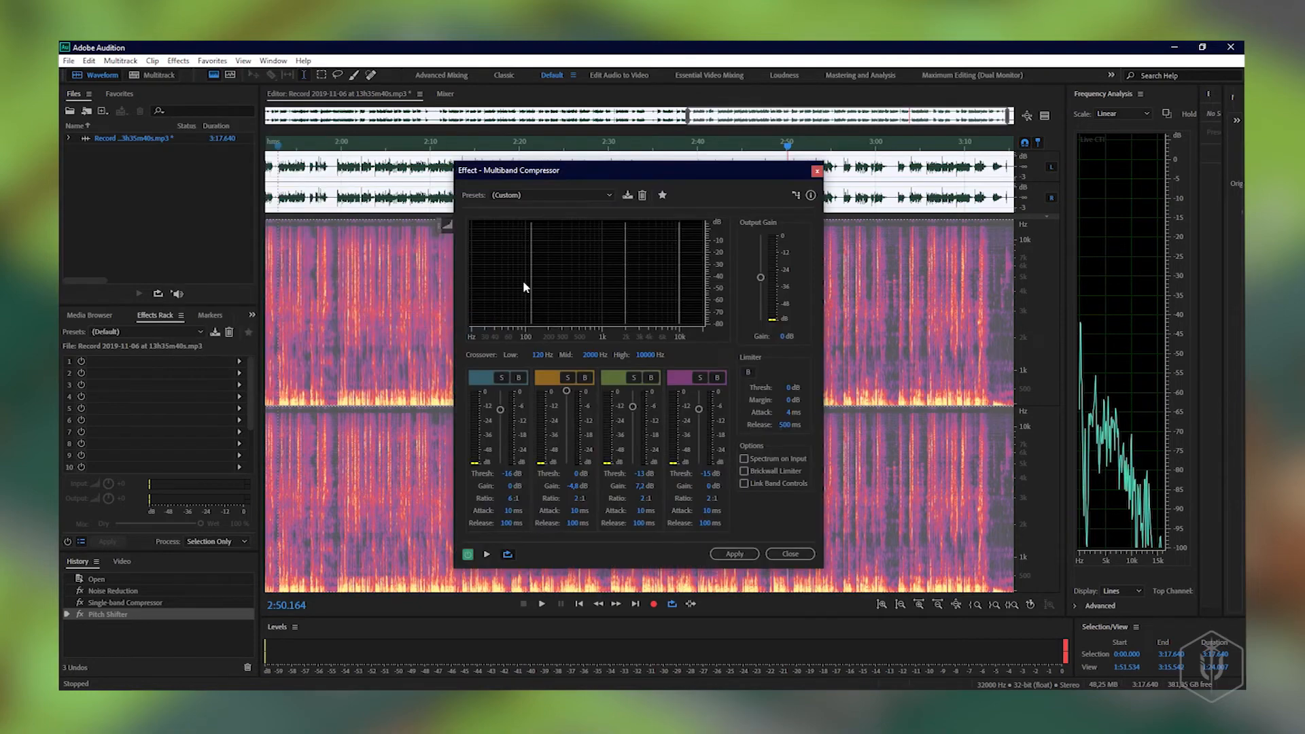
{"action": "mouse_move", "coordinate": [502, 413]}
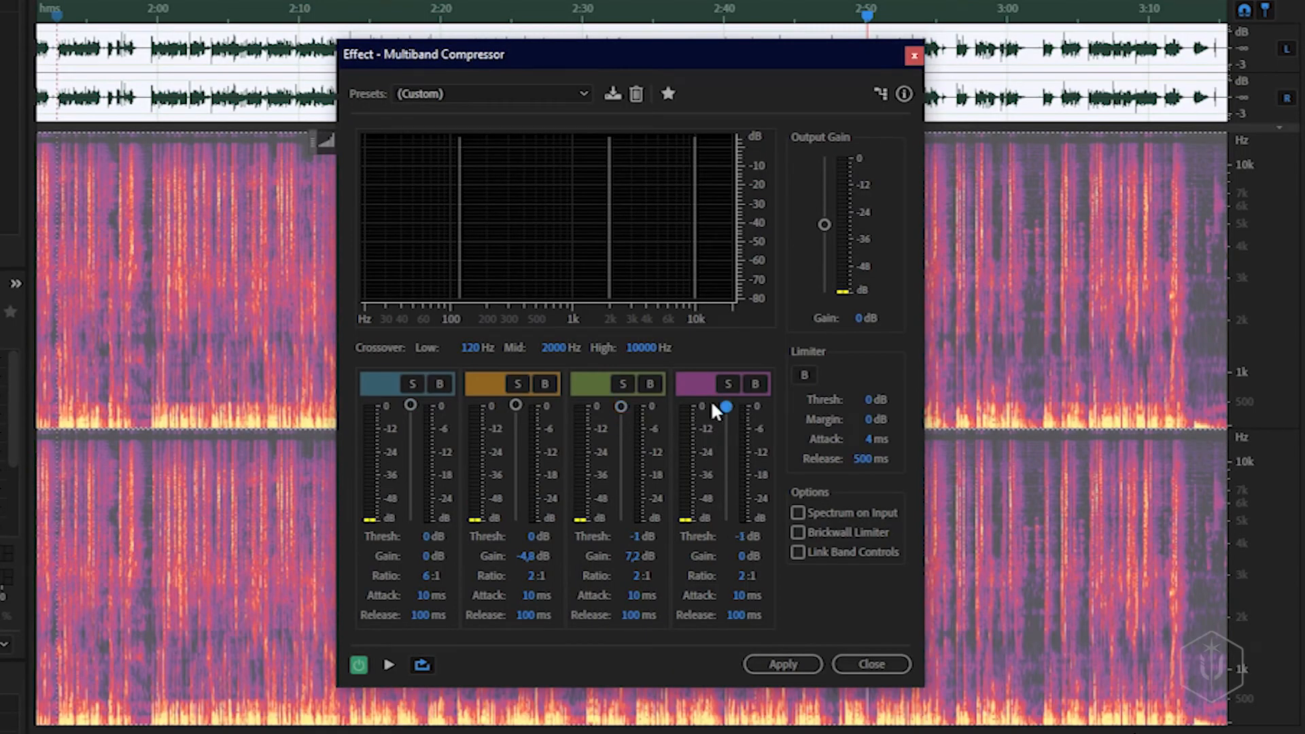
Preview and apply multiband compression with band 1 threshold -14 dB and band 3 at -25 dB.
{"action": "left_click", "coordinate": [388, 665]}
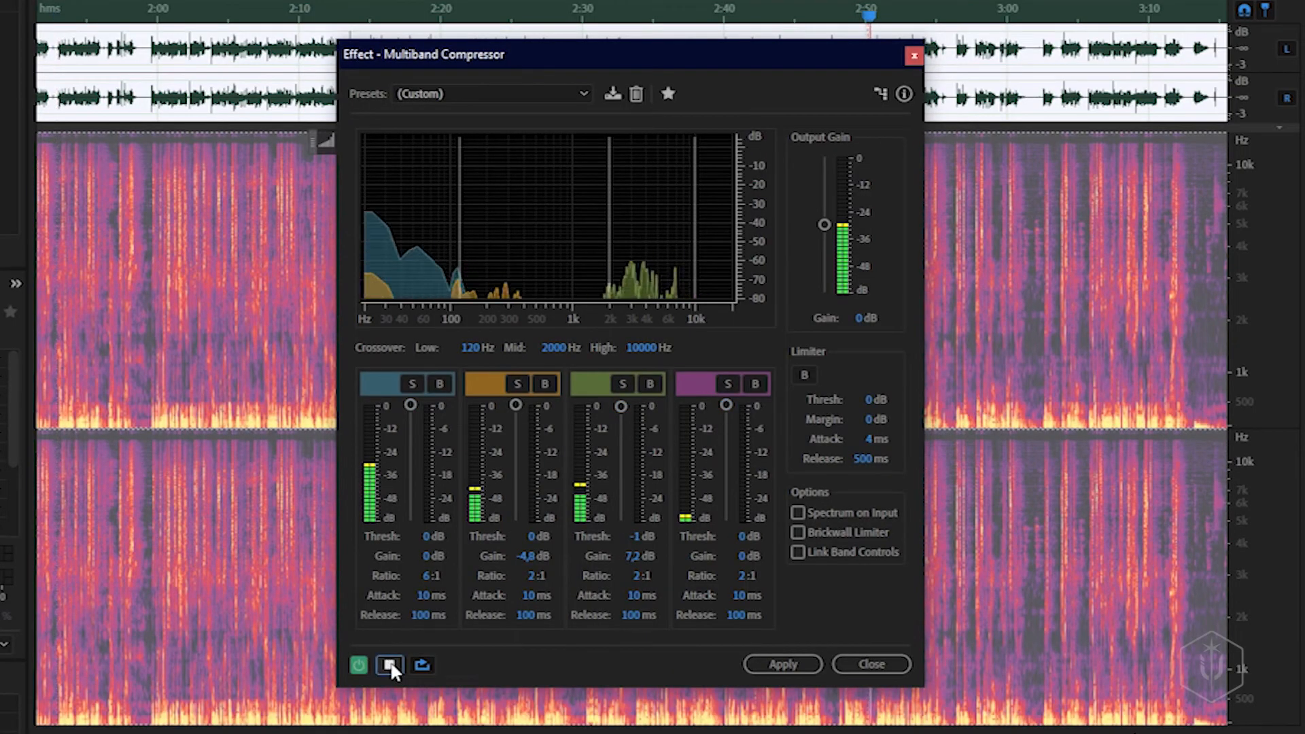
{"action": "left_click", "coordinate": [358, 664]}
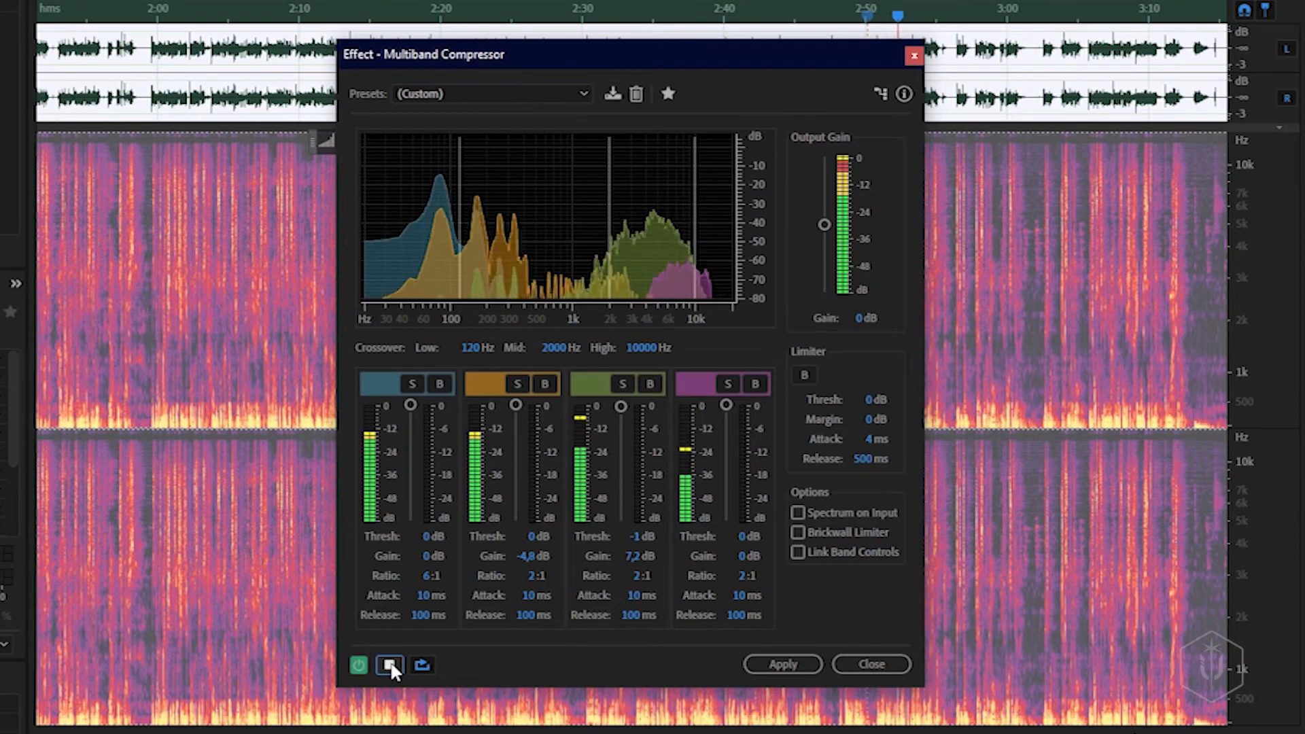
{"action": "left_click", "coordinate": [389, 664]}
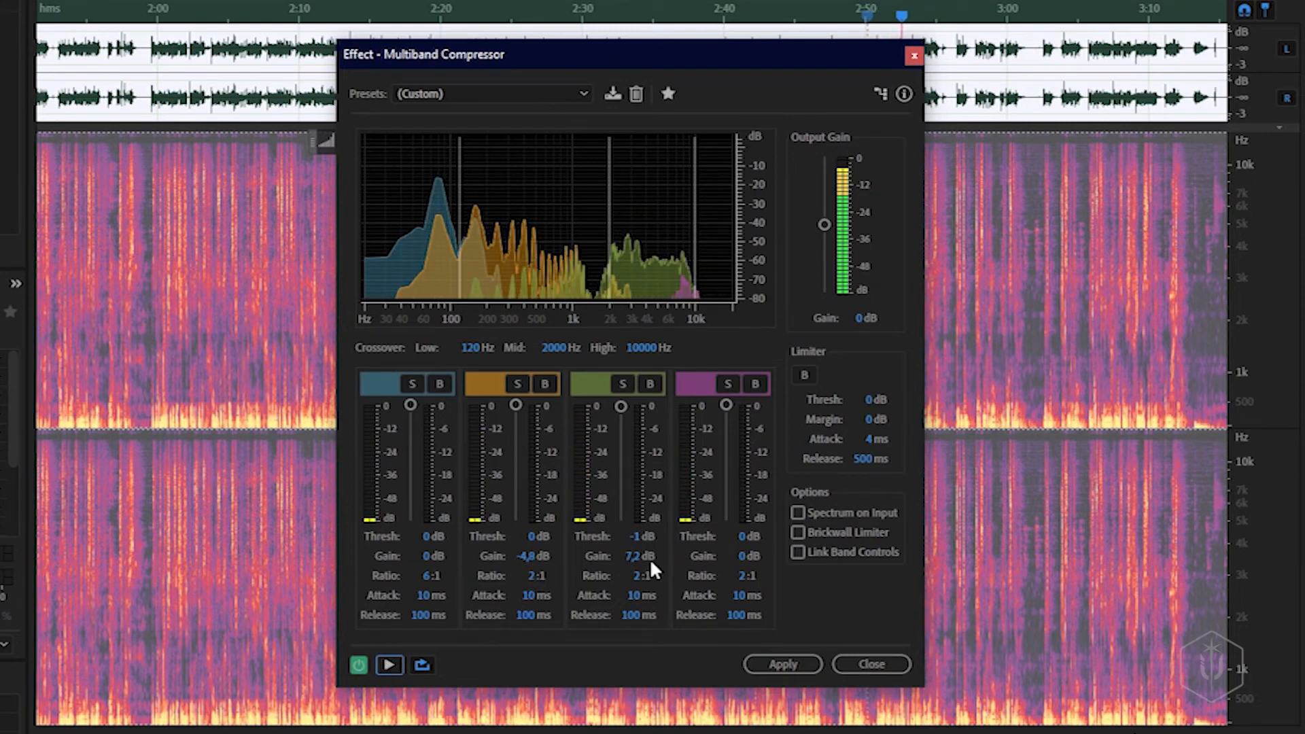
{"action": "mouse_move", "coordinate": [588, 574]}
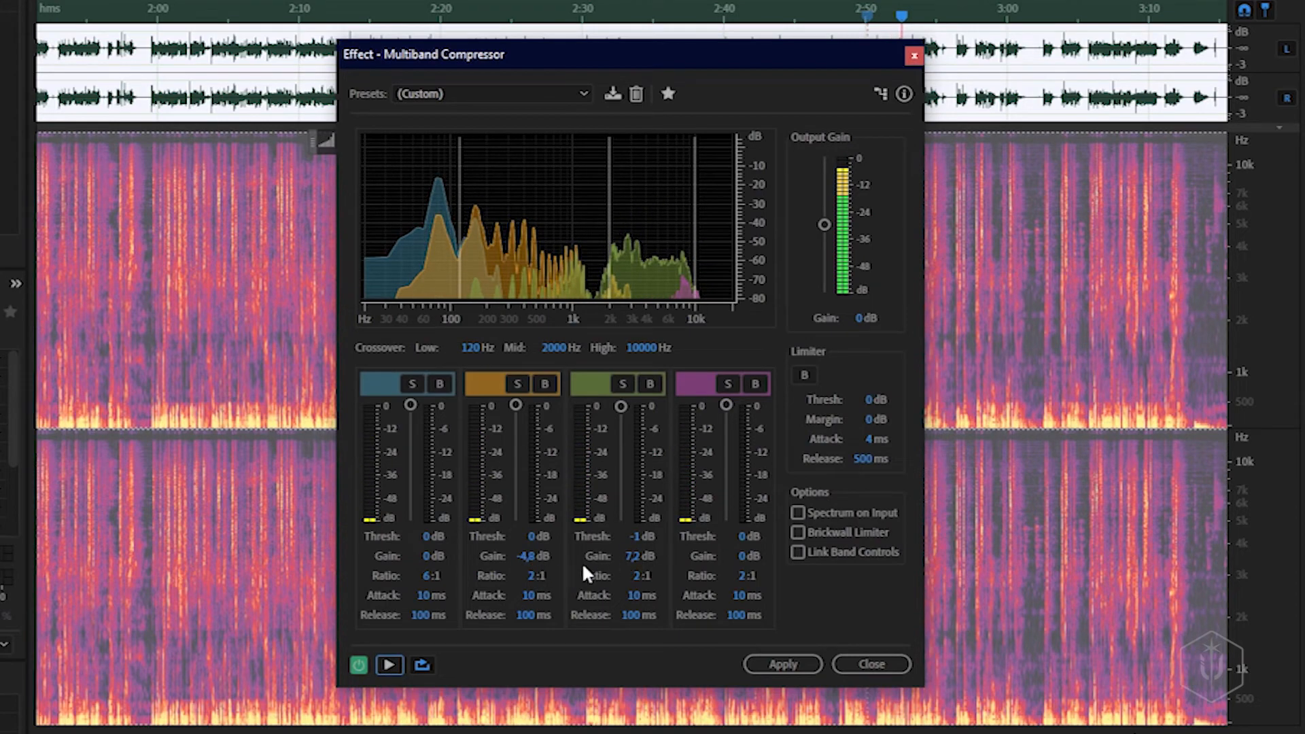
{"action": "mouse_move", "coordinate": [440, 449]}
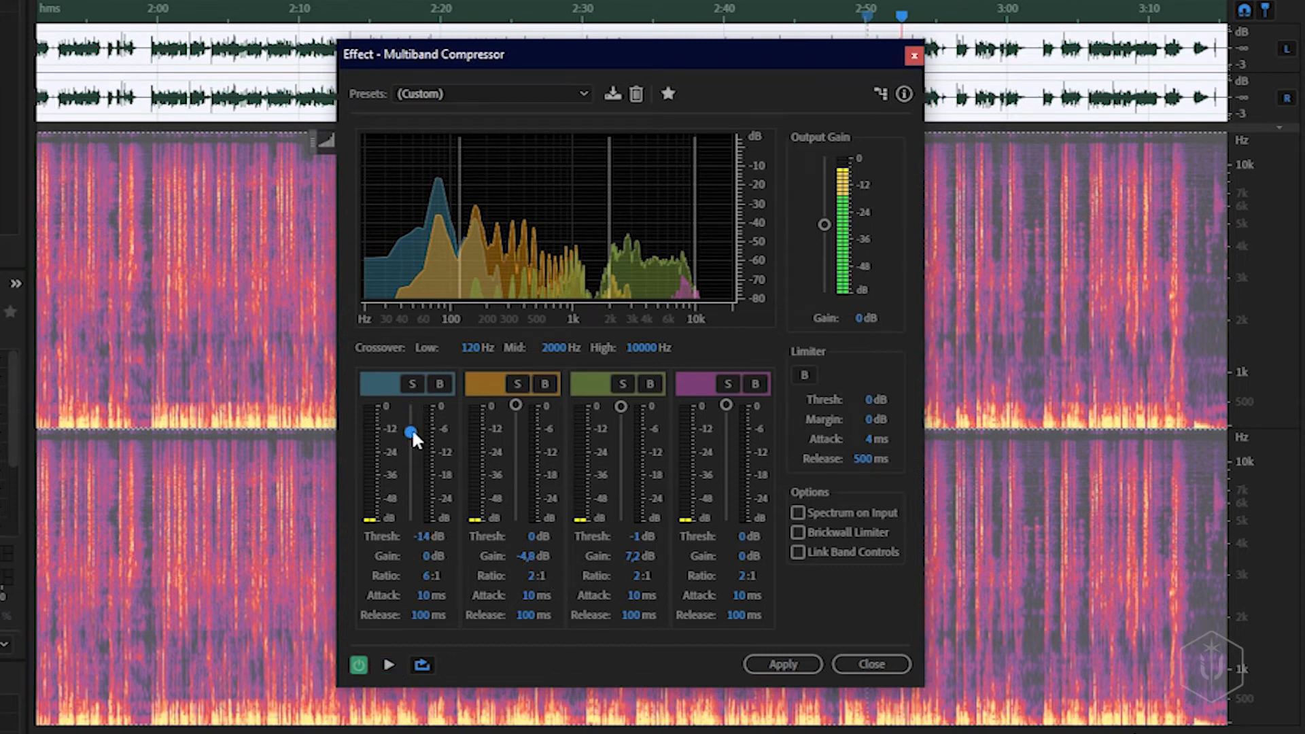
{"action": "mouse_move", "coordinate": [620, 412]}
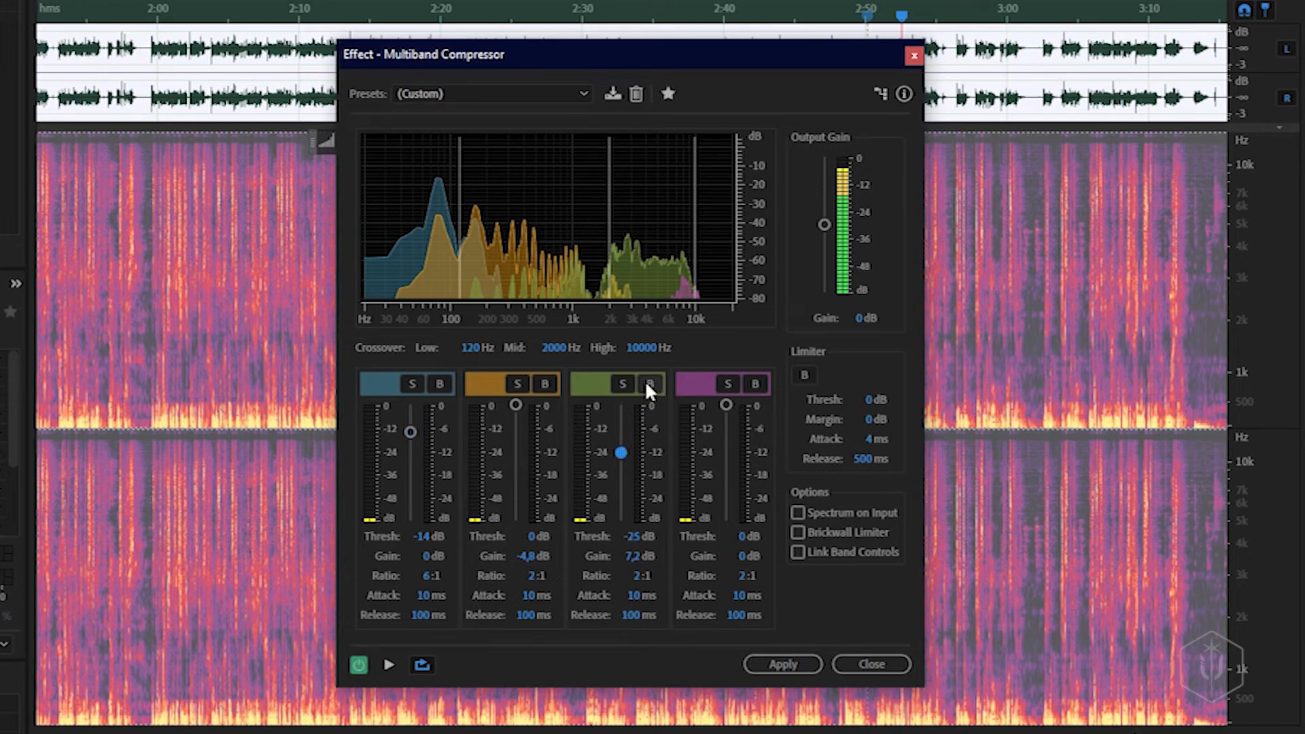
{"action": "left_click", "coordinate": [387, 664]}
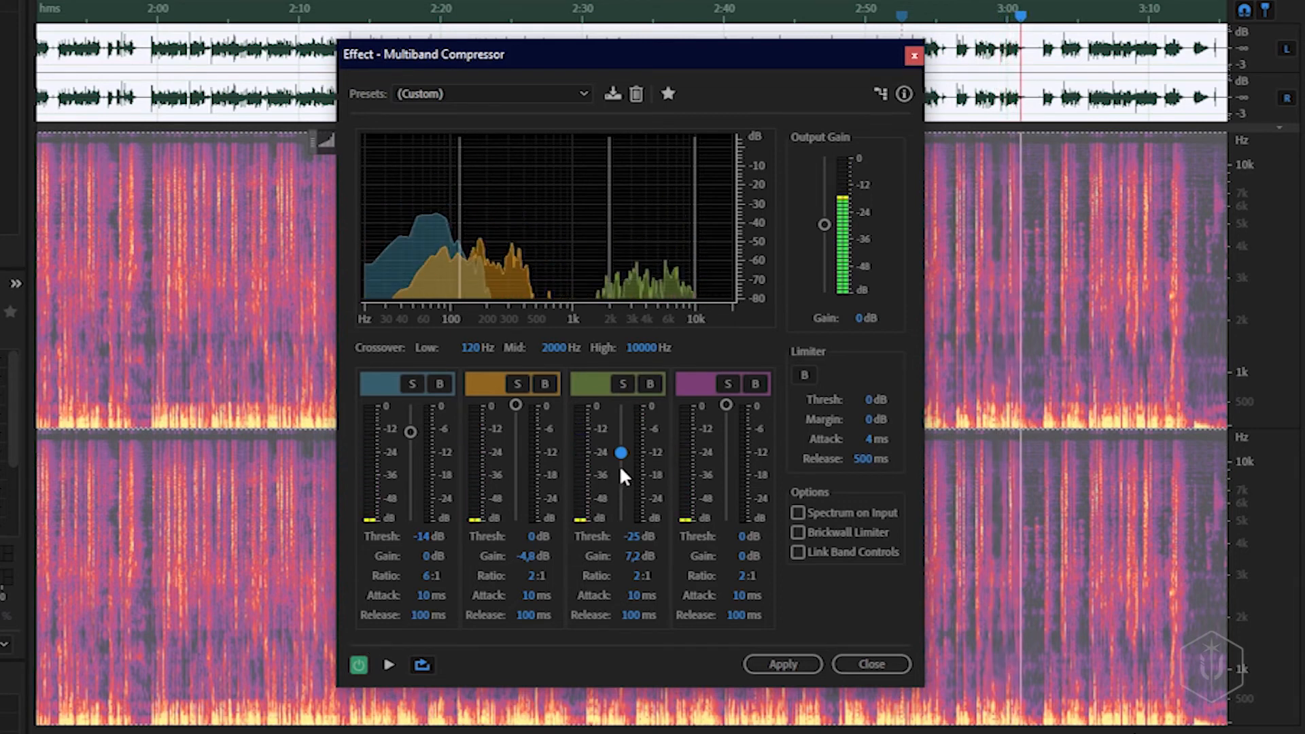
{"action": "mouse_move", "coordinate": [776, 649]}
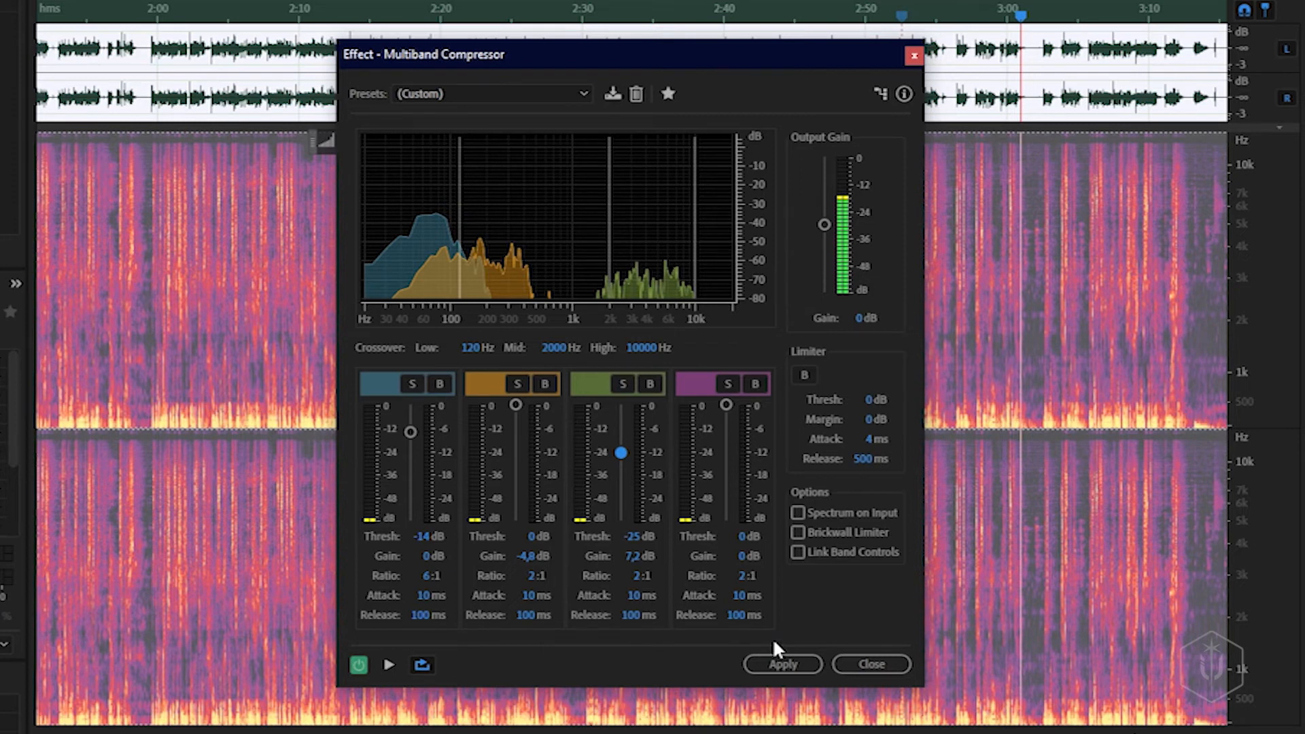
{"action": "mouse_move", "coordinate": [829, 673]}
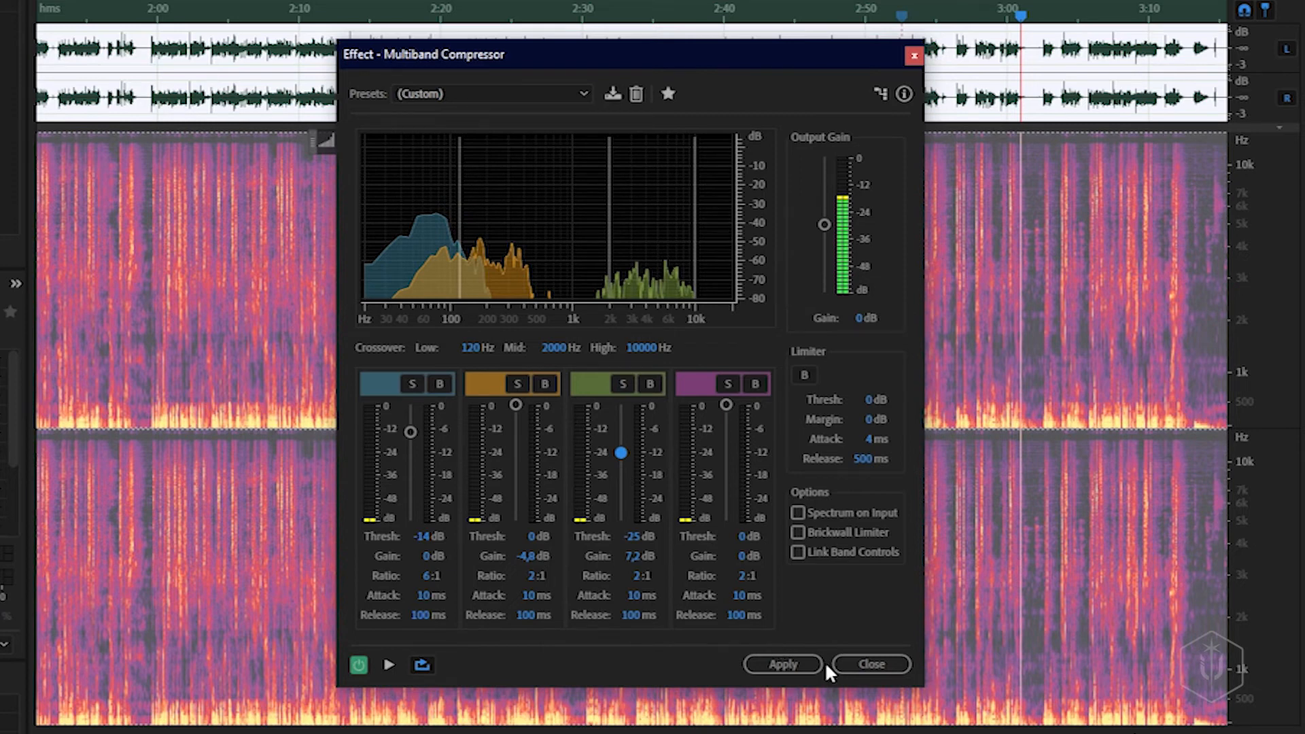
{"action": "left_click", "coordinate": [782, 665]}
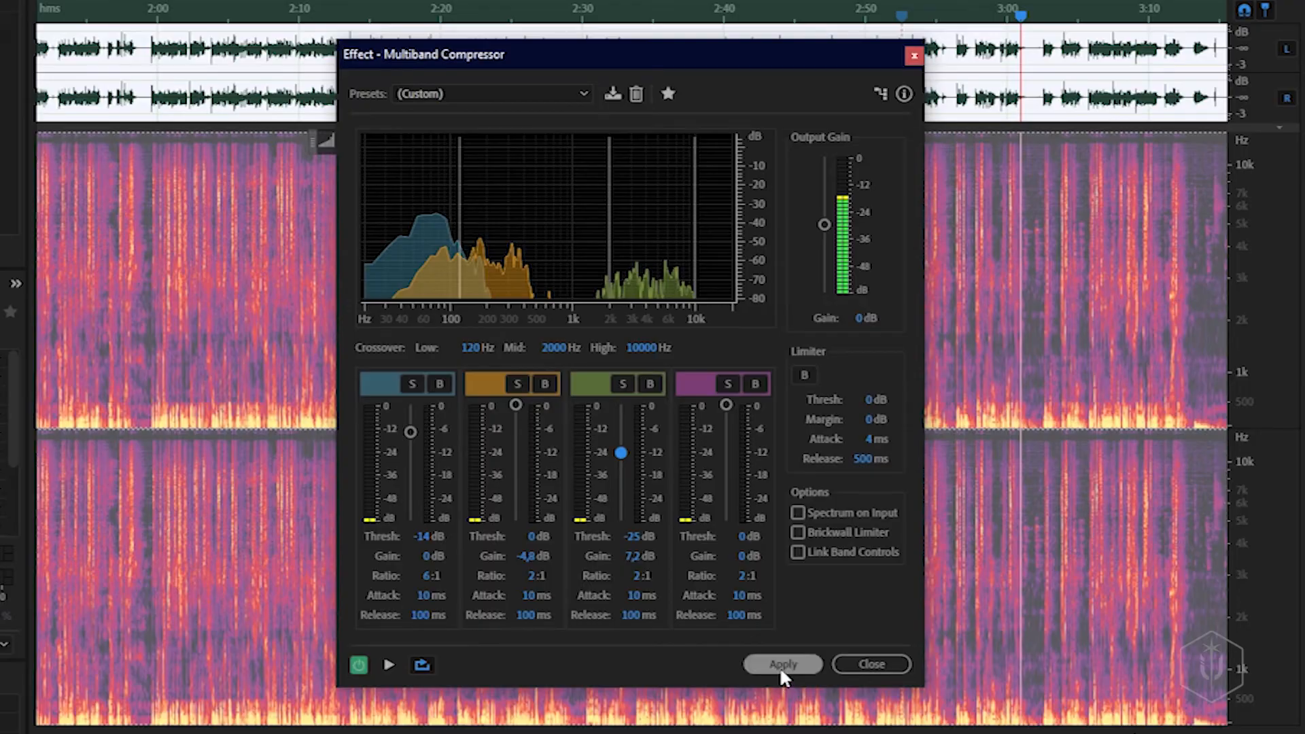
{"action": "left_click", "coordinate": [782, 663]}
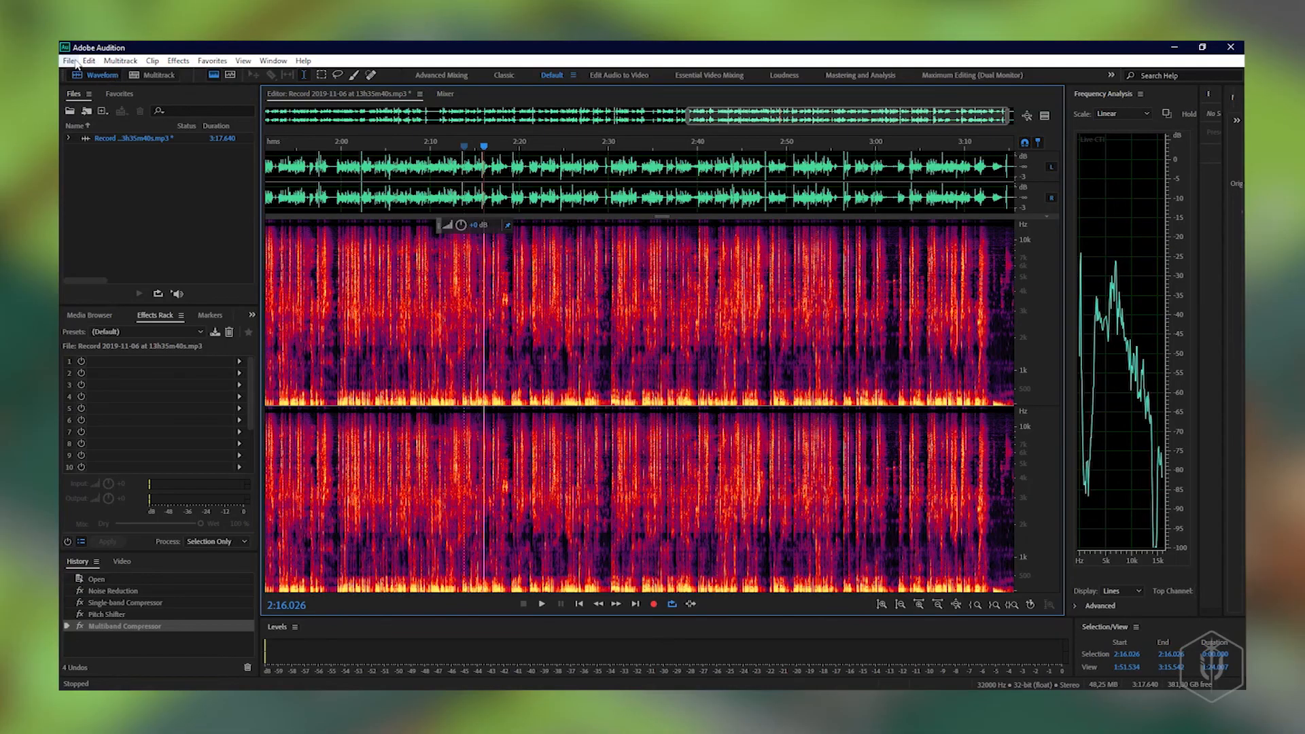
After multiband processing completes, bring up the File menu.
{"action": "left_click", "coordinate": [68, 61]}
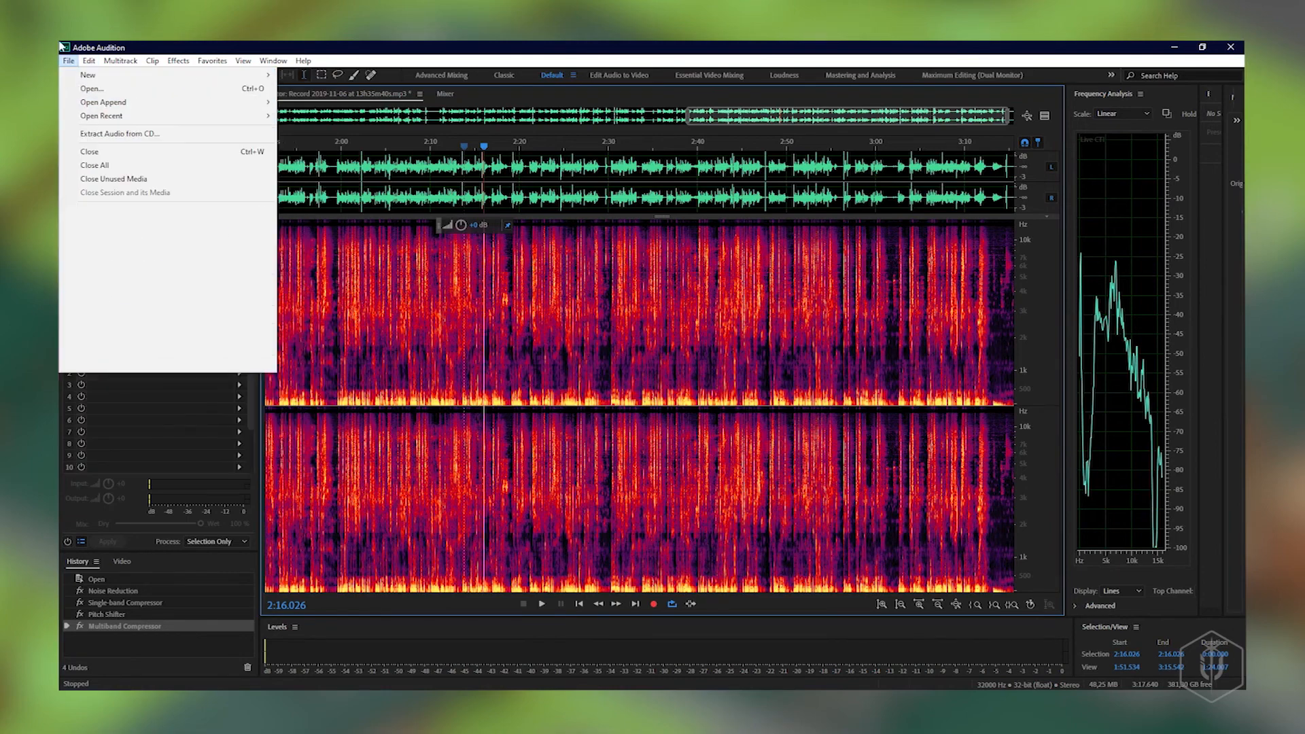
{"action": "mouse_move", "coordinate": [89, 296]}
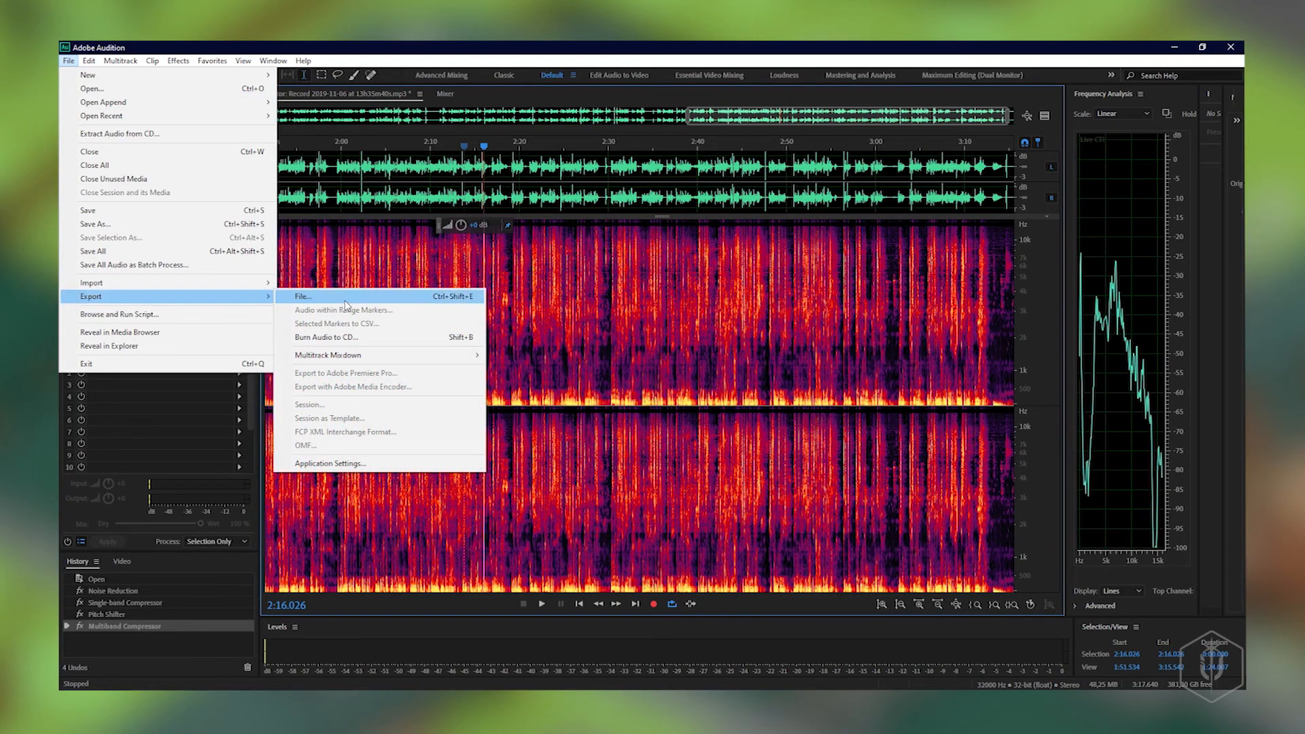
Export as MP3 with an _01 filename suffix to the target folder on drive D.
{"action": "left_click", "coordinate": [303, 296]}
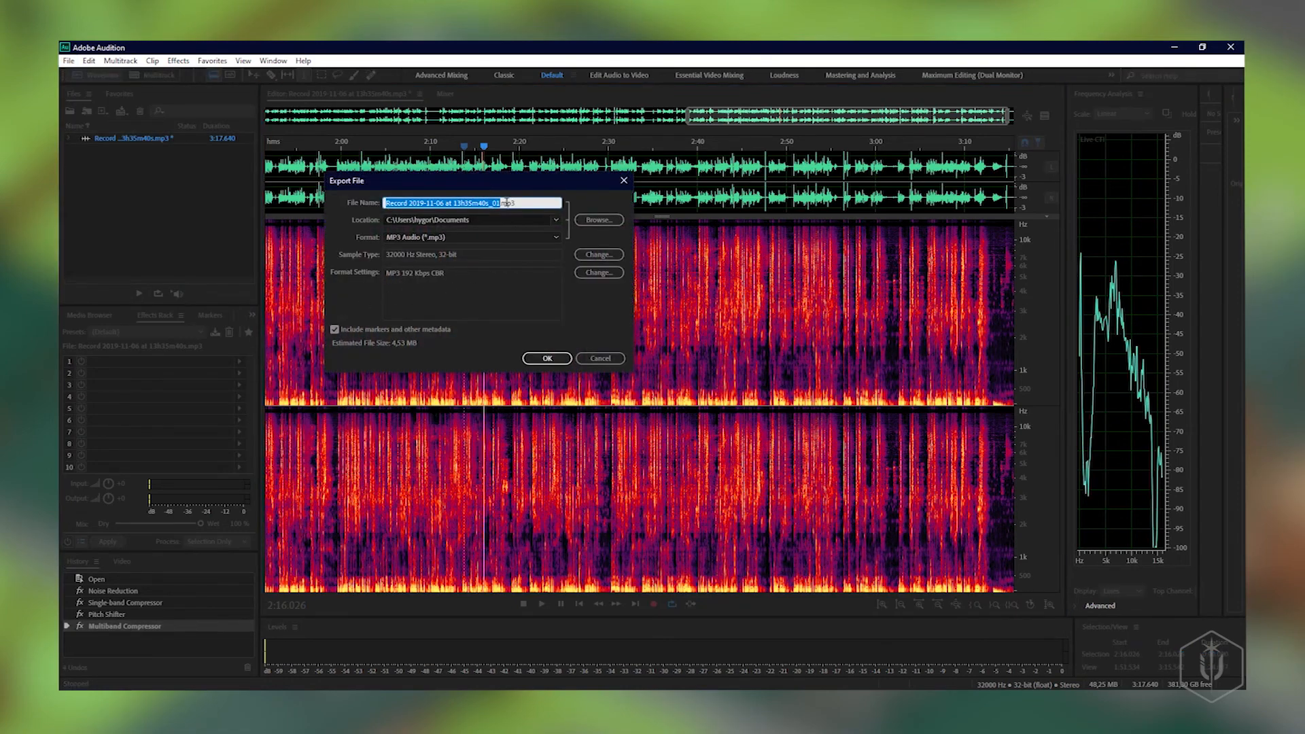
{"action": "left_click", "coordinate": [518, 202]}
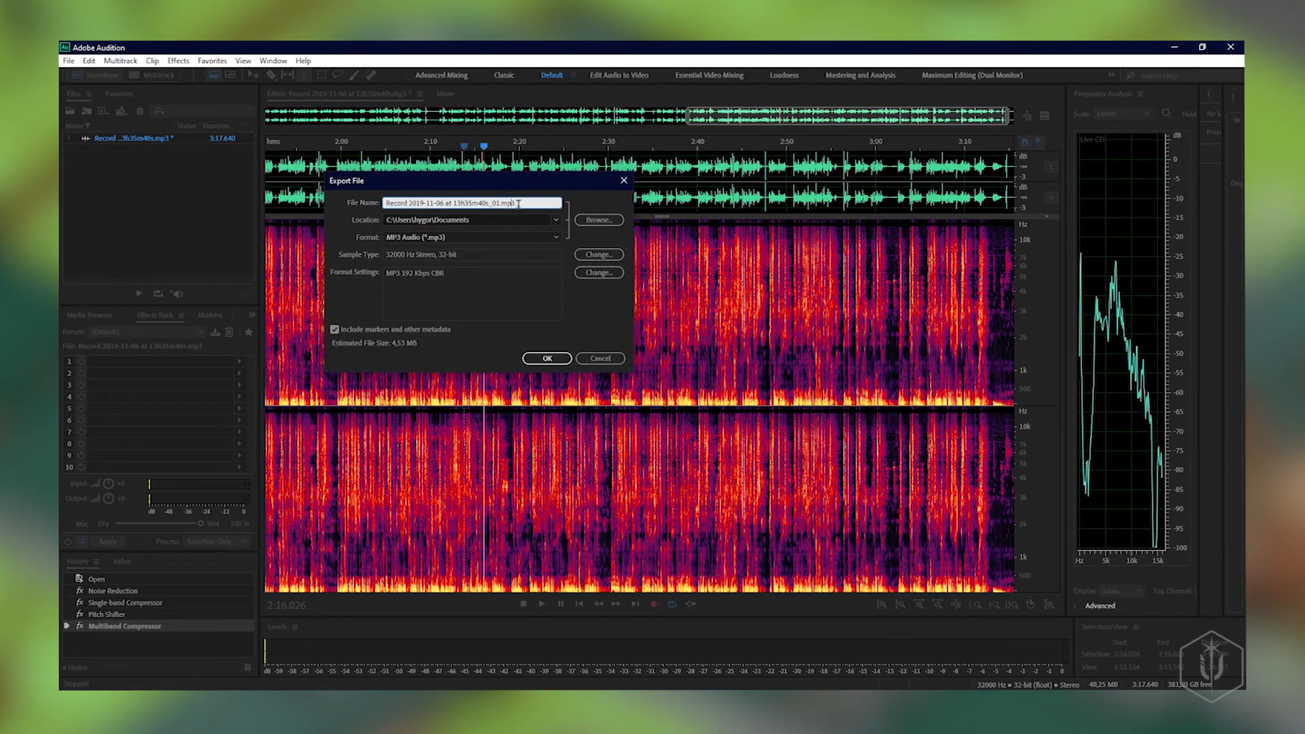
{"action": "left_click", "coordinate": [553, 237]}
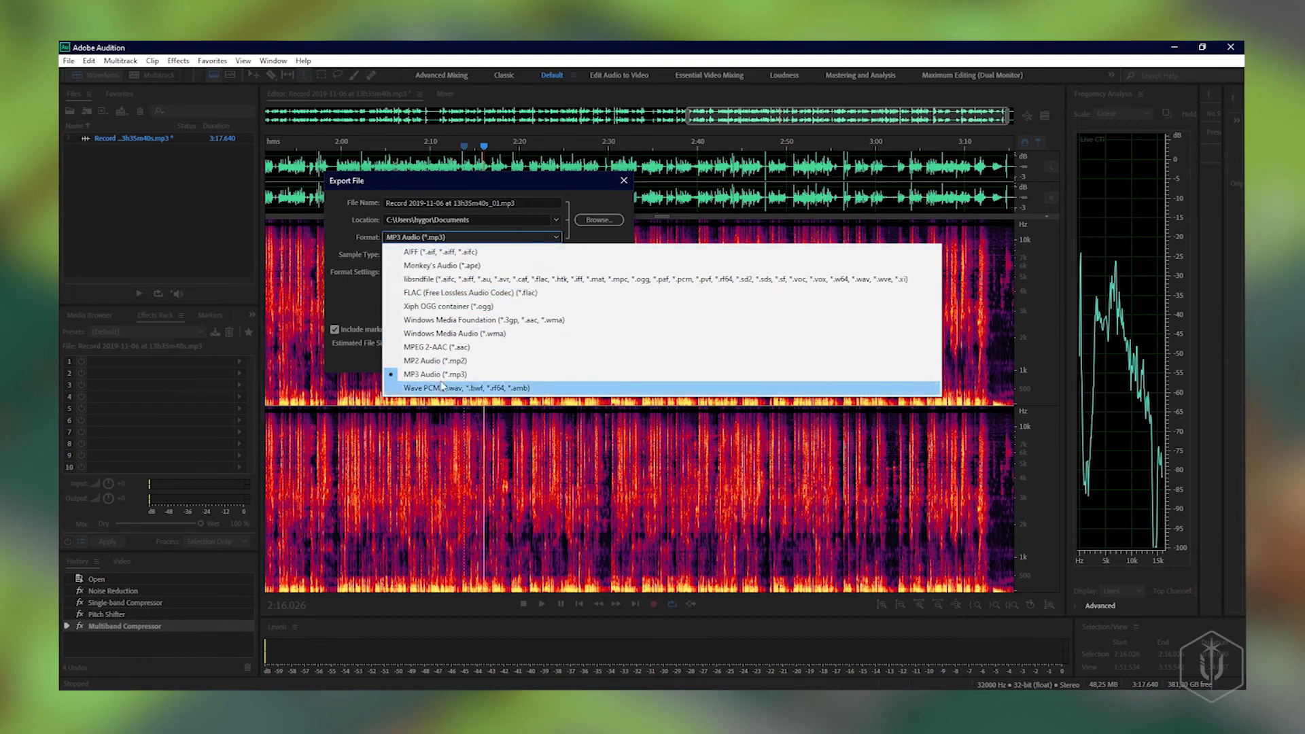
{"action": "left_click", "coordinate": [436, 374]}
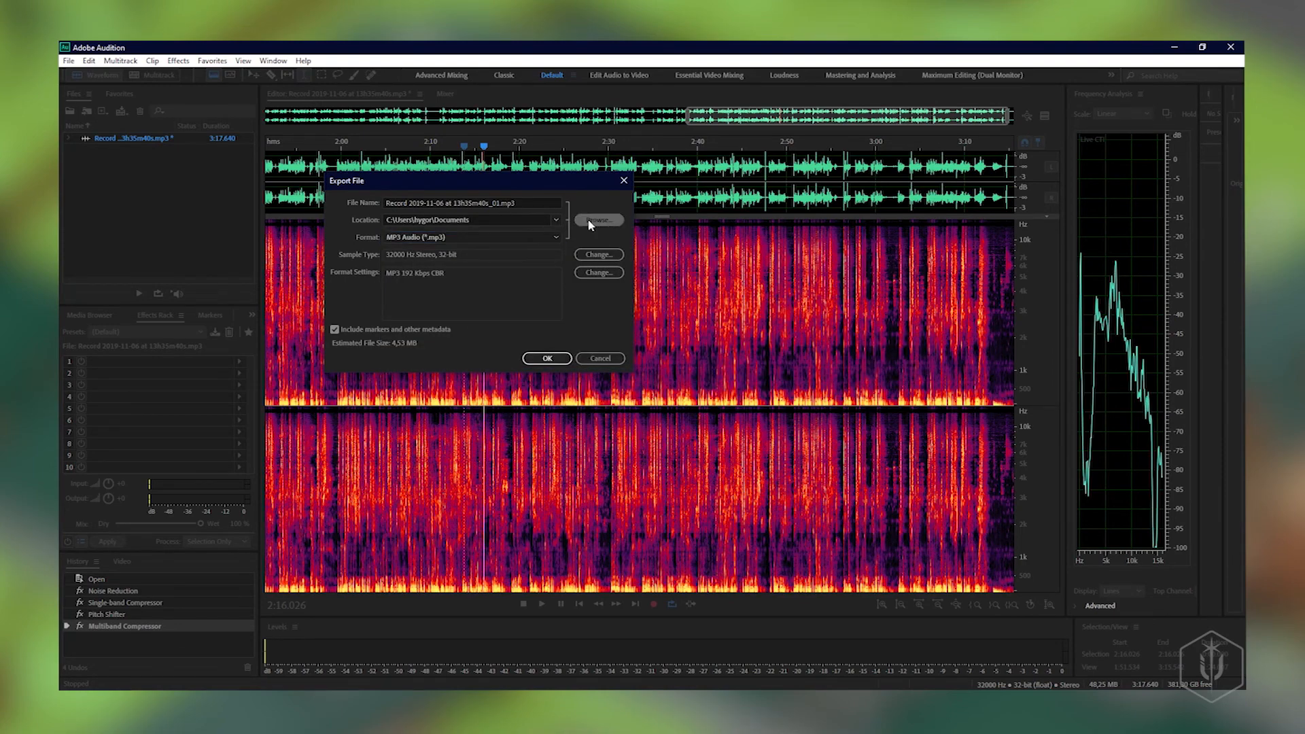
{"action": "left_click", "coordinate": [598, 220]}
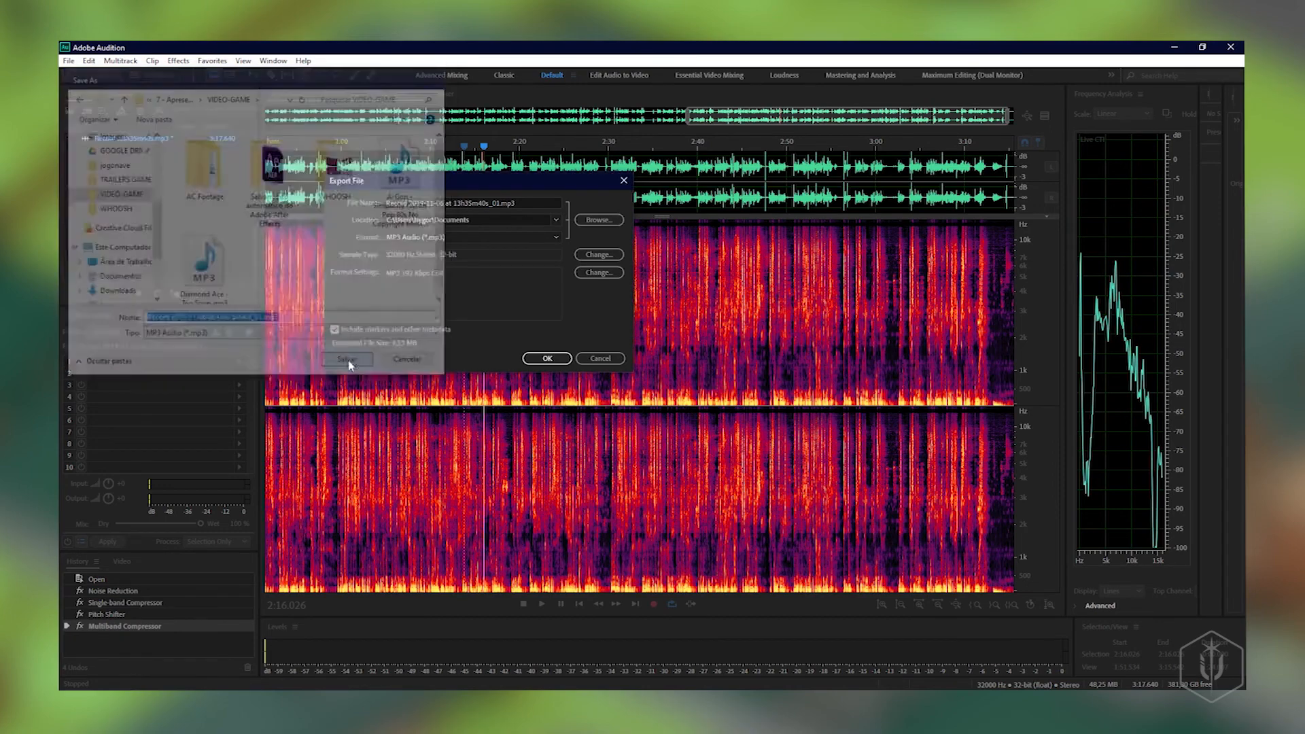
{"action": "left_click", "coordinate": [347, 359]}
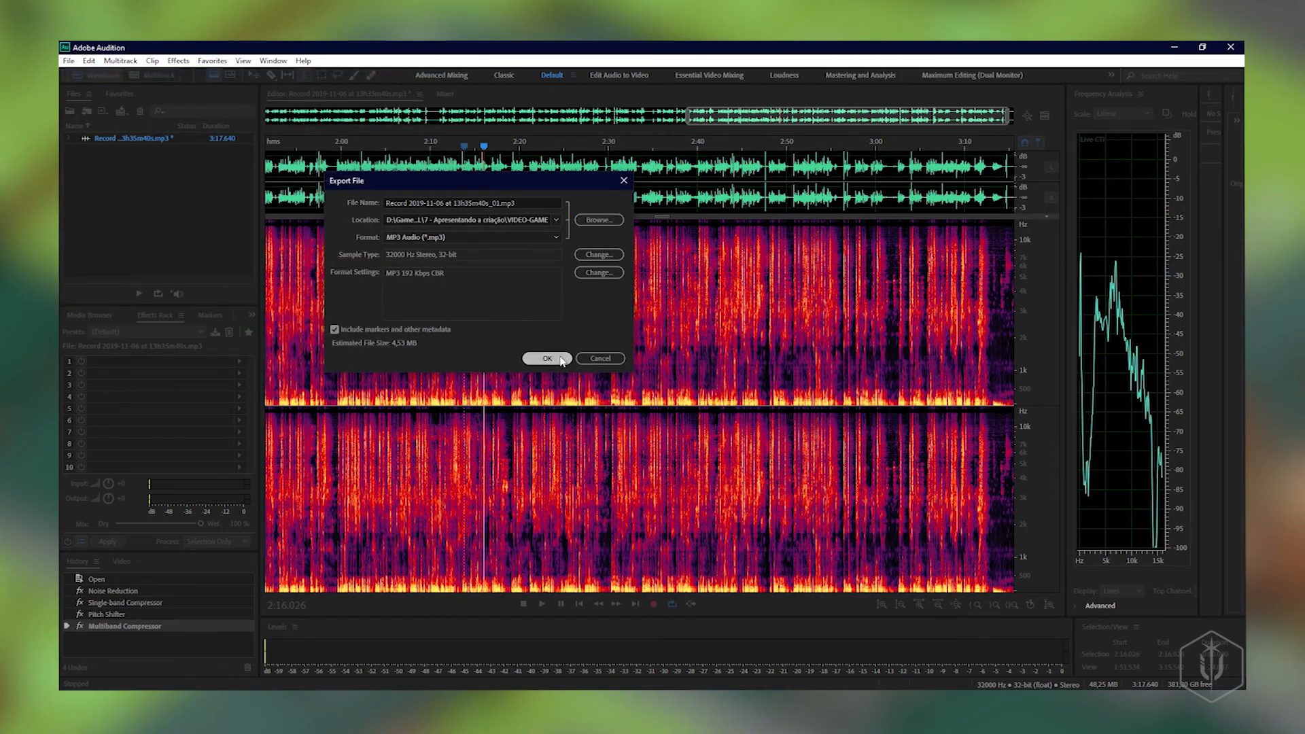